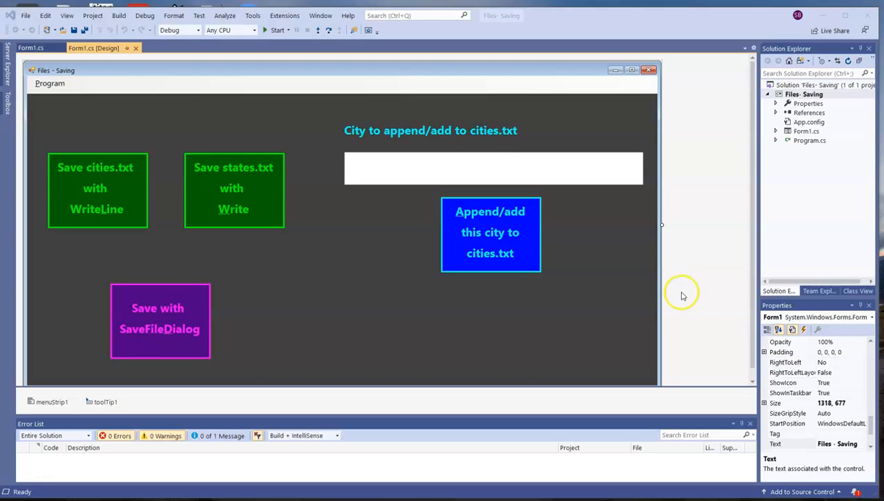
pyautogui.moveTo(640, 311)
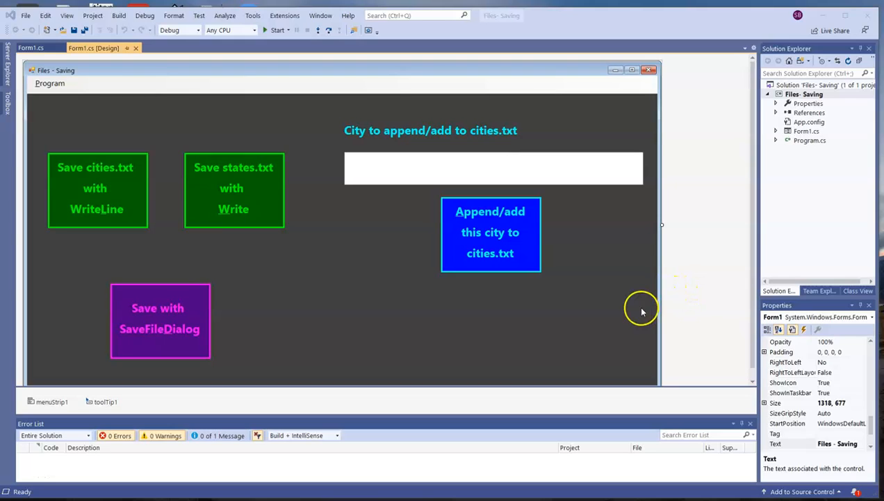
pyautogui.moveTo(283, 301)
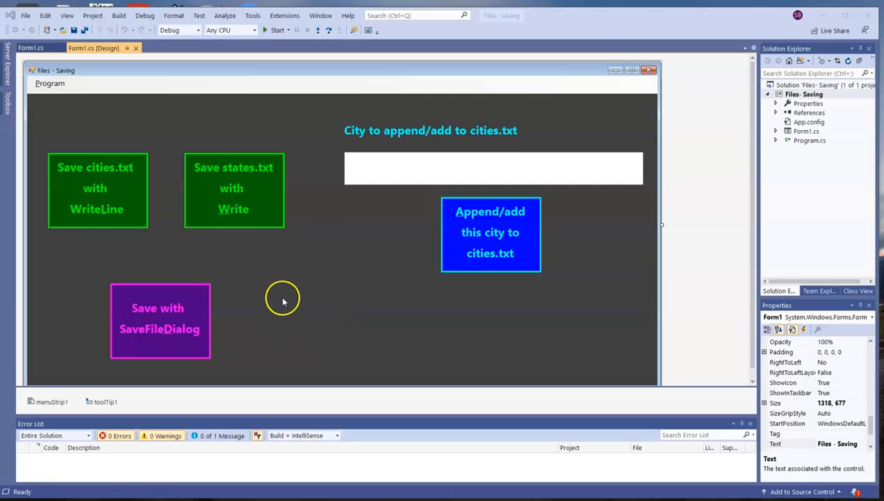
pyautogui.moveTo(217, 202)
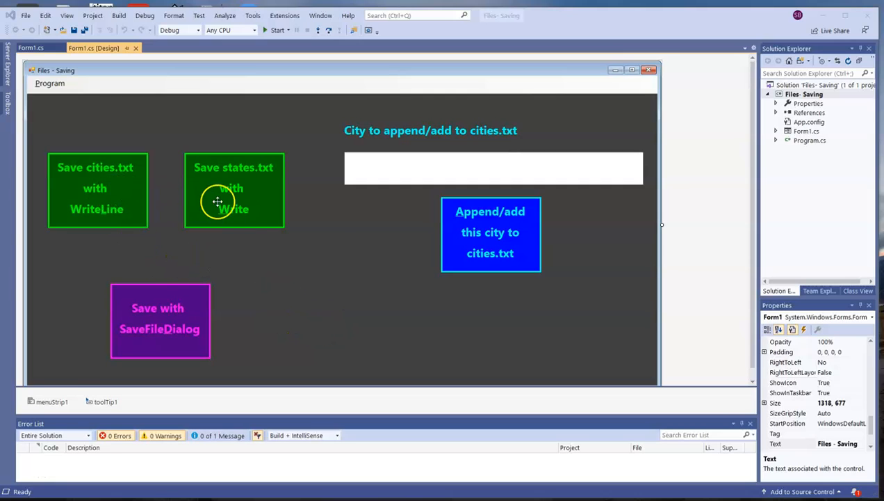
pyautogui.moveTo(292, 318)
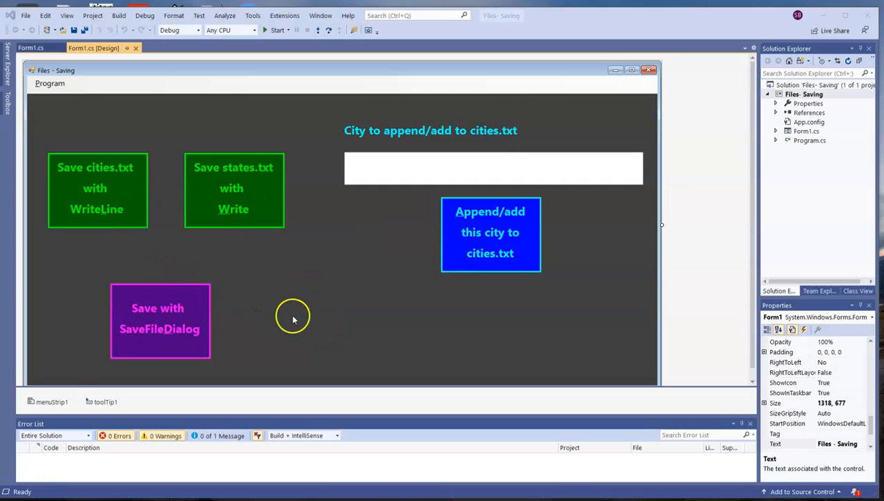
pyautogui.moveTo(422, 313)
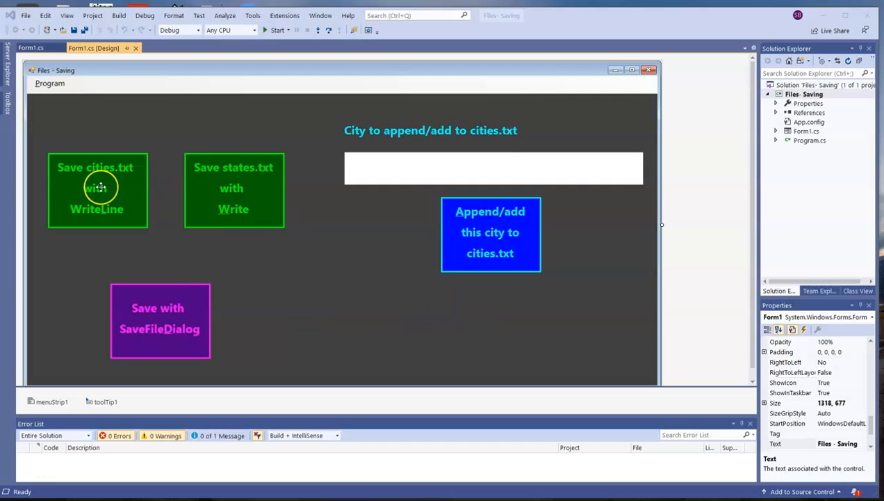
# Create the WriteLine button's empty click handler and add 'using System.IO;' to Form1.cs
pyautogui.click(97, 188)
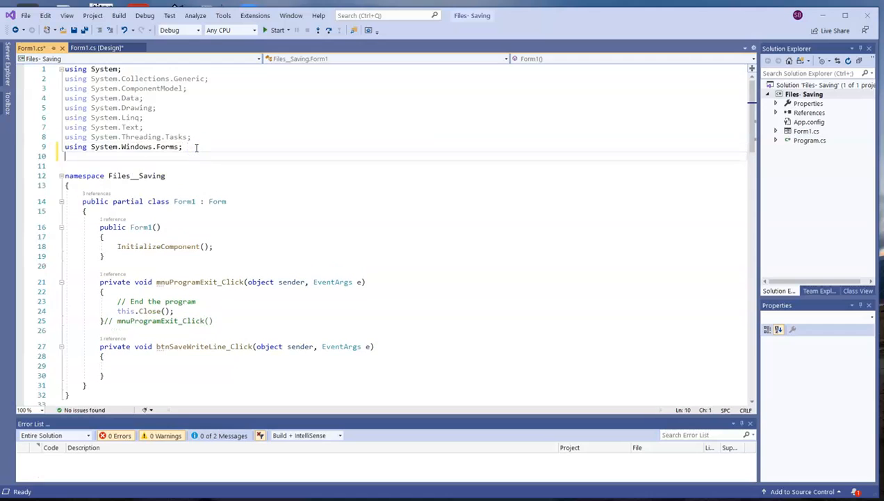
pyautogui.write('us')
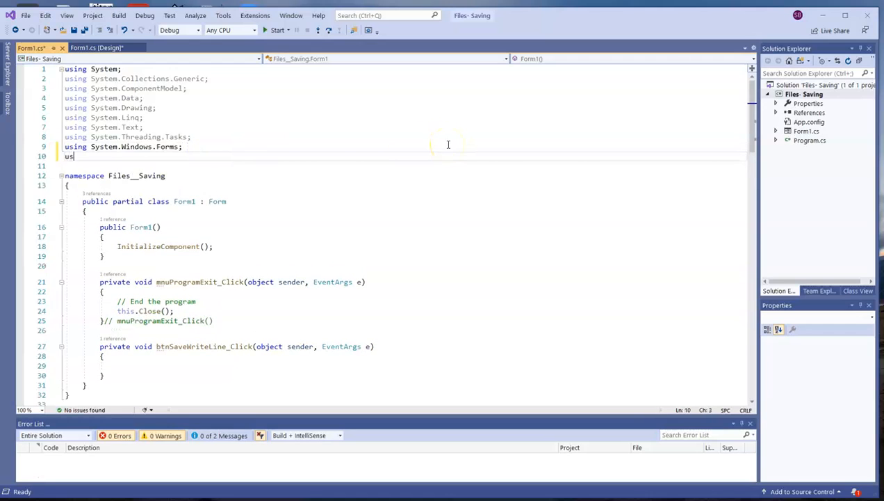
pyautogui.write('Syst')
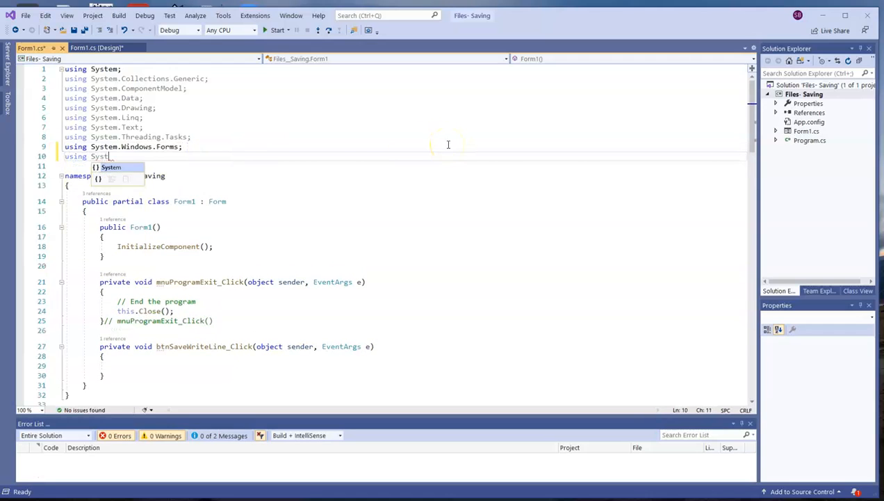
pyautogui.write('.IO')
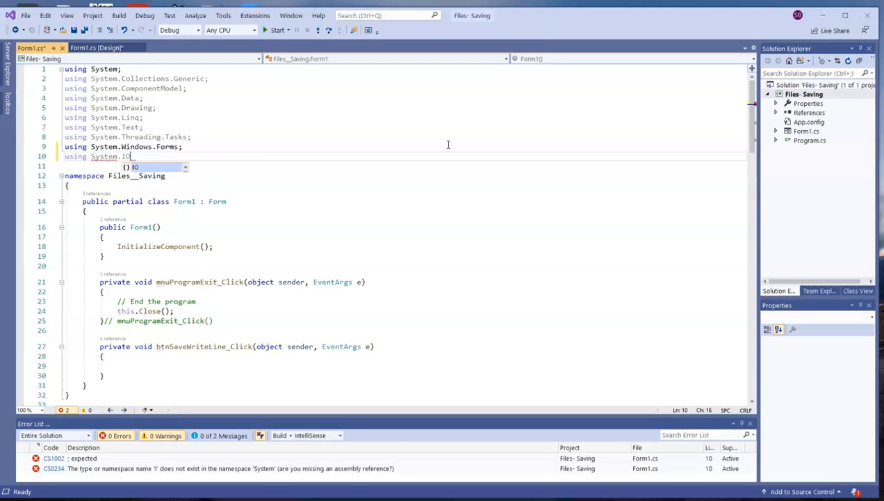
pyautogui.write('O;')
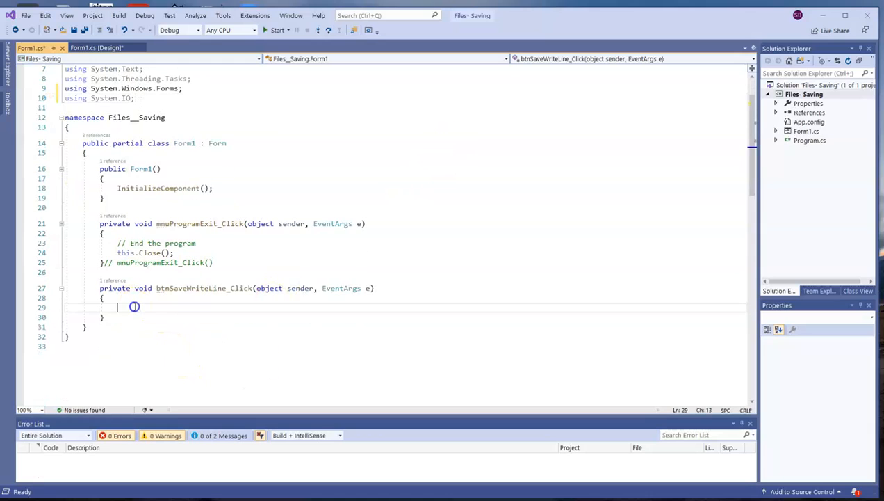
pyautogui.moveTo(473, 296)
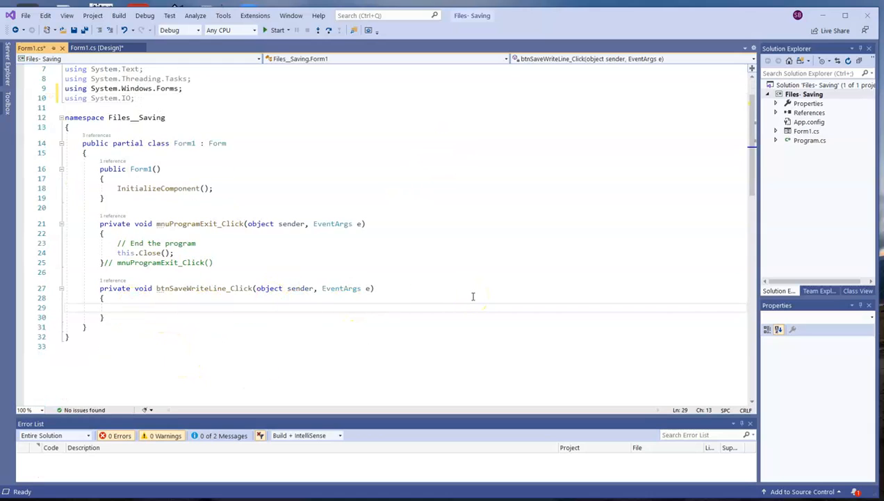
# Add a try/catch block catching Exception ex to btnSaveWriteLine_Click
pyautogui.write('try')
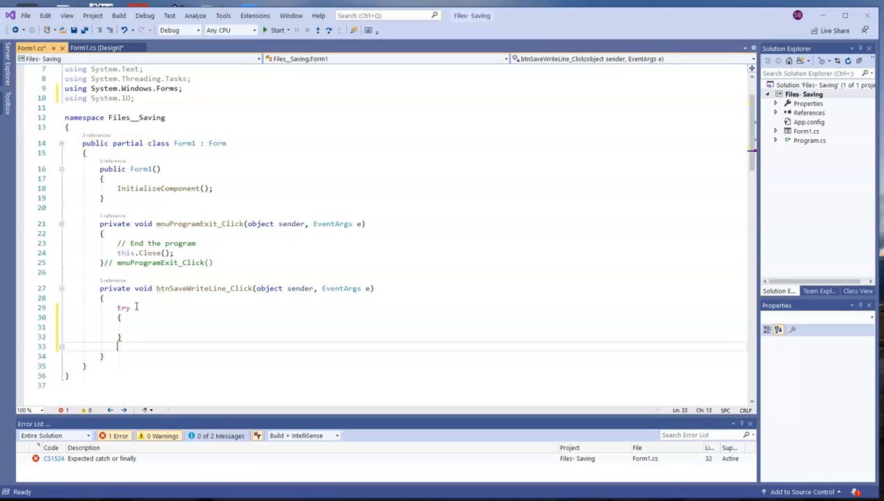
pyautogui.write('catch (Exception')
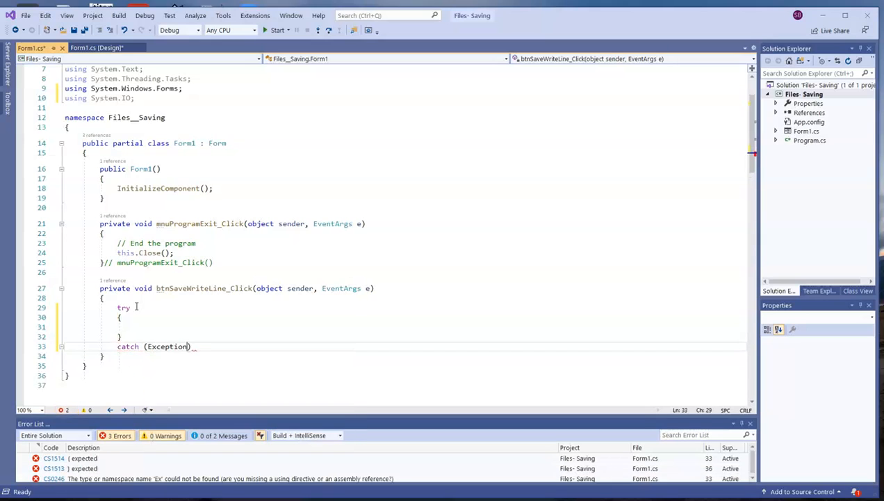
pyautogui.write('ex')
pyautogui.click(429, 326)
pyautogui.write('StreamWriter ou')
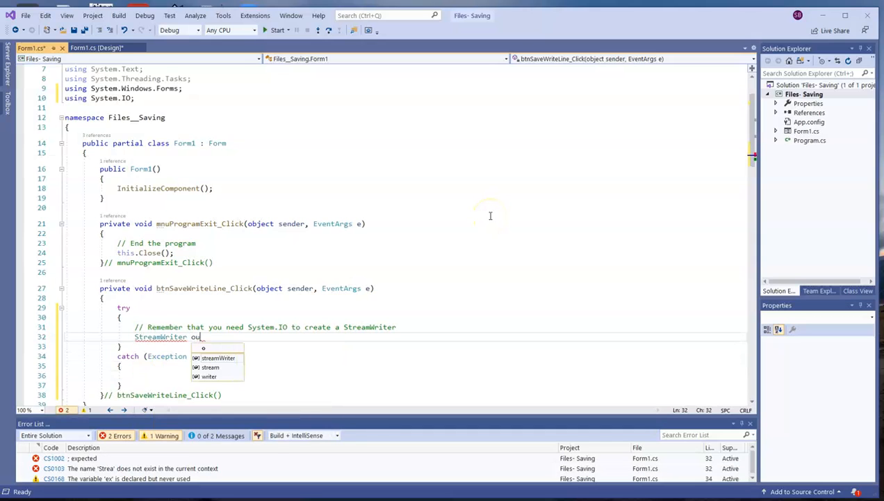
# Declare StreamWriter outputFile and assign it File.CreateText("cities.txt")
pyautogui.write('tputFile;')
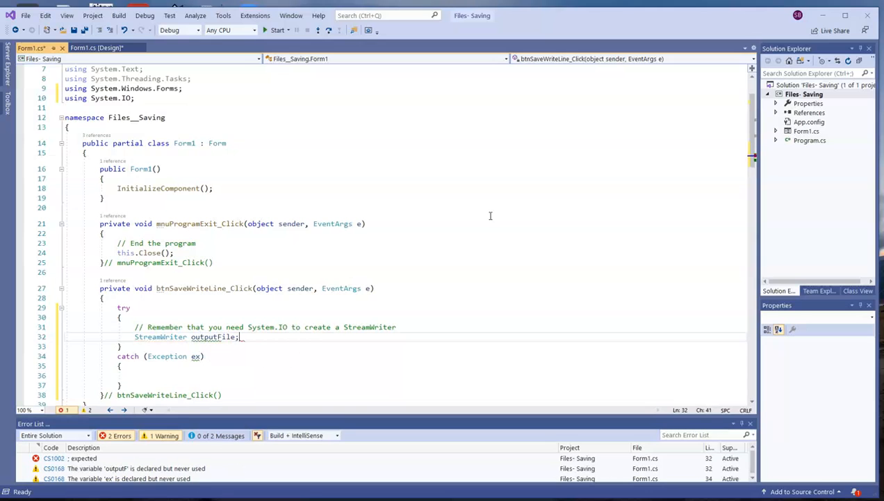
pyautogui.write('outputFile')
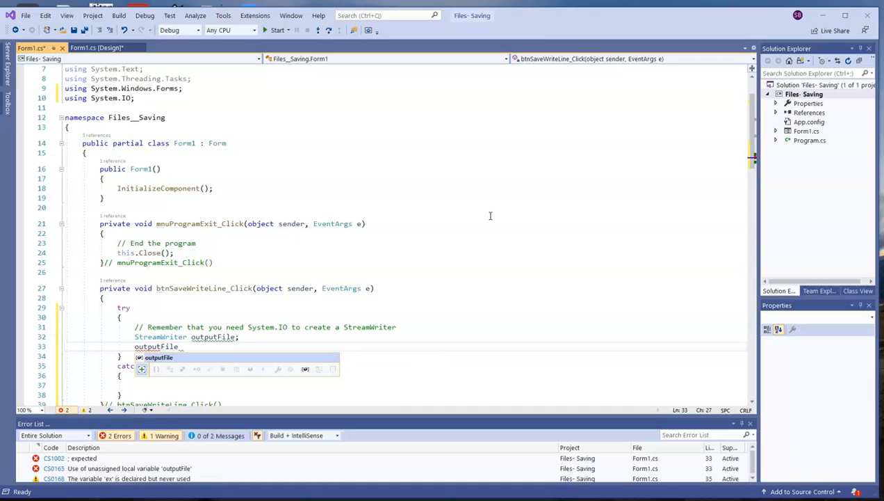
pyautogui.write('= Fil')
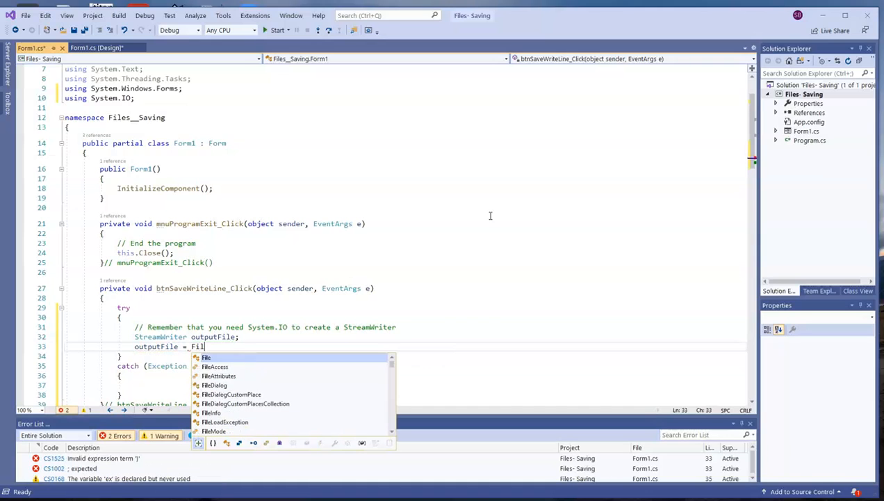
pyautogui.write('.C')
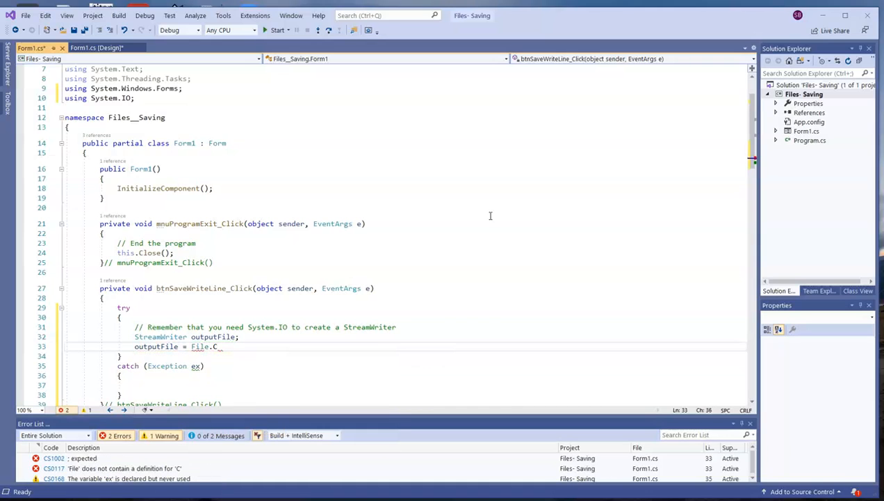
pyautogui.write('reateText()')
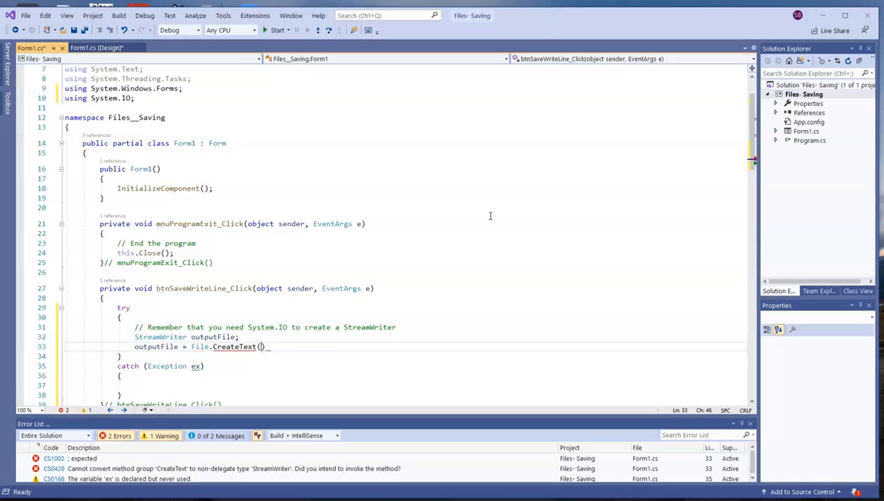
pyautogui.write('"cities"')
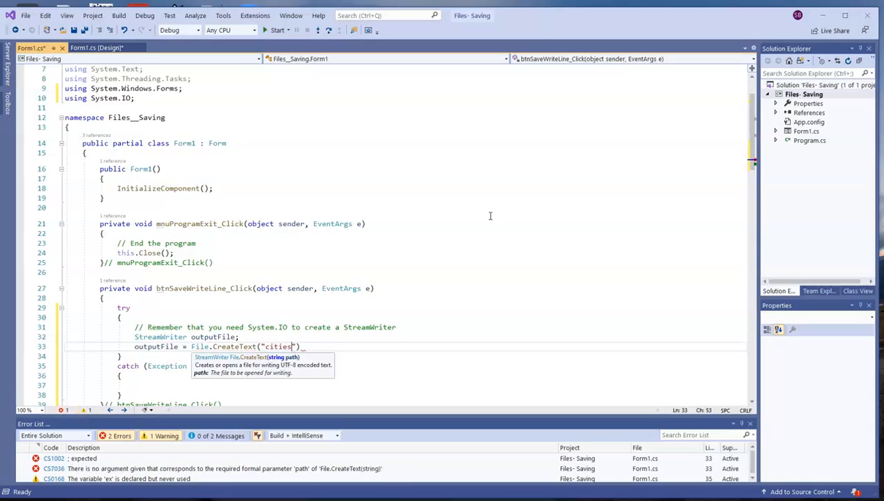
pyautogui.write('.txt')
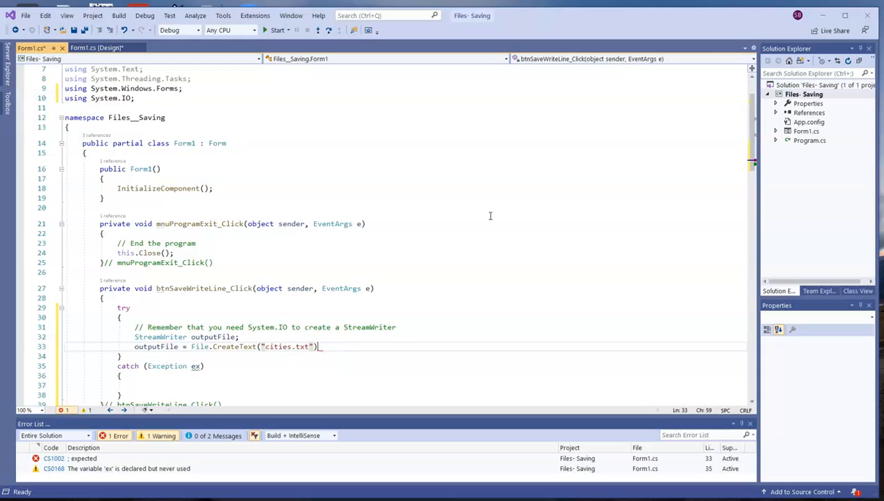
pyautogui.write(';')
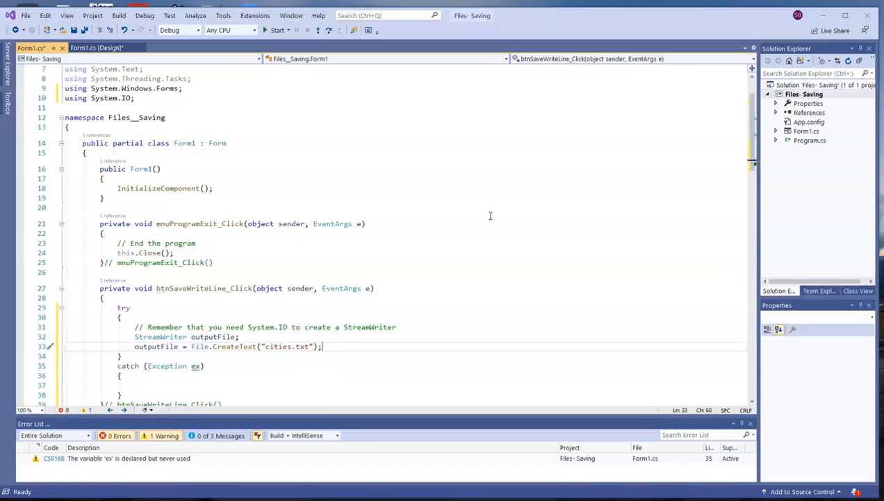
# Write Chicago, Indianapolis, Denver and San Diego to the file with outputFile.WriteLine calls
pyautogui.write('// Write cities to the file')
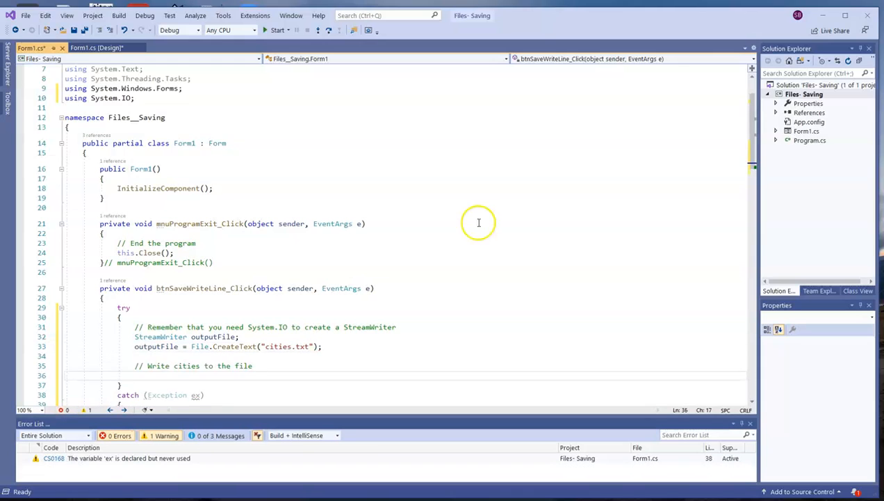
pyautogui.write('outputFile')
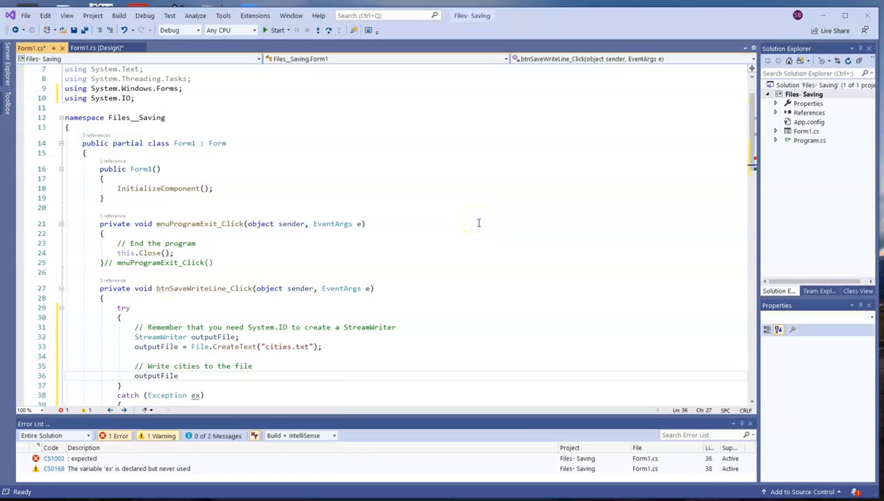
pyautogui.write('.WriteLine')
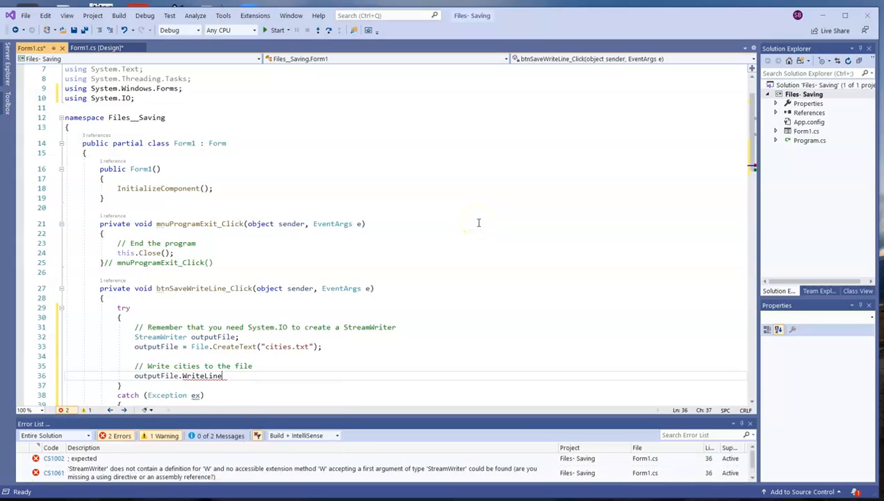
pyautogui.write('("')
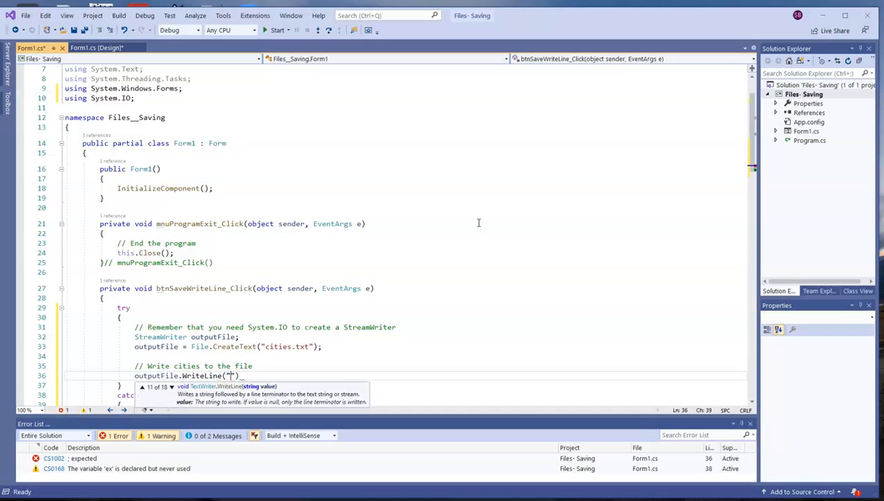
pyautogui.write('Chicago')
pyautogui.write('outputFile.WriteLine("Indianapolis");')
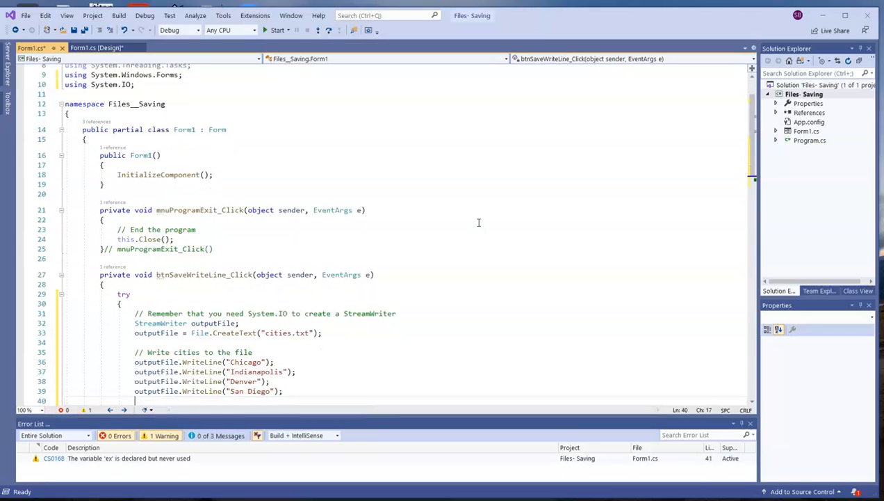
# Add the 'Very important- close the file' comment followed by outputFile.Close();
pyautogui.write('//')
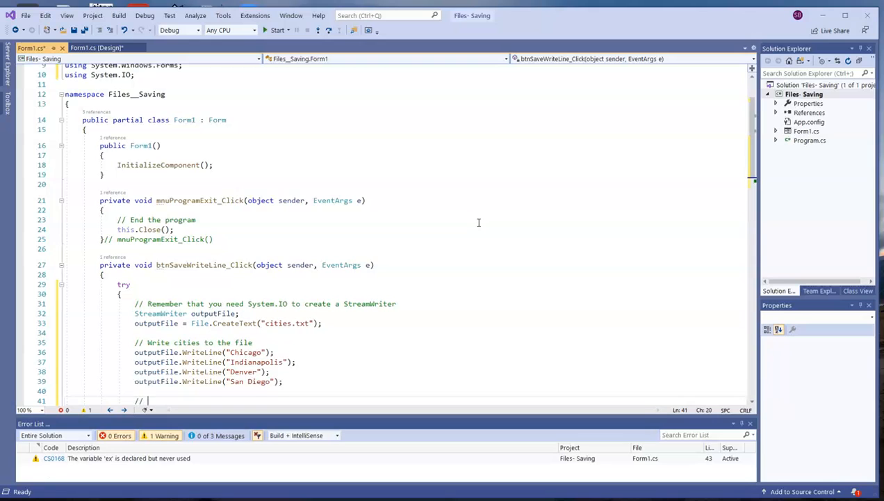
pyautogui.write('// Very important- close the file')
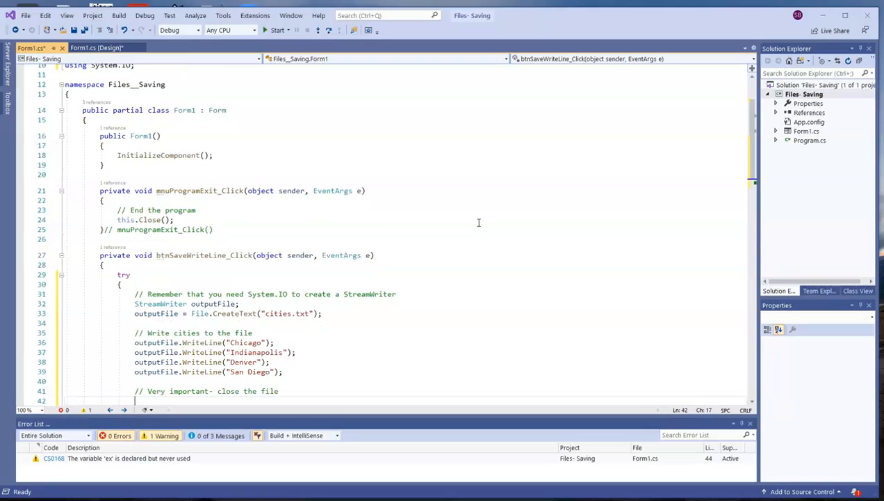
pyautogui.write('outputFile.')
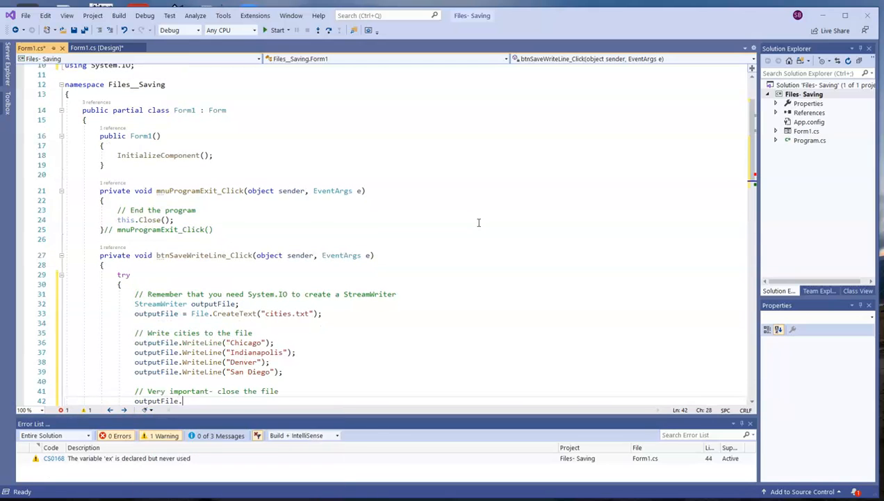
pyautogui.write('Close();')
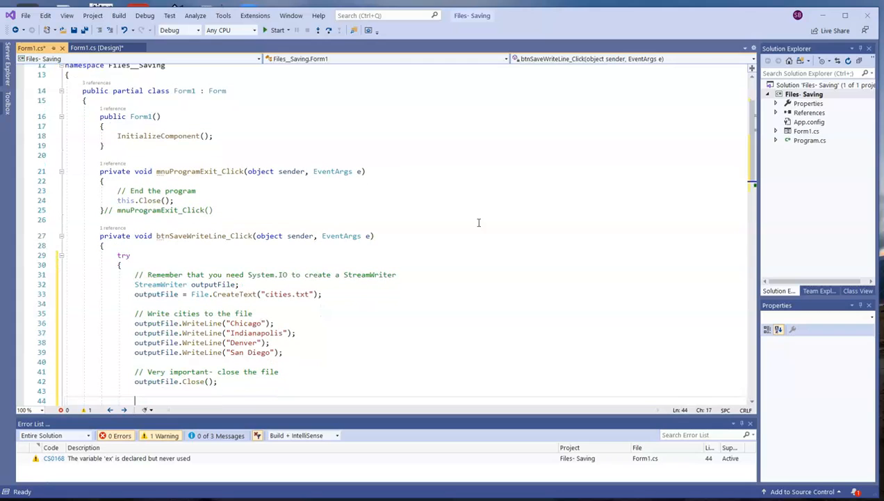
# Show 'cities.txt has been successfully created!' on success, ex.Message on failure, and save Form1.cs
pyautogui.write('// Might want to give users a message')
pyautogui.write('MessageBox')
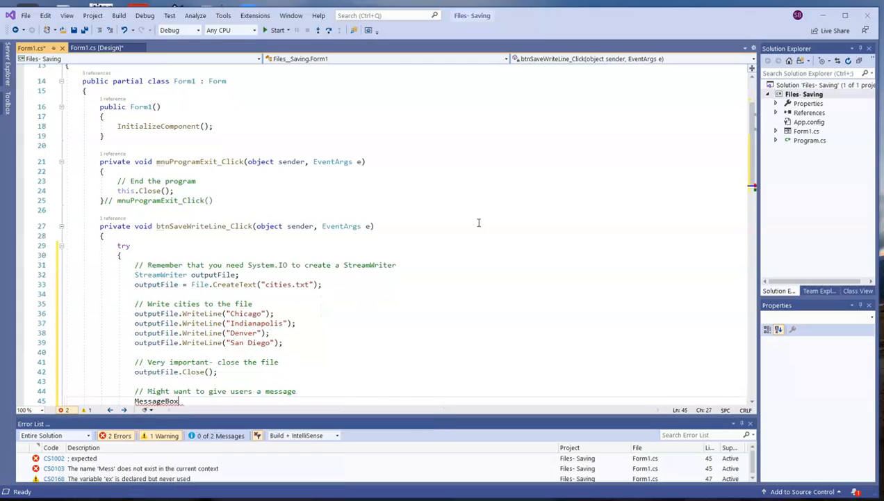
pyautogui.write('.Show("cities.tx"')
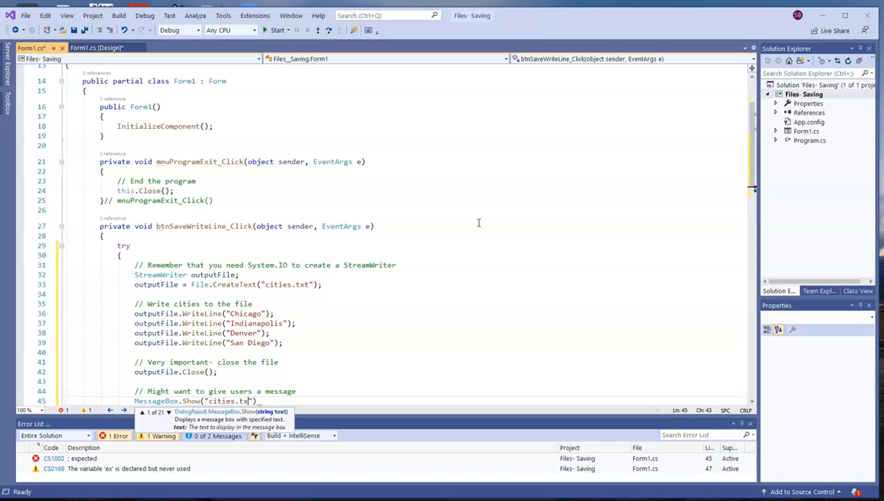
pyautogui.write('has been successfully created!')
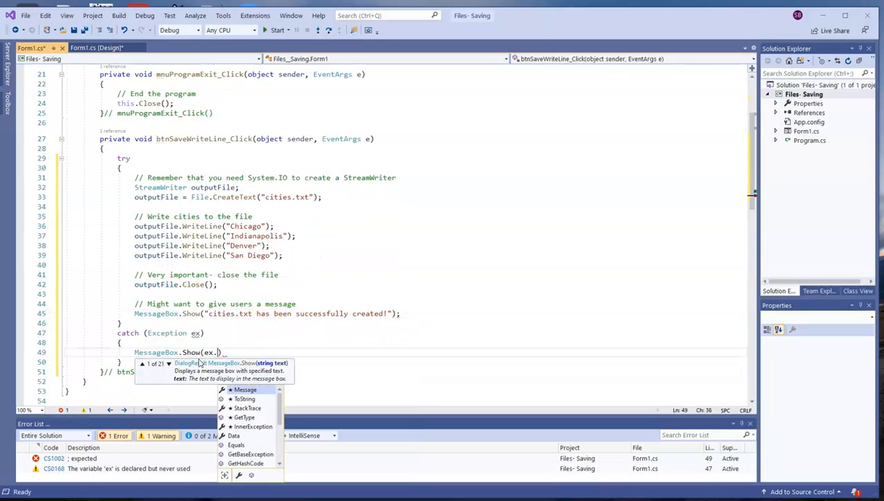
pyautogui.write('Message')
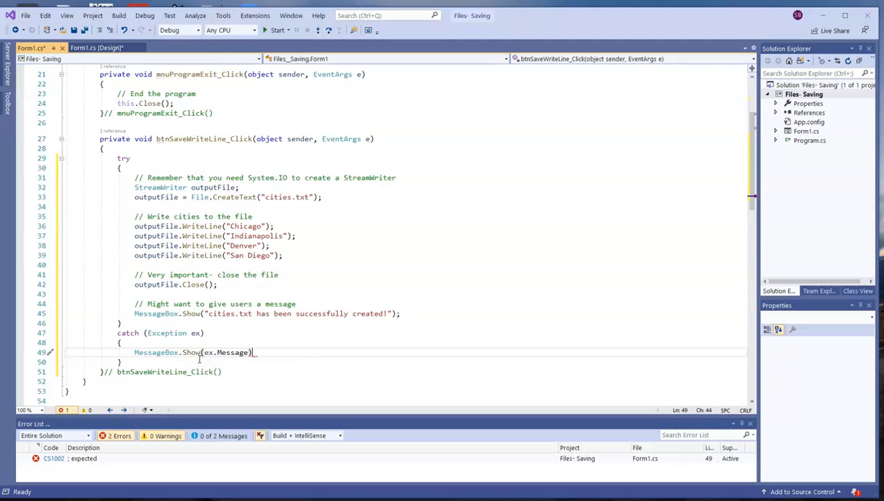
pyautogui.write(';')
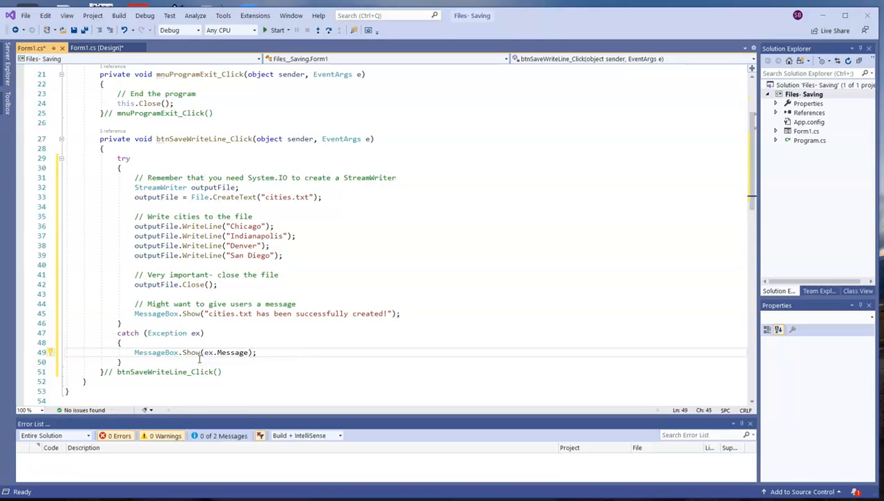
pyautogui.press('ctrl+s')
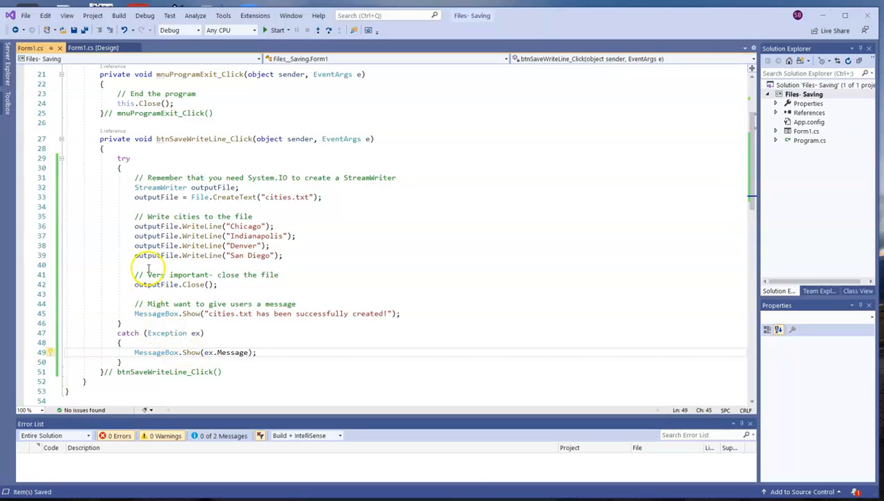
pyautogui.moveTo(277, 30)
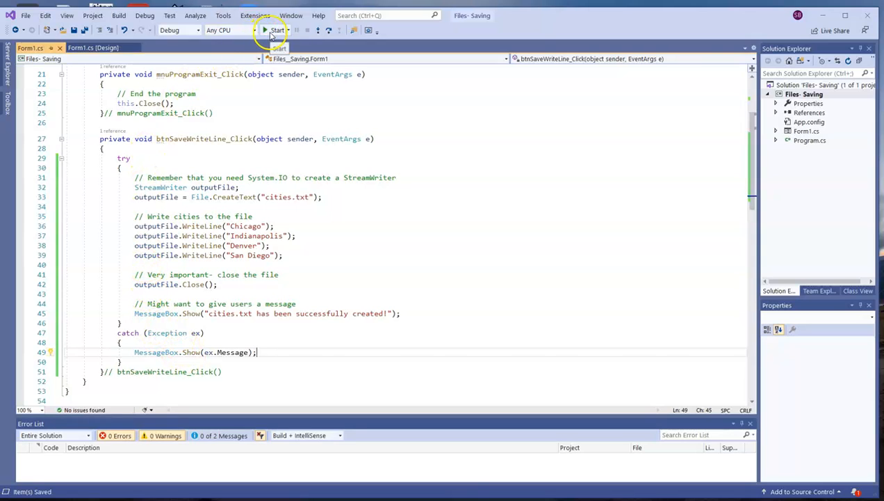
# Start the Files - Saving app, click 'Save cities.txt with WriteLine', and dismiss the OK message
pyautogui.click(276, 30)
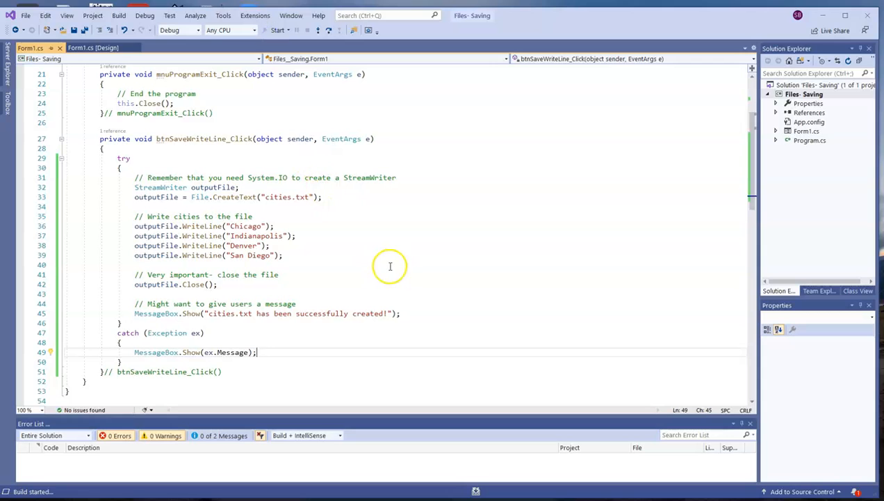
pyautogui.click(277, 30)
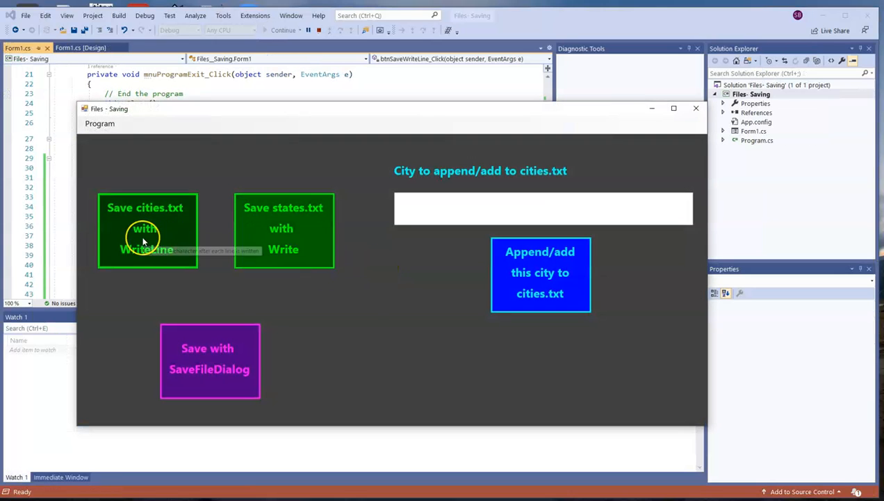
pyautogui.click(146, 230)
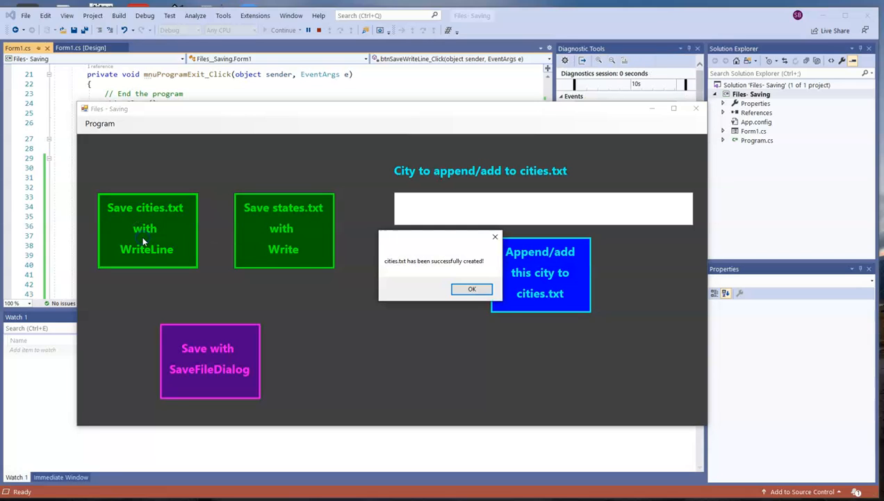
pyautogui.click(473, 288)
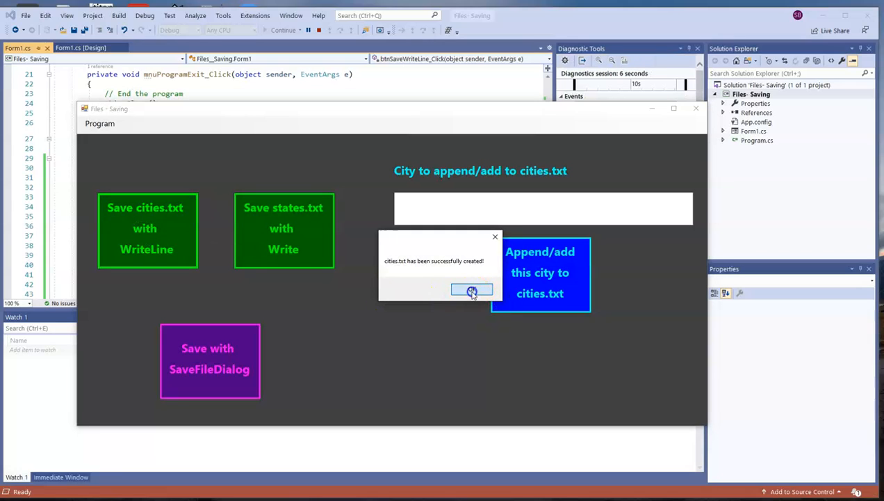
pyautogui.click(472, 289)
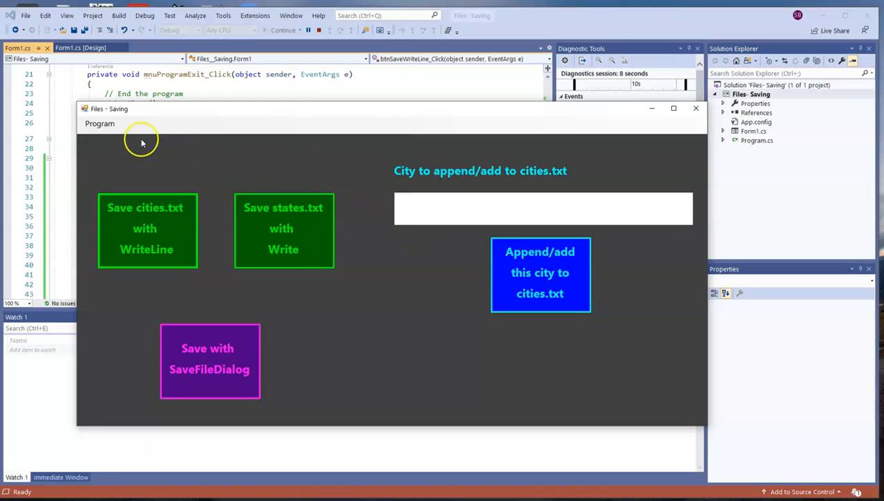
# Browse Files- Saving, Files- Saving, bin, Debug and open cities.txt to check the four cities
pyautogui.click(100, 123)
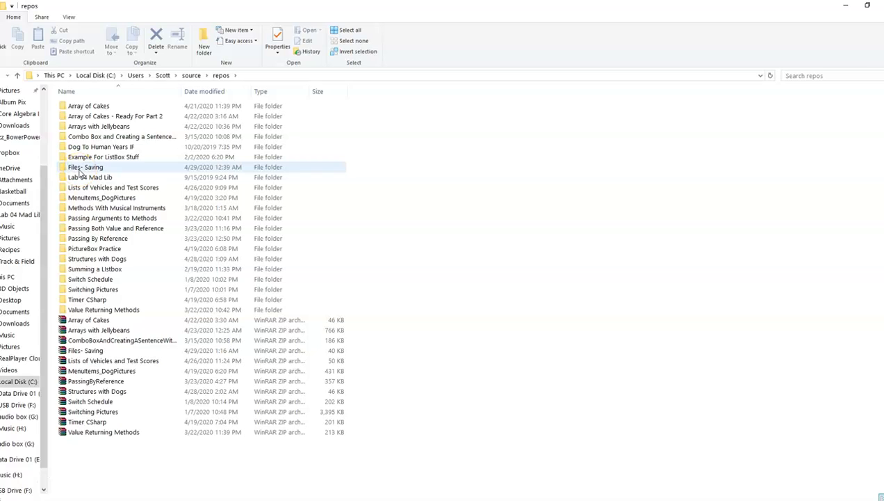
pyautogui.doubleClick(86, 167)
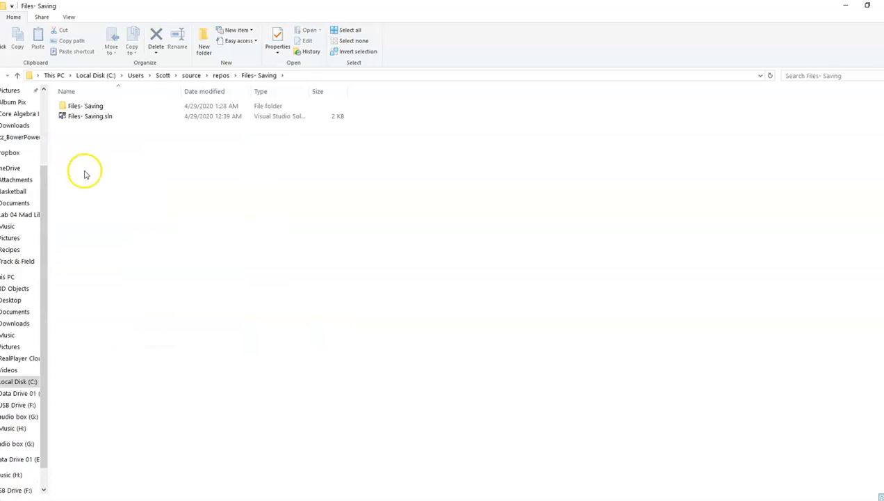
pyautogui.click(85, 106)
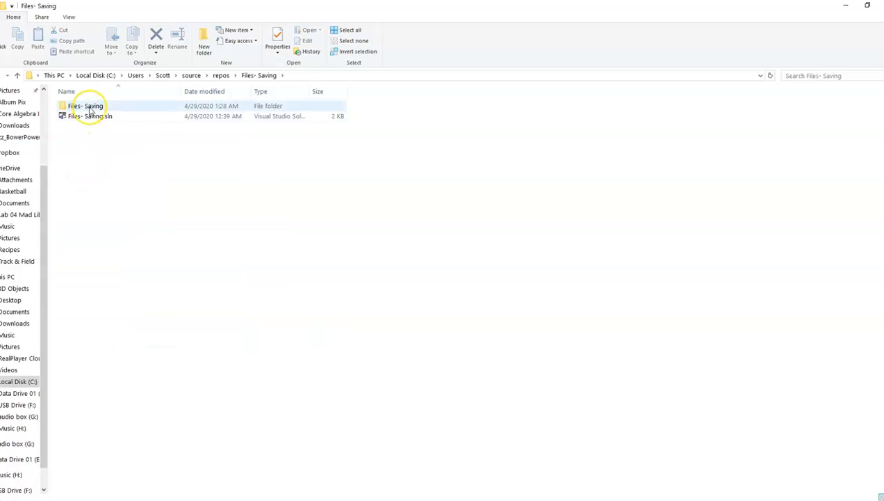
pyautogui.click(85, 105)
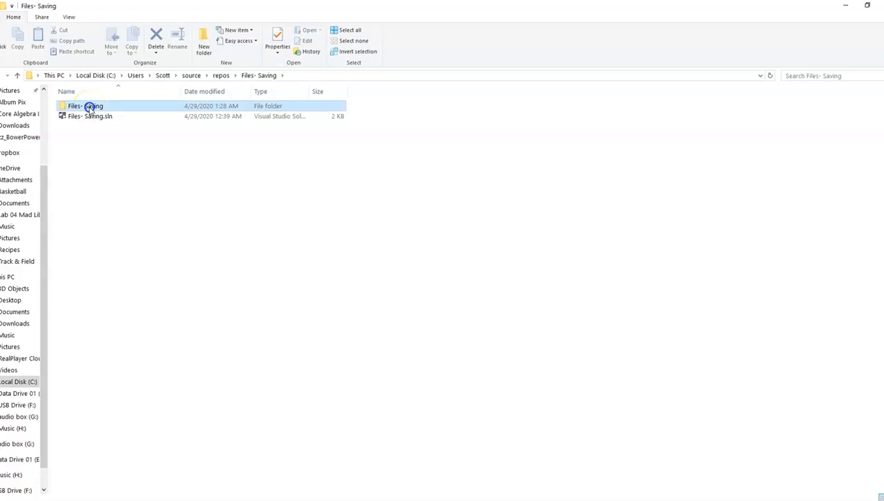
pyautogui.doubleClick(85, 105)
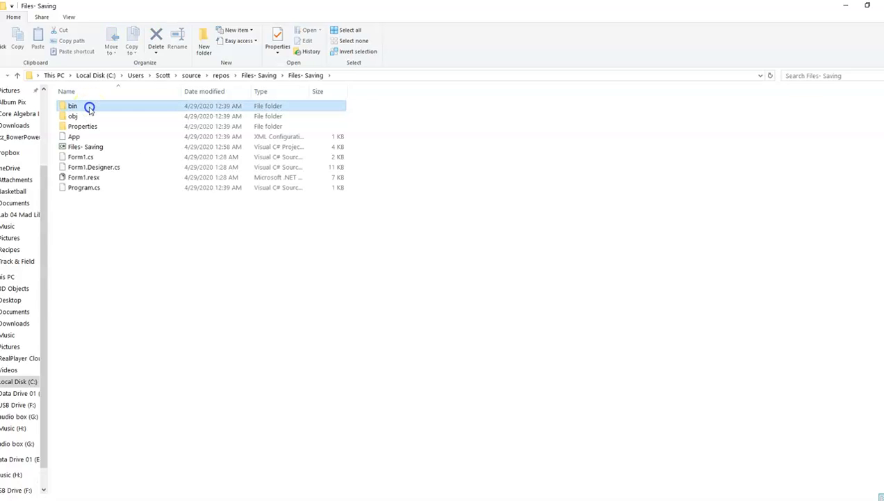
pyautogui.doubleClick(72, 106)
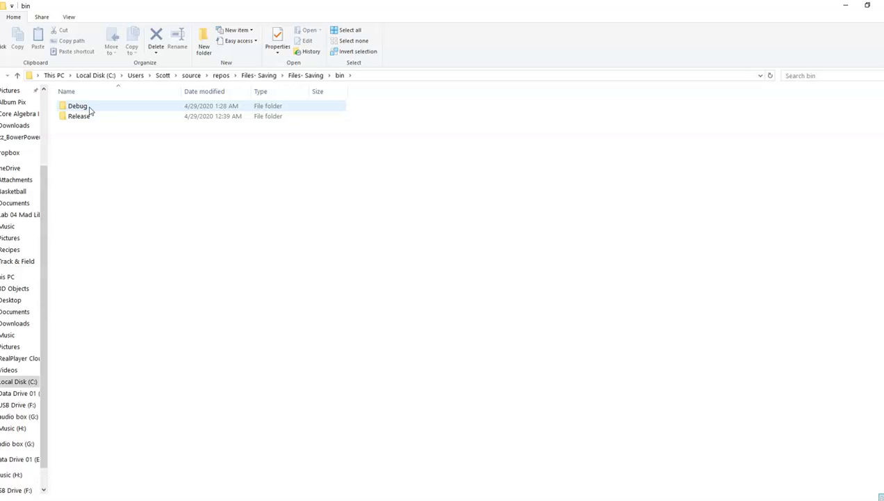
pyautogui.doubleClick(78, 105)
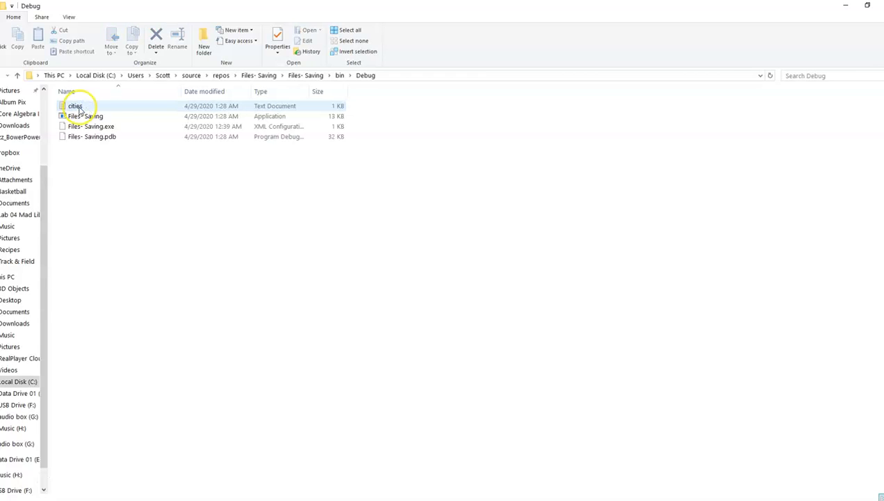
pyautogui.doubleClick(74, 106)
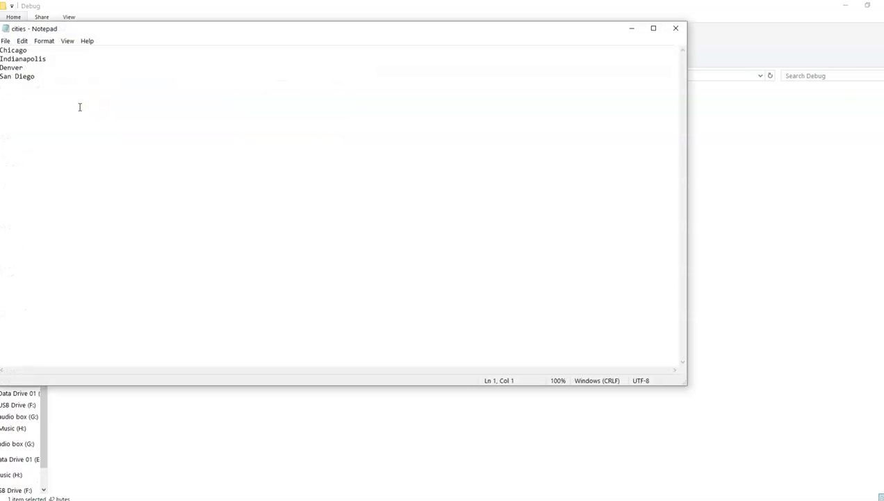
pyautogui.moveTo(627, 101)
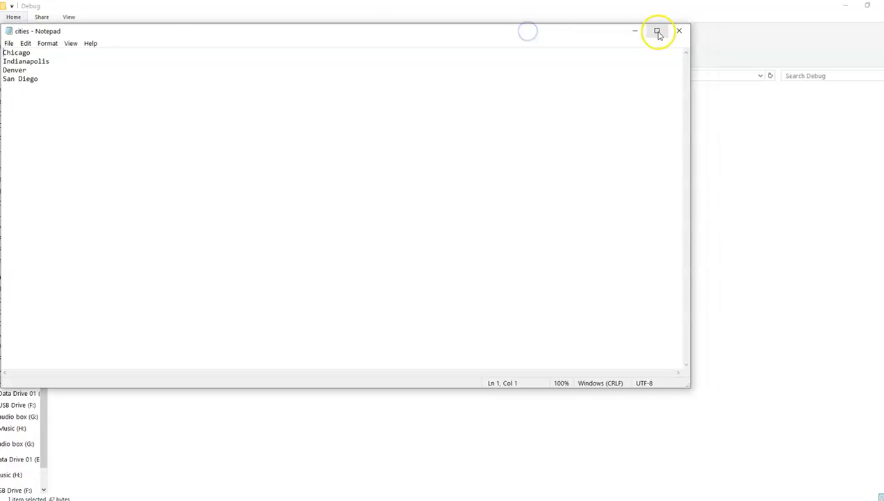
pyautogui.click(657, 31)
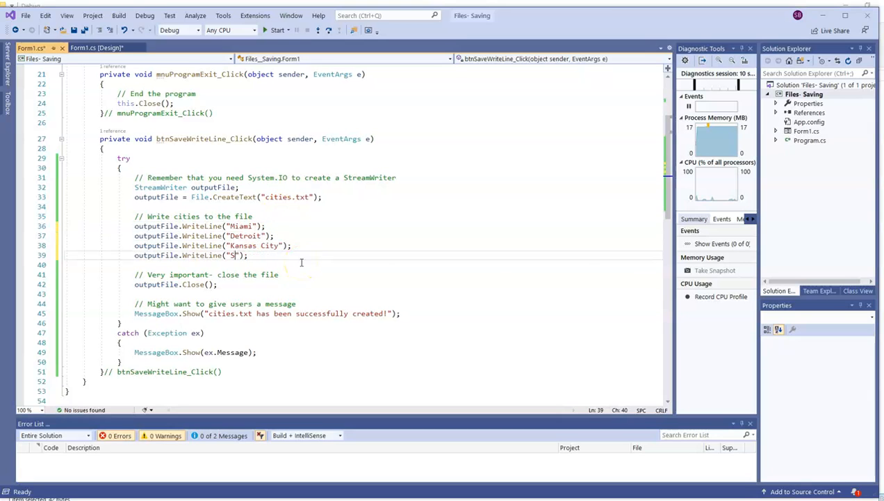
# Change the WriteLines to Miami, Detroit, Kansas City and Seattle, then rerun and resave cities.txt
pyautogui.press('Backspace')
pyautogui.write('eattle')
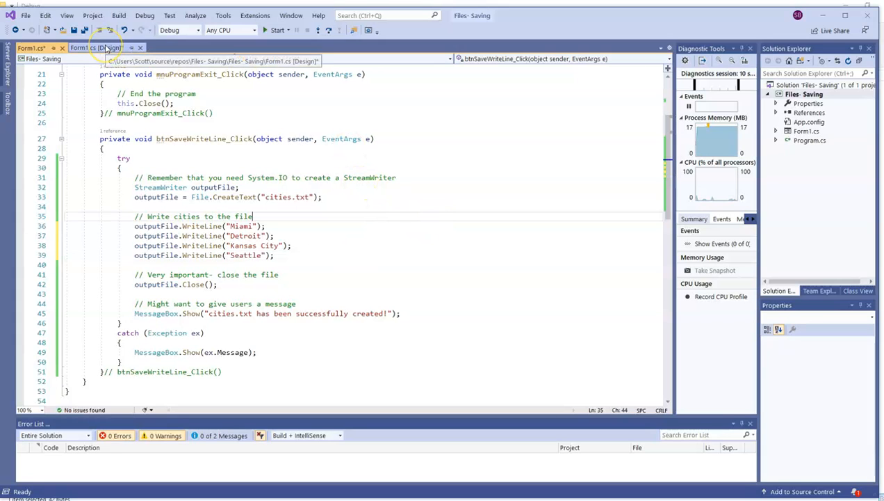
pyautogui.click(97, 48)
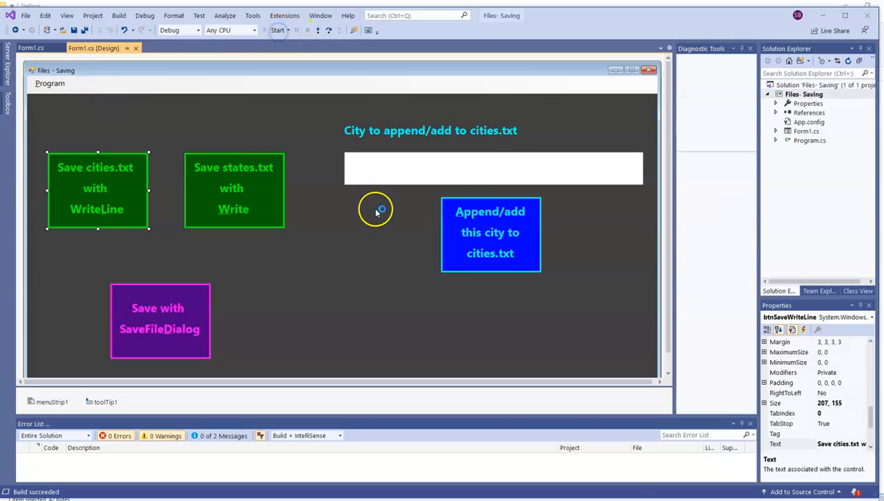
pyautogui.click(278, 30)
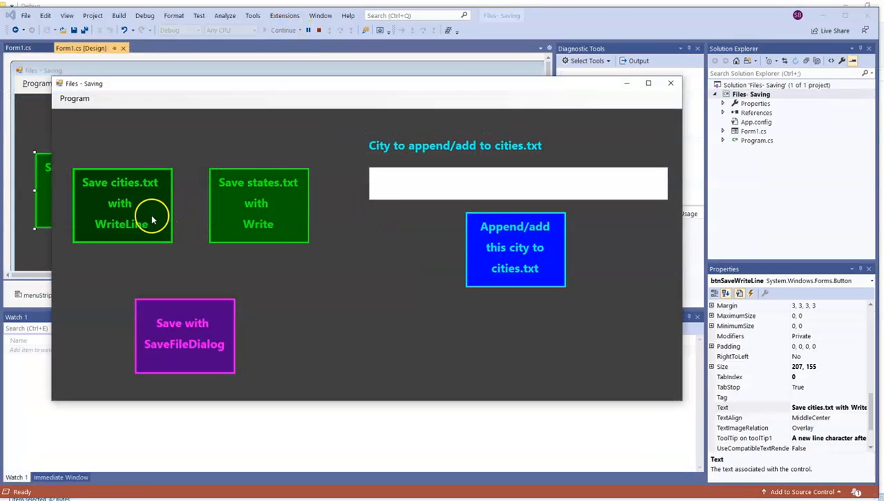
pyautogui.click(123, 202)
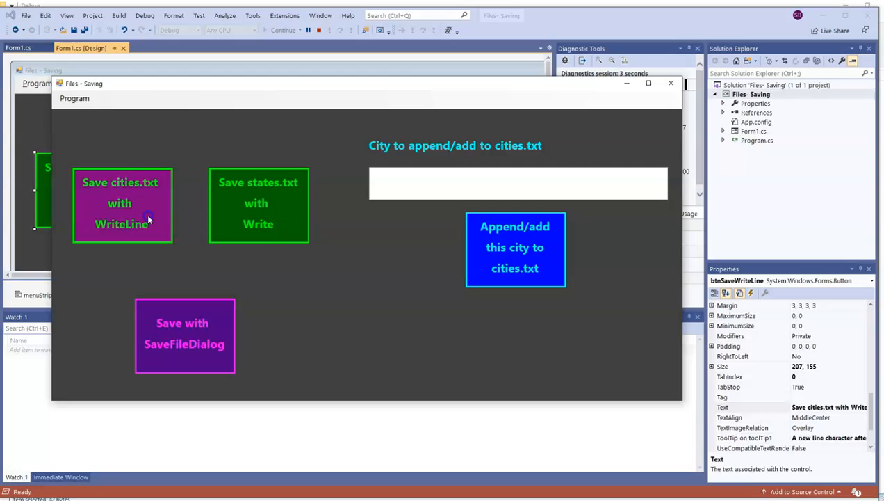
pyautogui.click(122, 203)
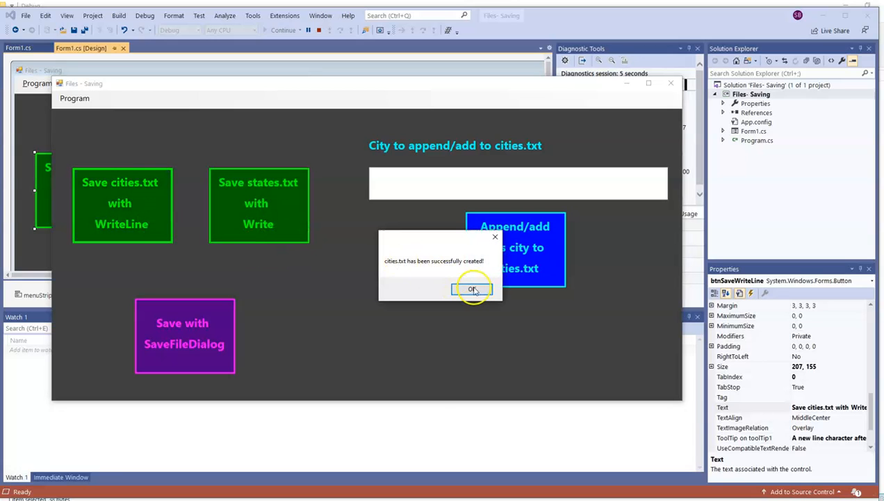
pyautogui.click(472, 289)
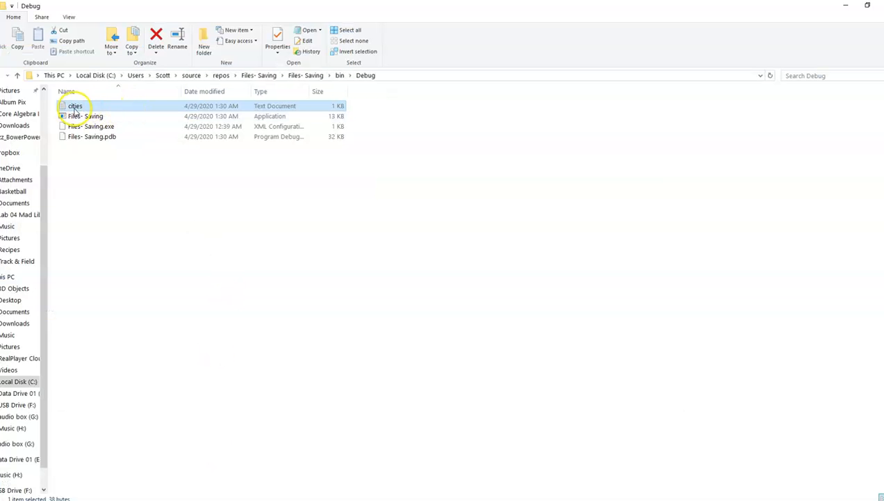
# Open the regenerated cities.txt from Debug showing Miami, Detroit, Kansas City and Seattle
pyautogui.doubleClick(74, 106)
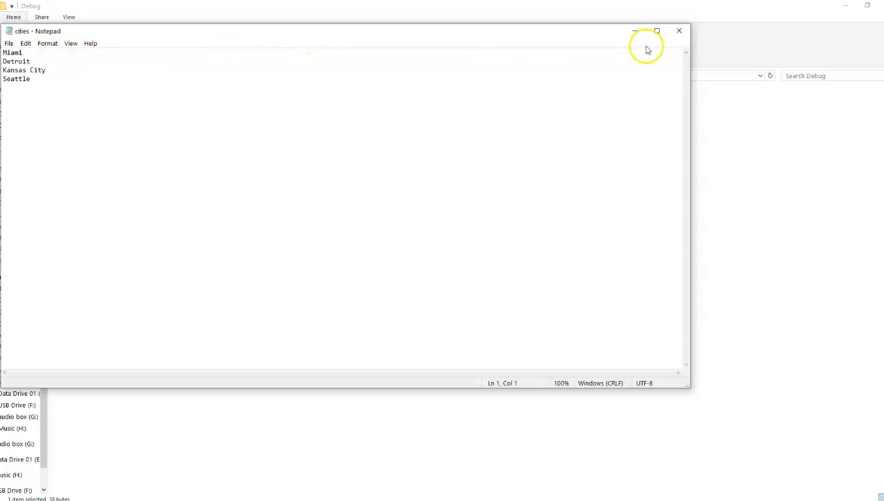
pyautogui.moveTo(680, 30)
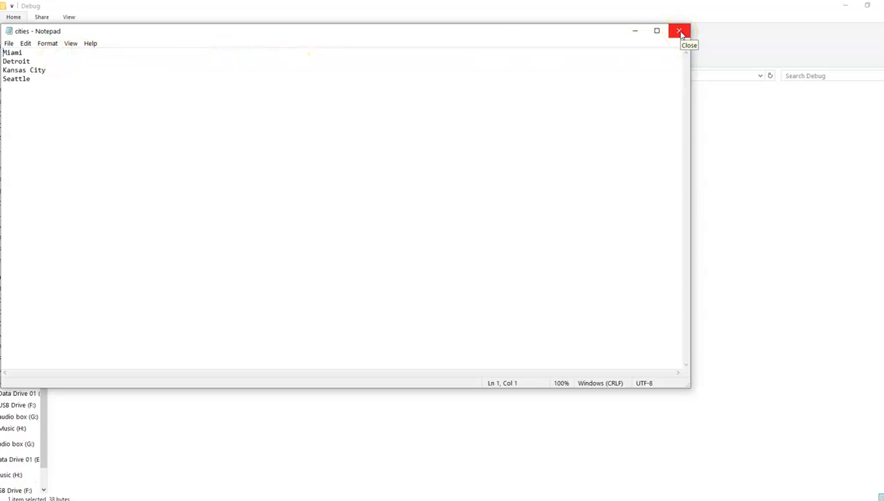
# Close Notepad, review the cities handler, then create btnSaveWrite_Click from the Design view
pyautogui.click(680, 31)
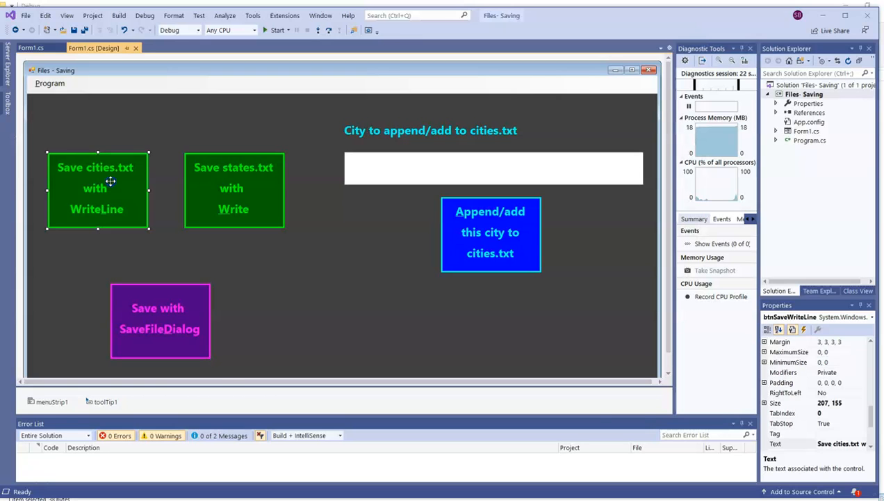
pyautogui.doubleClick(96, 188)
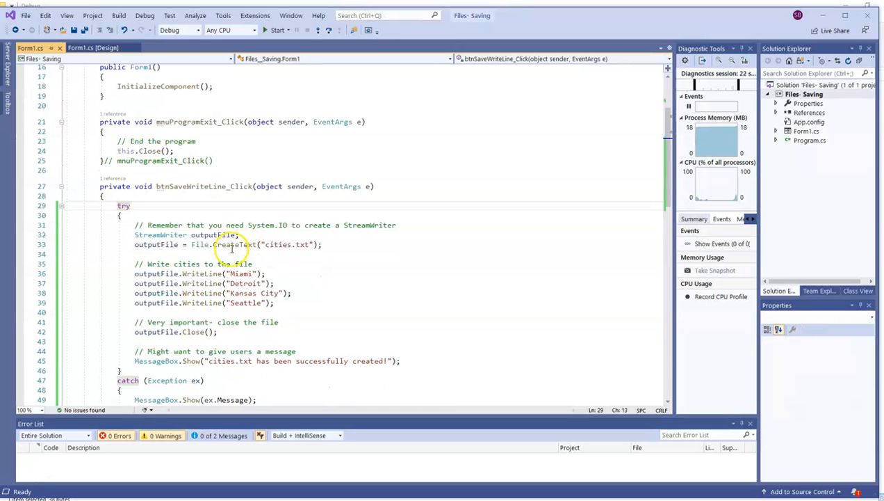
pyautogui.moveTo(387, 261)
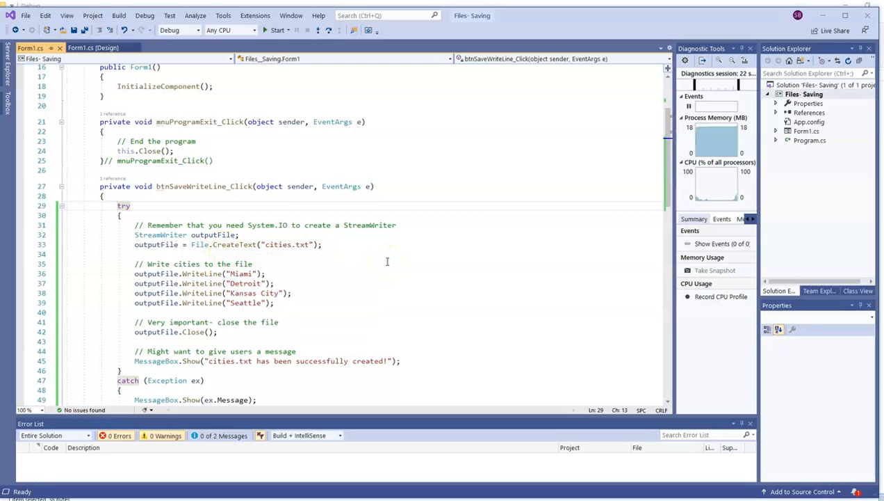
pyautogui.click(121, 205)
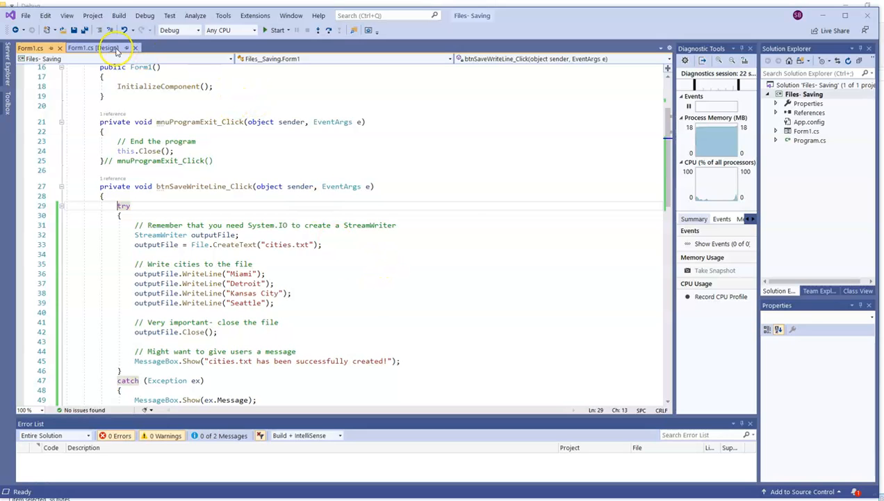
pyautogui.moveTo(93, 48)
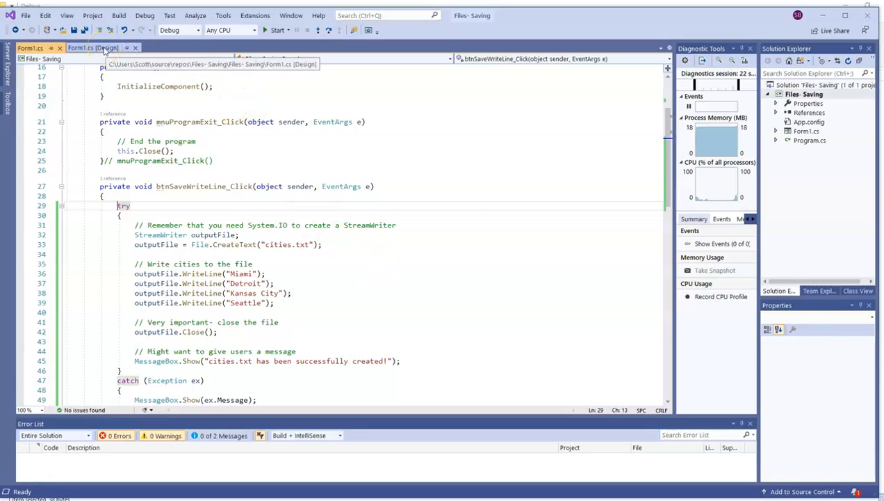
pyautogui.click(93, 47)
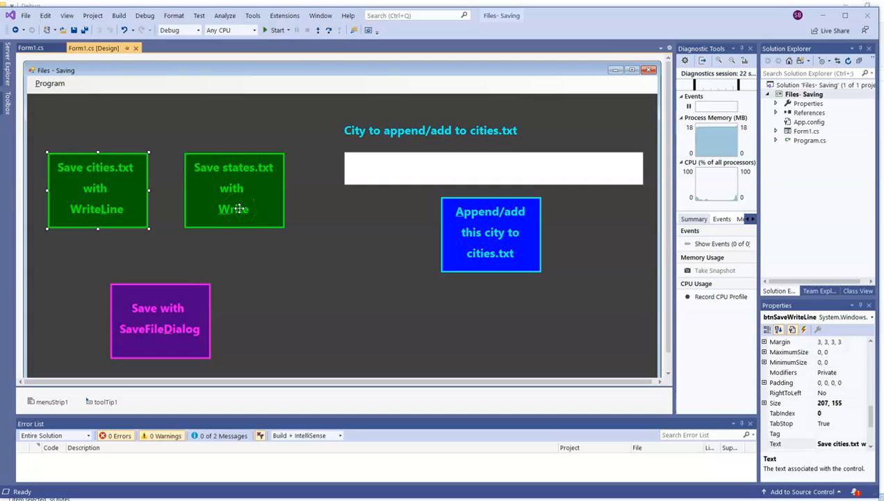
pyautogui.doubleClick(234, 187)
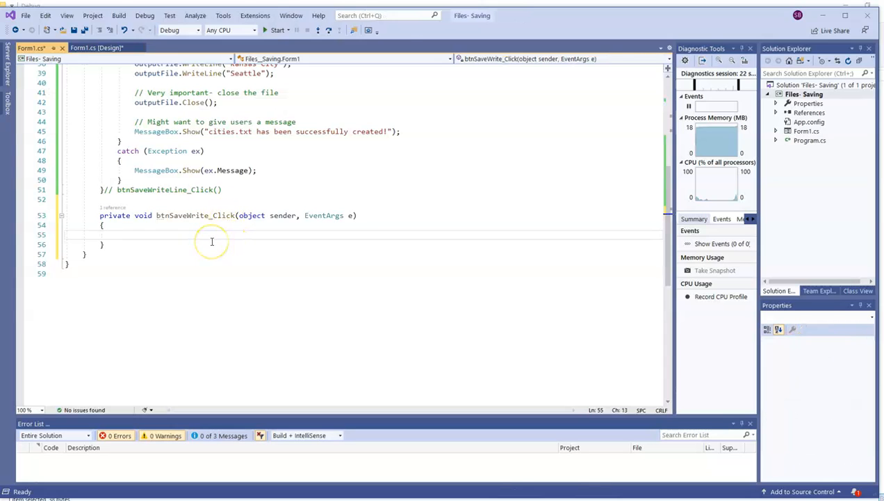
# Add a try/catch and adapt the pasted cities code to write Missouri, Ohio, Alaska, Arizona to states.txt
pyautogui.write('try')
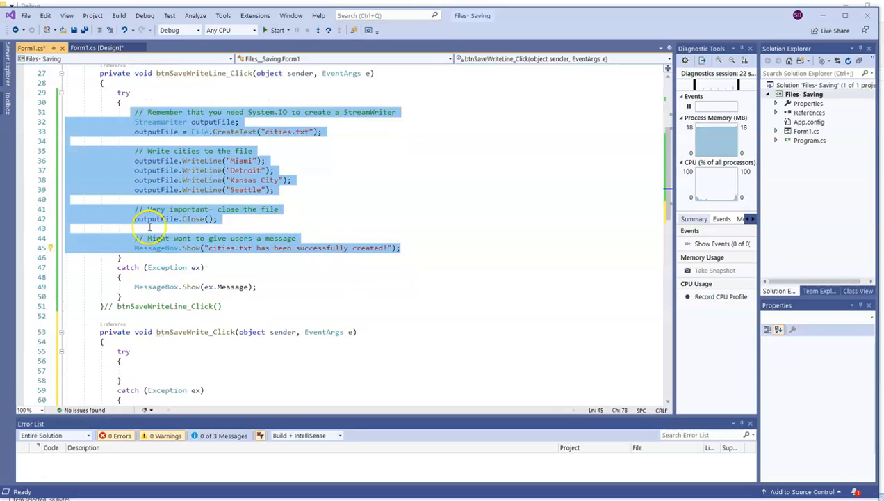
pyautogui.click(137, 283)
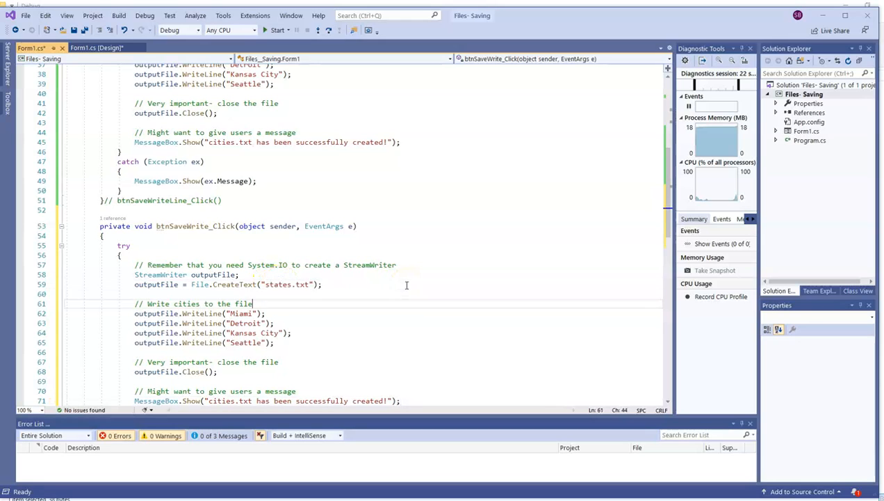
pyautogui.click(218, 313)
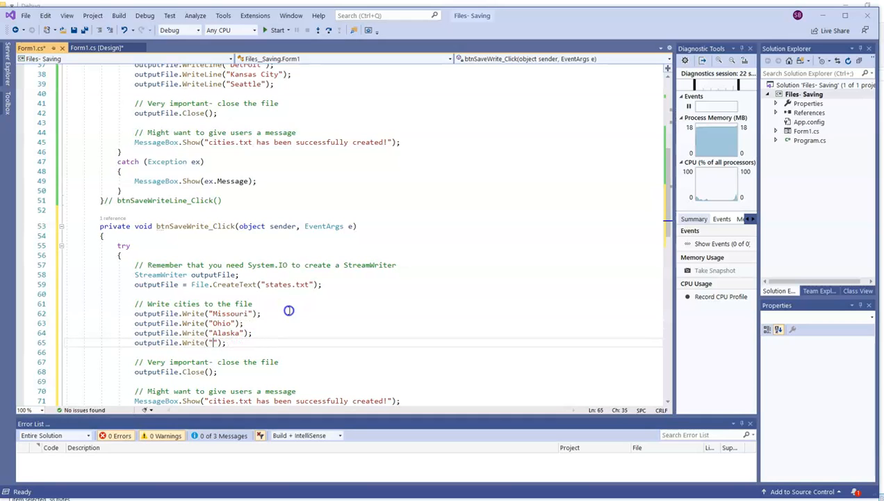
pyautogui.write('Arizona')
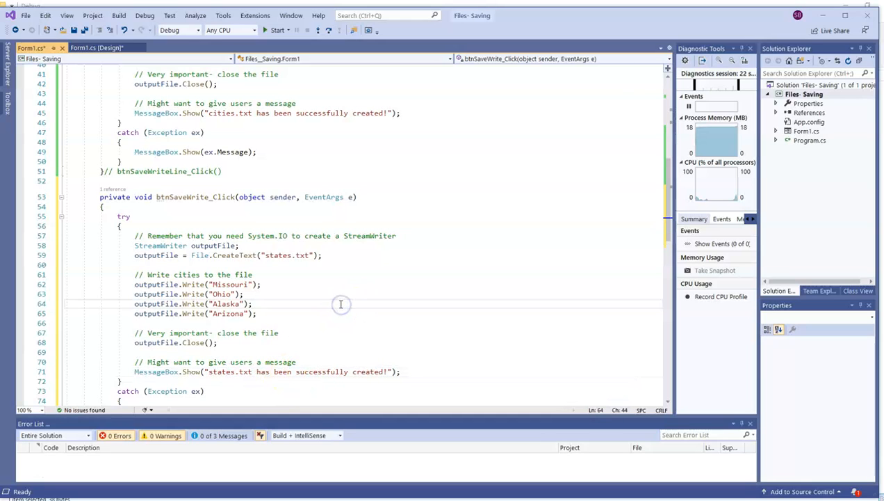
pyautogui.moveTo(251, 103)
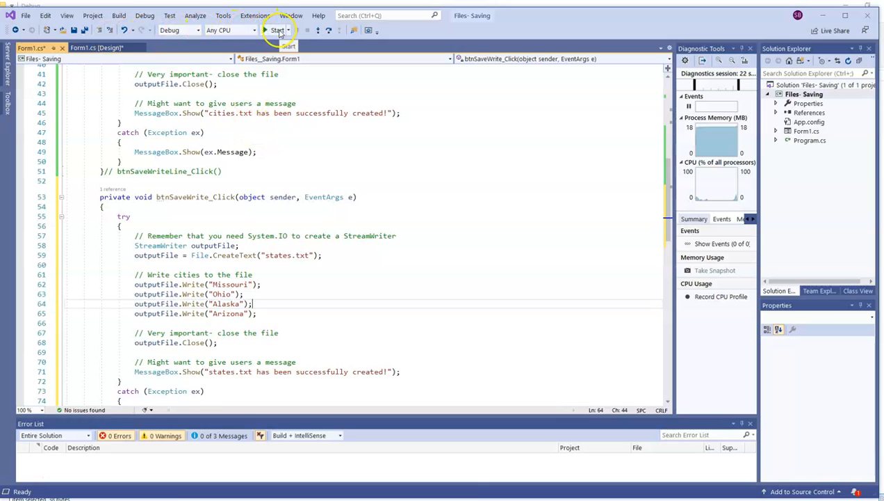
# Run the app, save states.txt with the Write button, and dismiss the success message
pyautogui.click(276, 29)
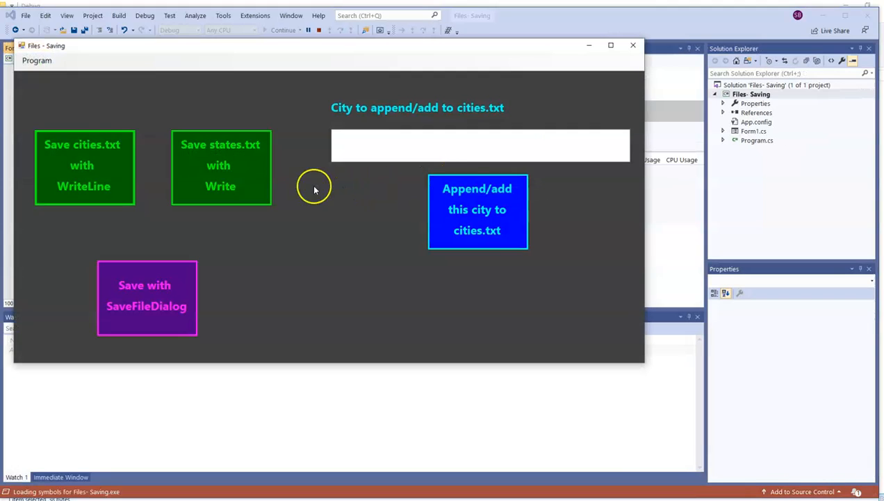
pyautogui.click(221, 167)
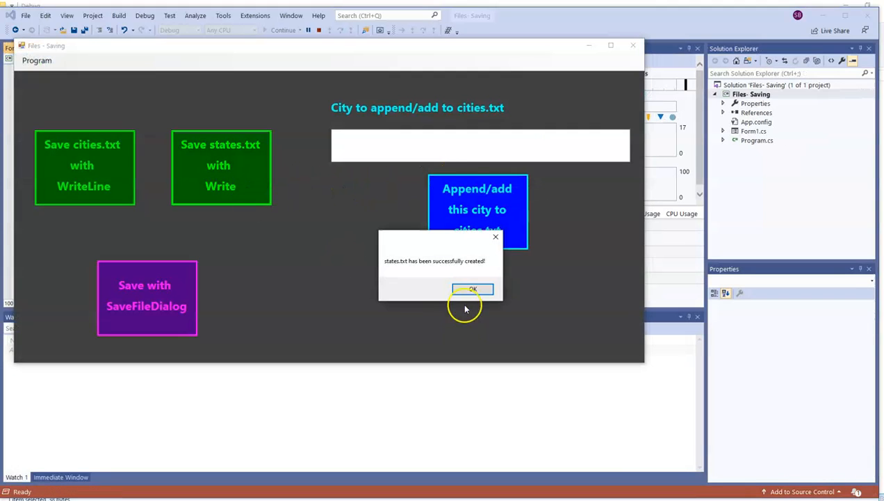
pyautogui.click(473, 289)
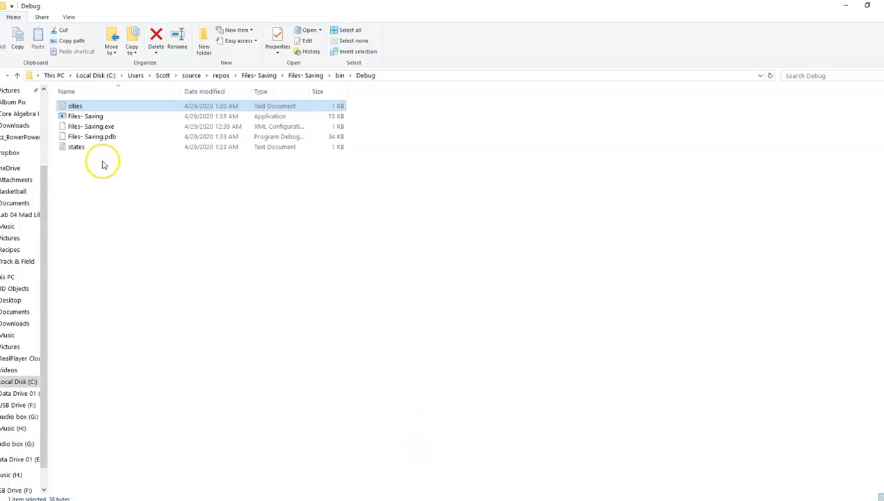
# View states.txt in Notepad showing MissouriOhioAlaskaArizona on one line, then return to the code
pyautogui.doubleClick(76, 147)
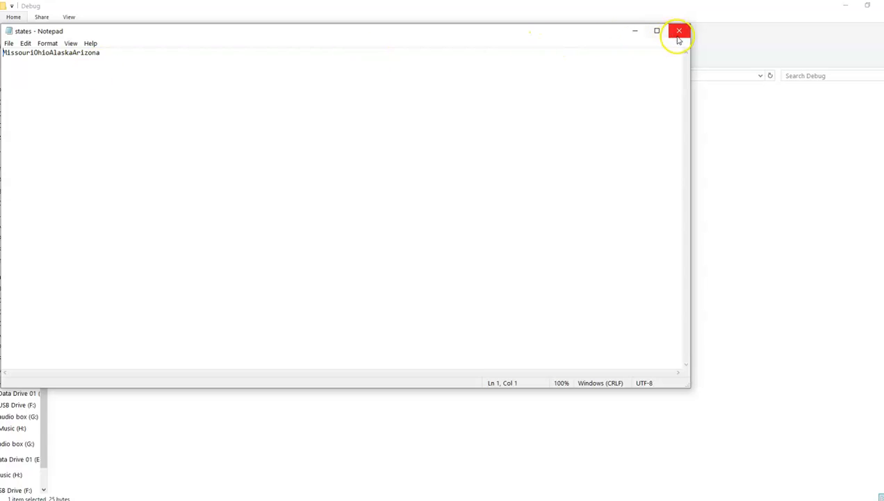
pyautogui.click(679, 31)
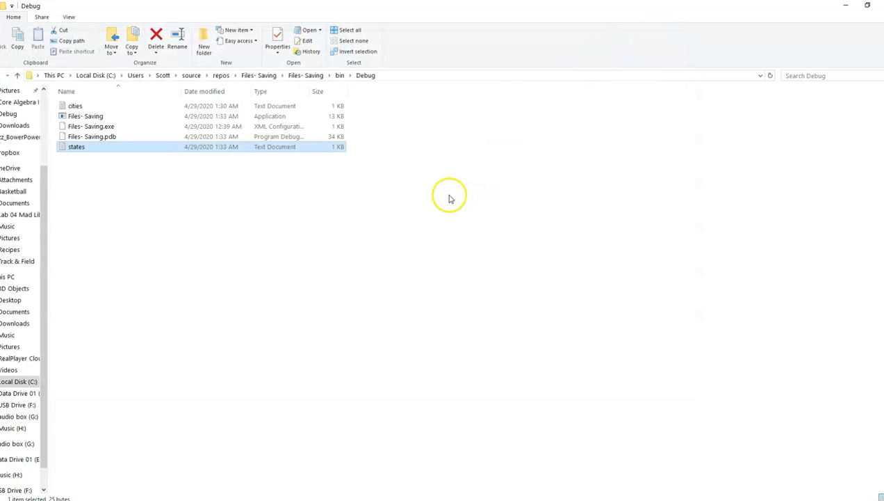
pyautogui.moveTo(431, 486)
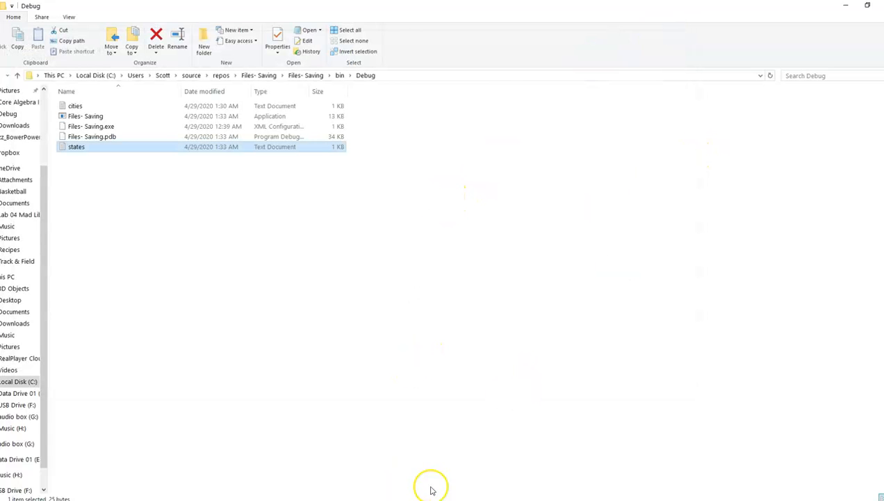
pyautogui.doubleClick(85, 116)
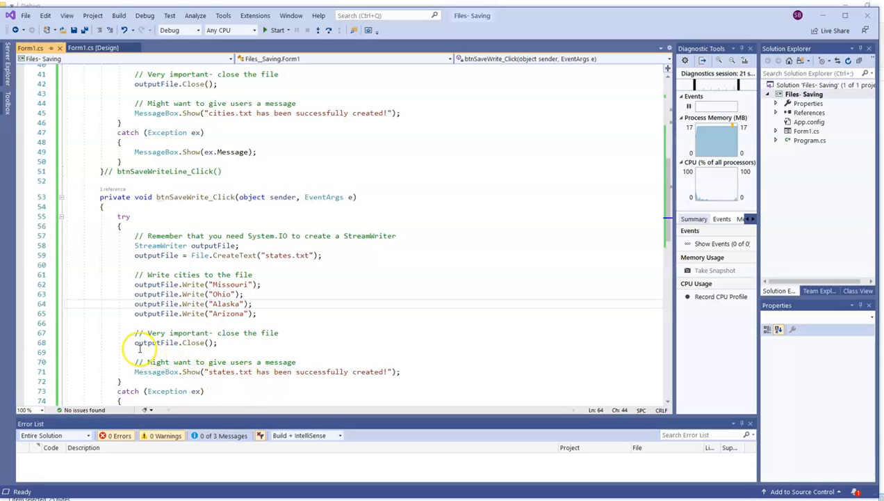
# Comment out outputFile.Close() and run the app to create states2.txt
pyautogui.click(262, 348)
pyautogui.write('2')
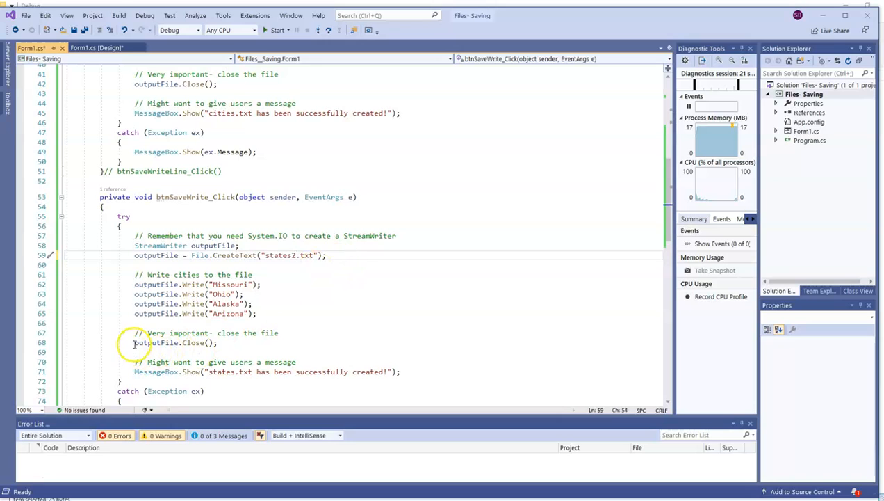
pyautogui.write('//')
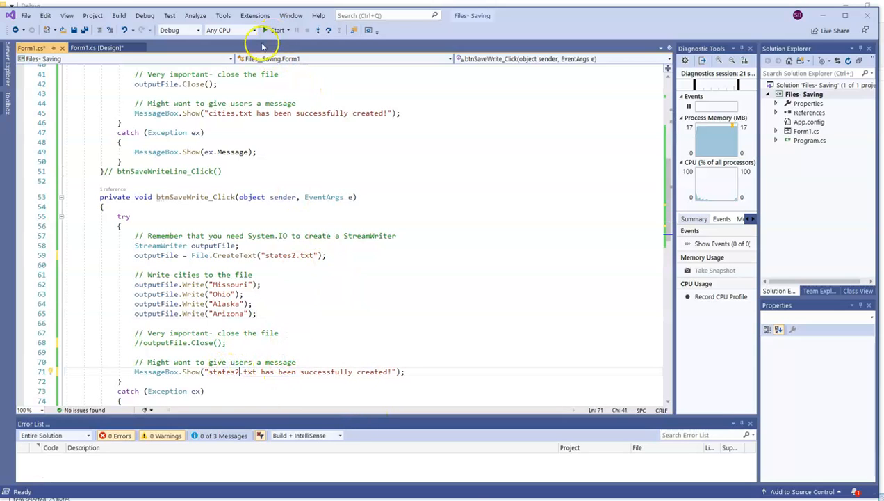
pyautogui.click(276, 30)
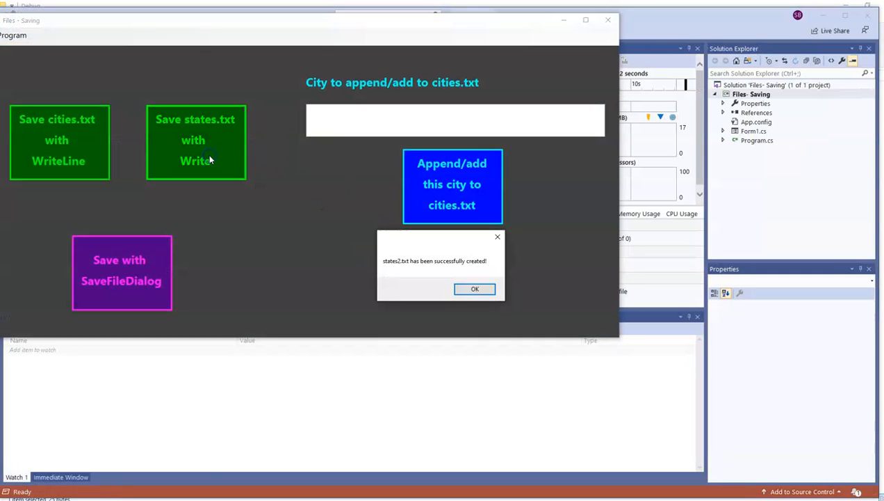
pyautogui.click(475, 288)
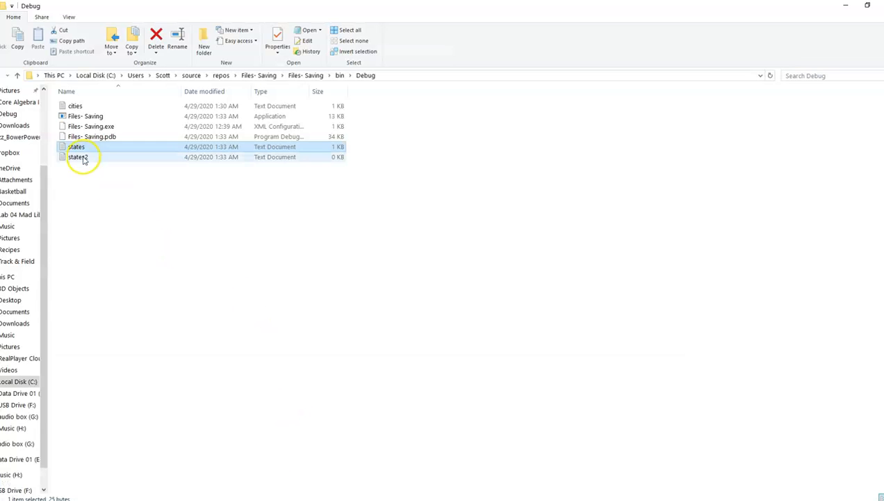
# Open states2.txt from the Debug folder and see that it is empty
pyautogui.doubleClick(77, 157)
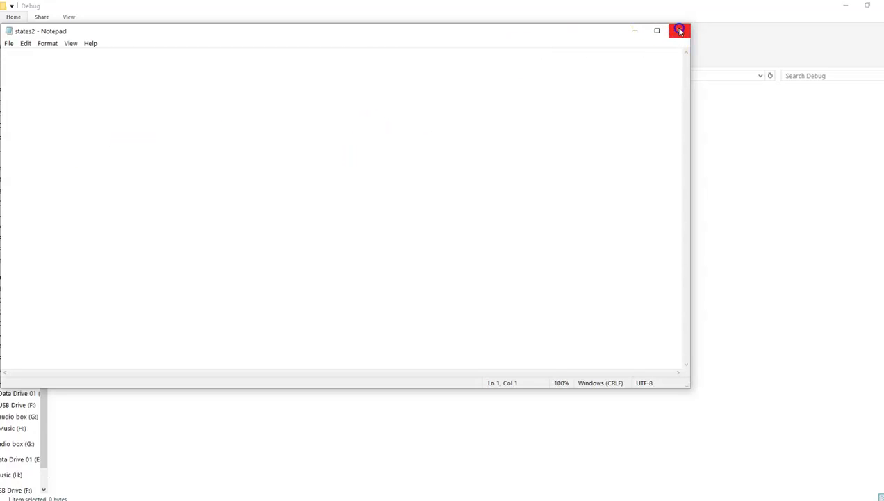
pyautogui.moveTo(680, 30)
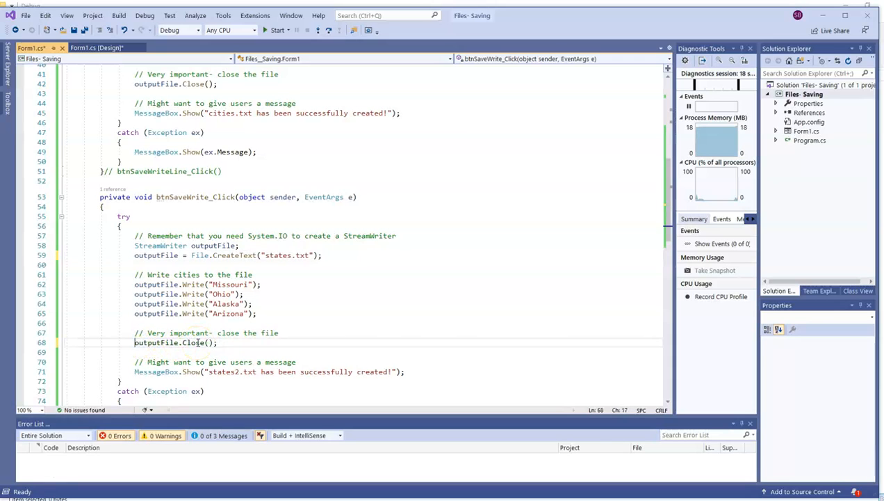
# Extend the comments: writing goes to a buffer, and Close() forces the buffer to unload
pyautogui.click(241, 371)
pyautogui.write(' -')
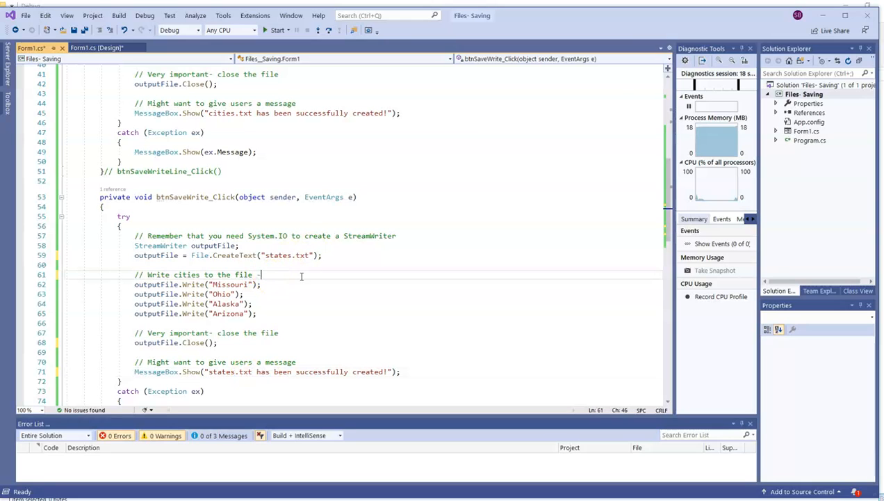
pyautogui.write('actually wrir')
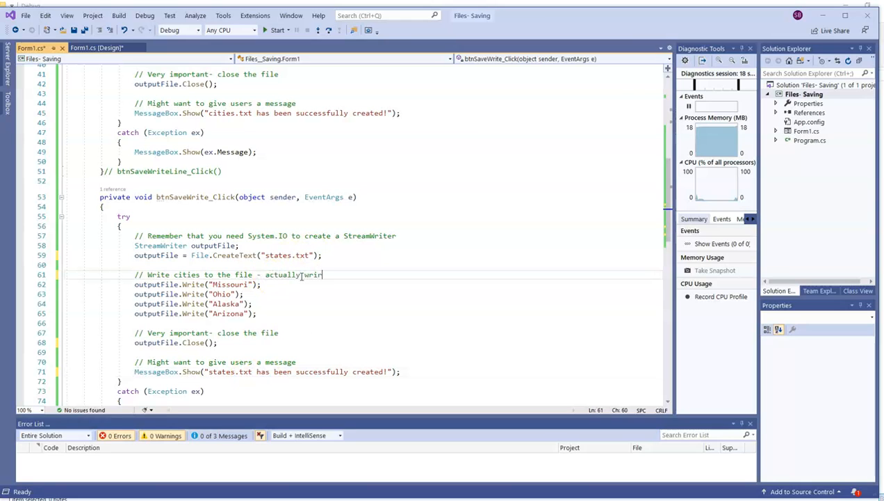
pyautogui.write('ing to a buffer that')
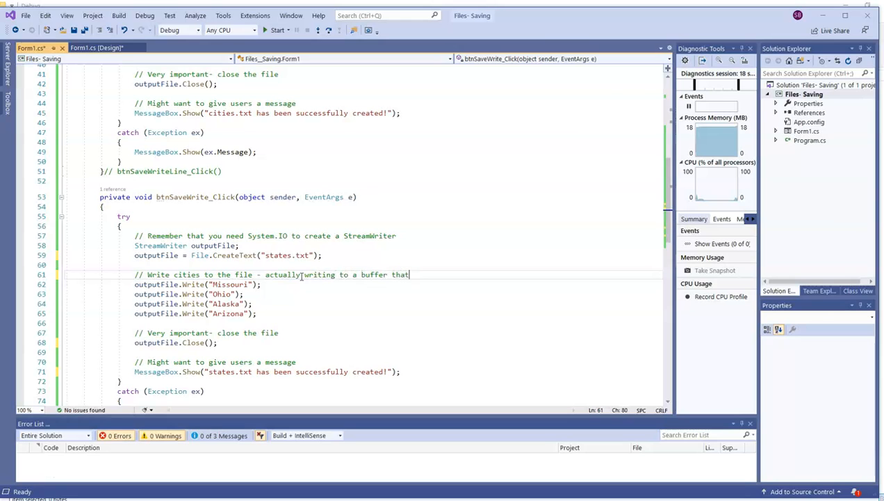
pyautogui.write(', when it is ful')
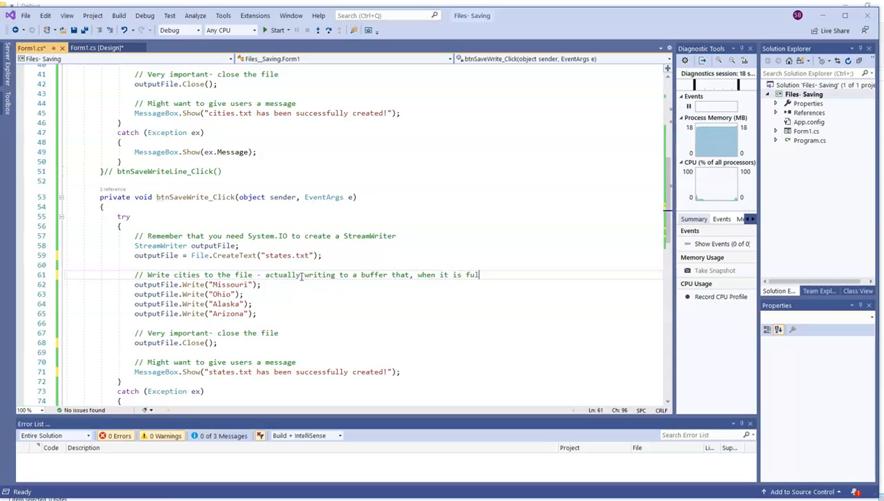
pyautogui.write('l, will w')
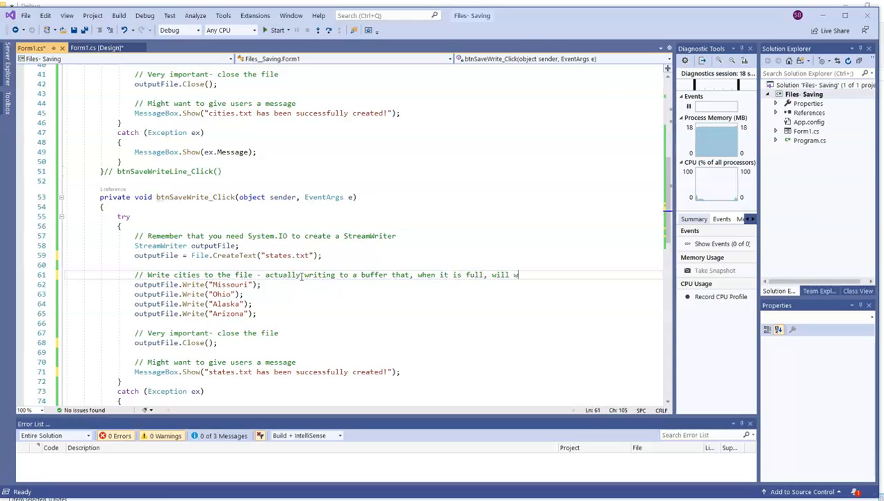
pyautogui.write('rite to')
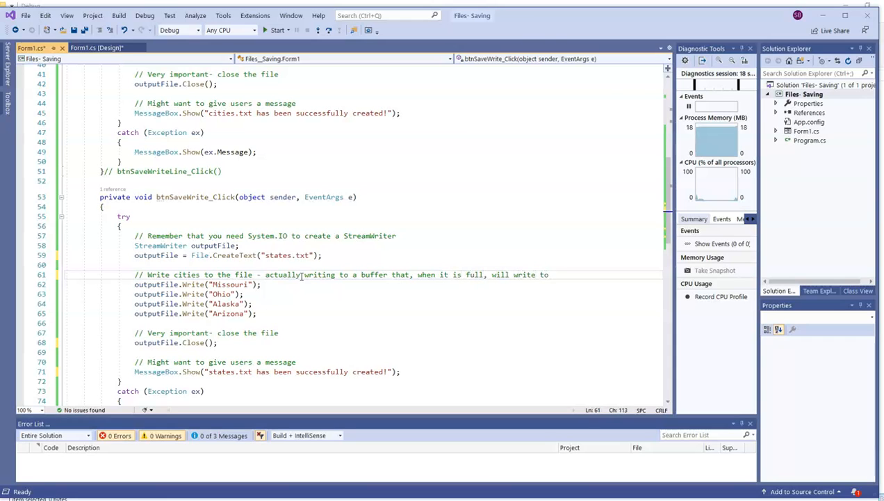
pyautogui.write('wherever it is saving')
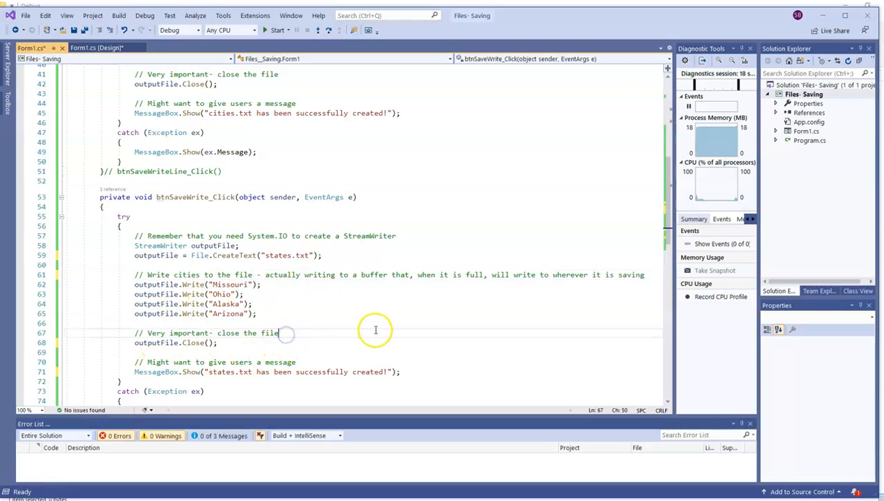
pyautogui.write('- this forces the buffer to "un')
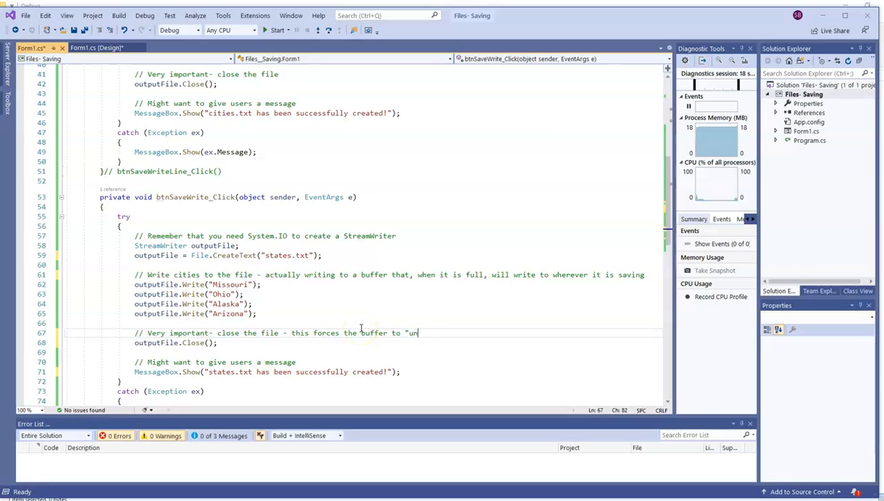
pyautogui.write('load" whatever is inside the buffer')
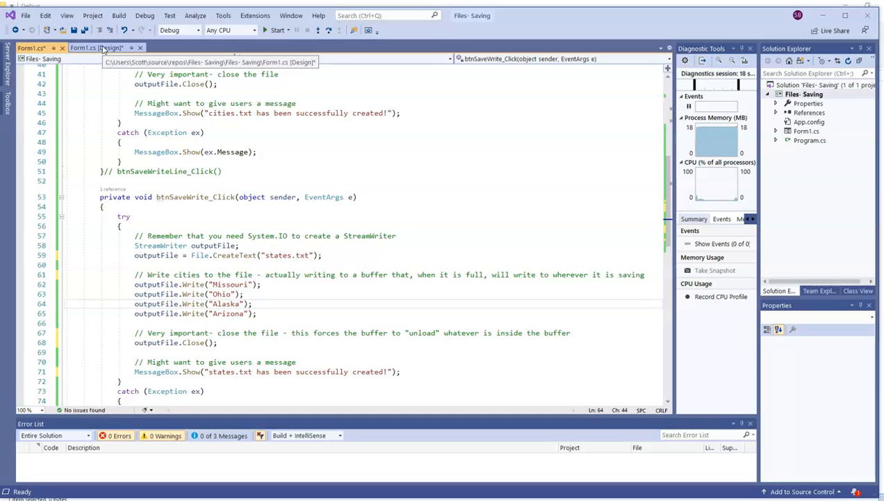
# Generate the Append/add city button's click handler from the form designer
pyautogui.click(97, 48)
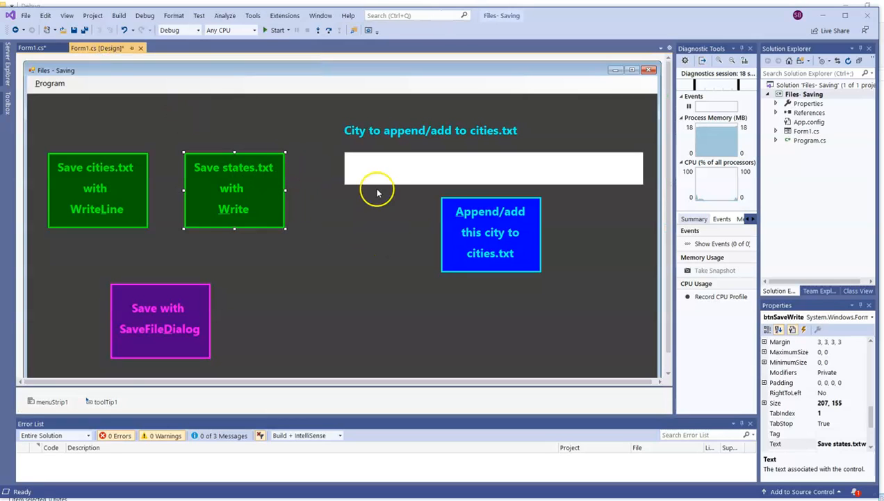
pyautogui.moveTo(511, 223)
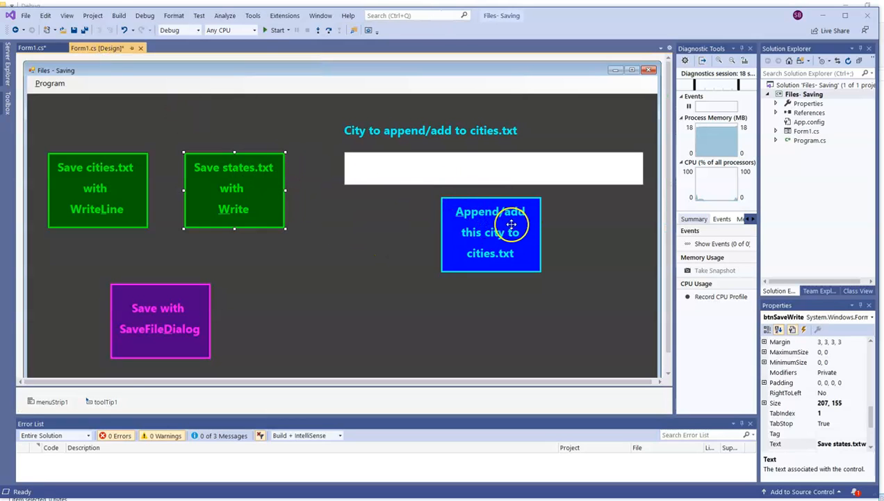
pyautogui.doubleClick(490, 235)
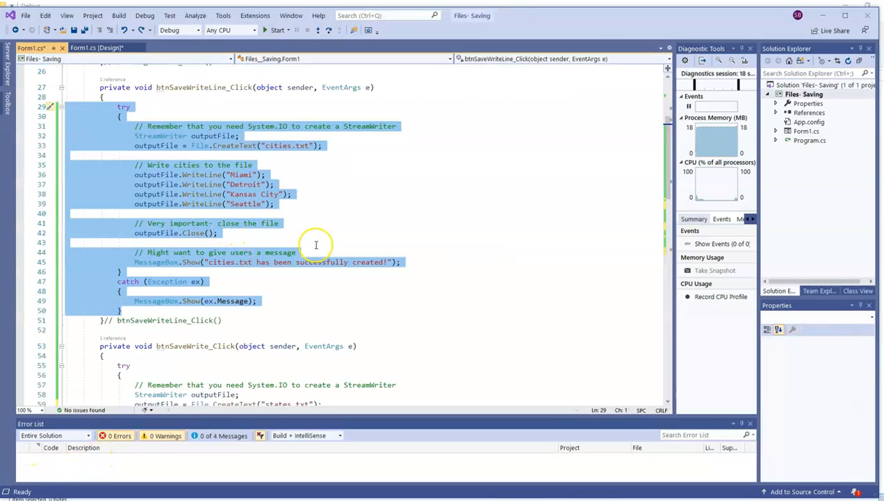
# Switch the handler to File.AppendText, replacing the hard-coded city lines
pyautogui.scroll(-3)
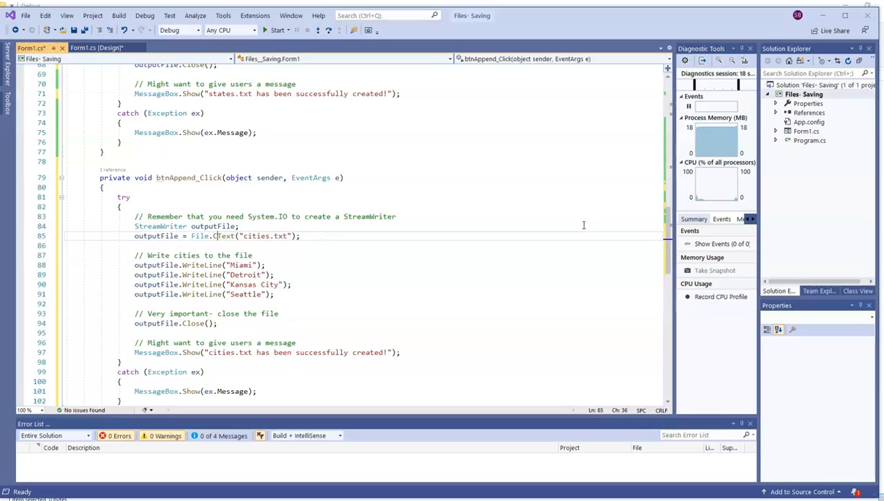
pyautogui.write('AppendText')
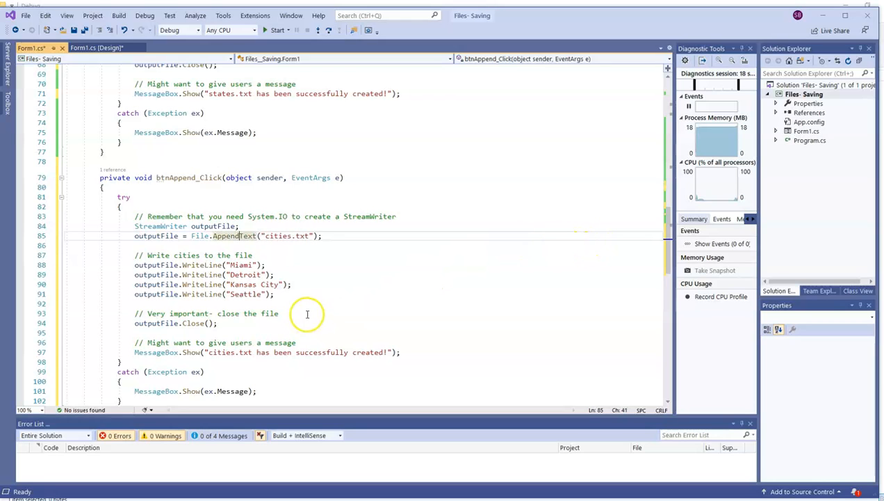
pyautogui.moveTo(134, 264); pyautogui.dragTo(274, 293)
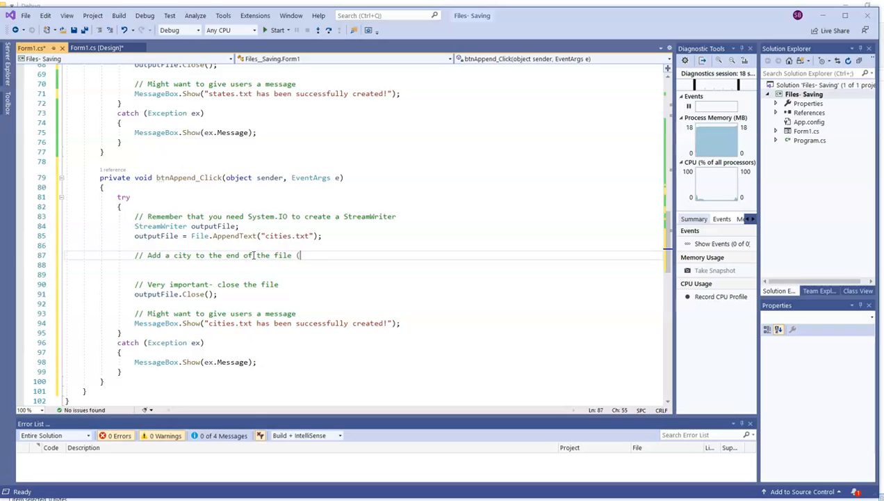
pyautogui.write('append)')
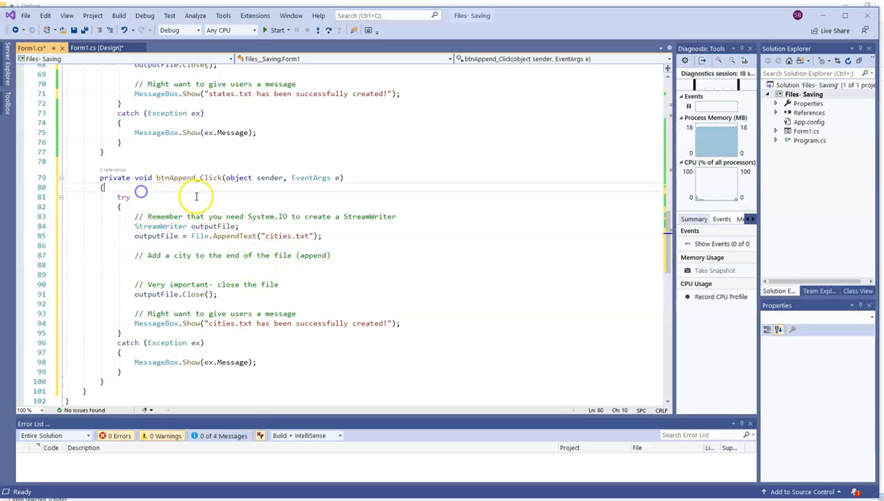
# Write newCity from txtCity.Text and confirm it was appended to cities.txt
pyautogui.write('String newCity =')
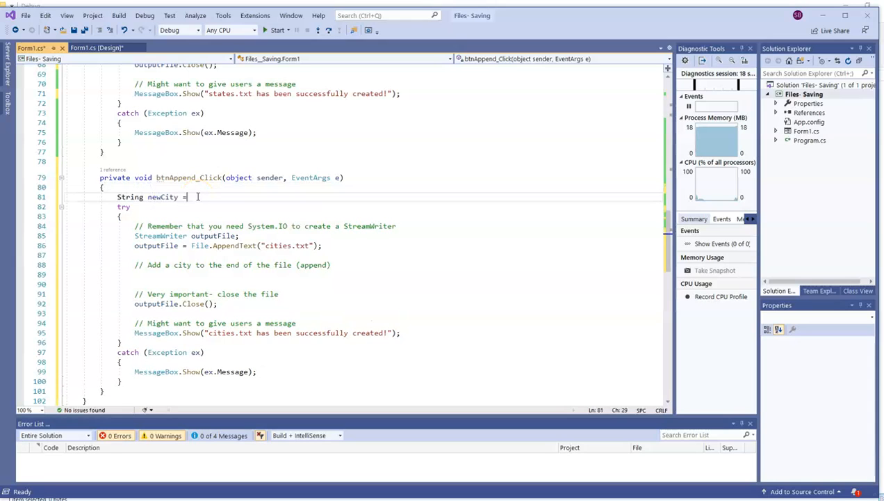
pyautogui.write('t')
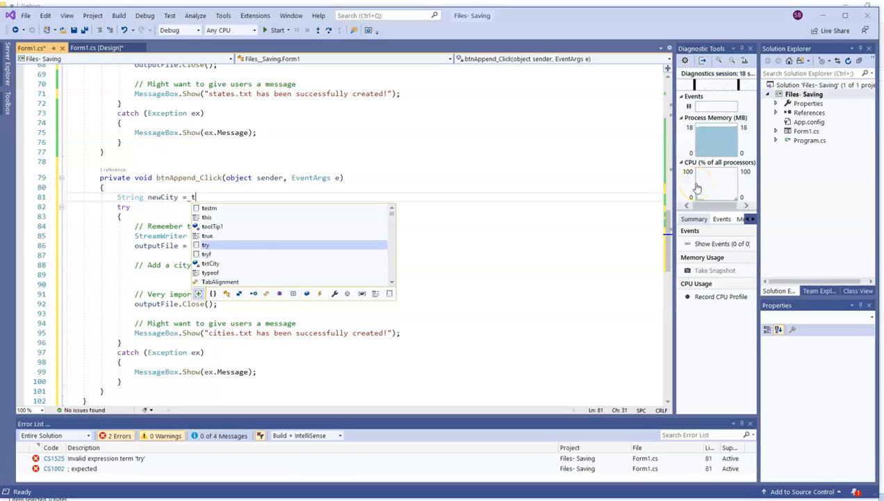
pyautogui.write('xtCity.text.Trim();')
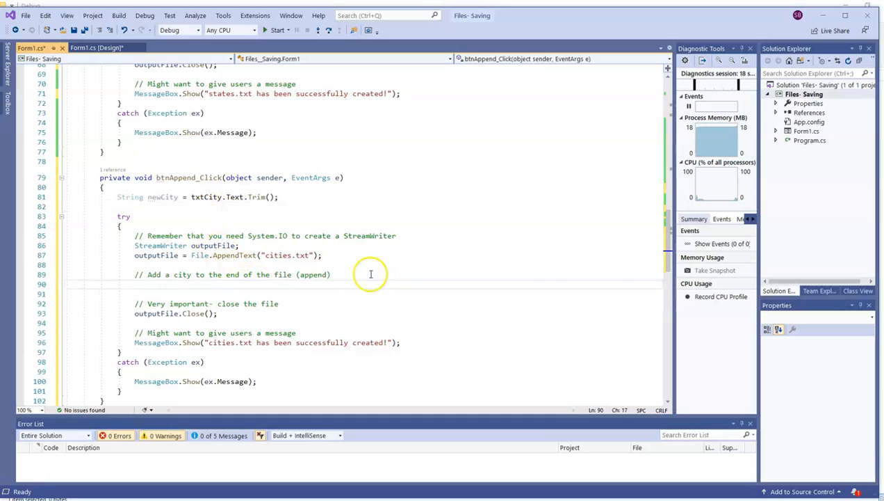
pyautogui.write('outputFile.')
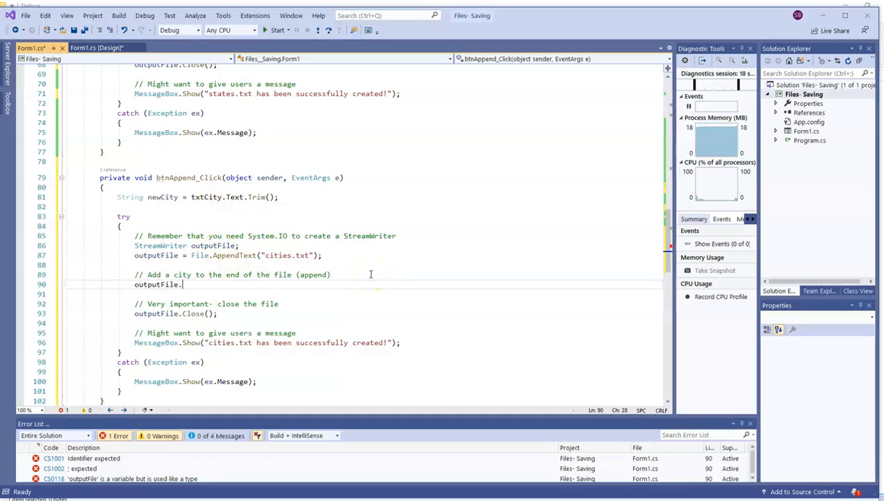
pyautogui.write('WriteLine()')
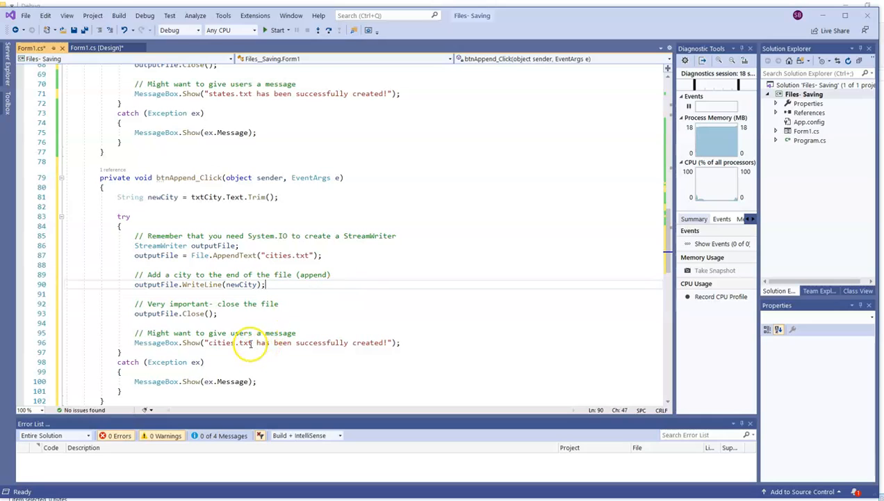
pyautogui.write('newCity + " has been successfully appended to !"')
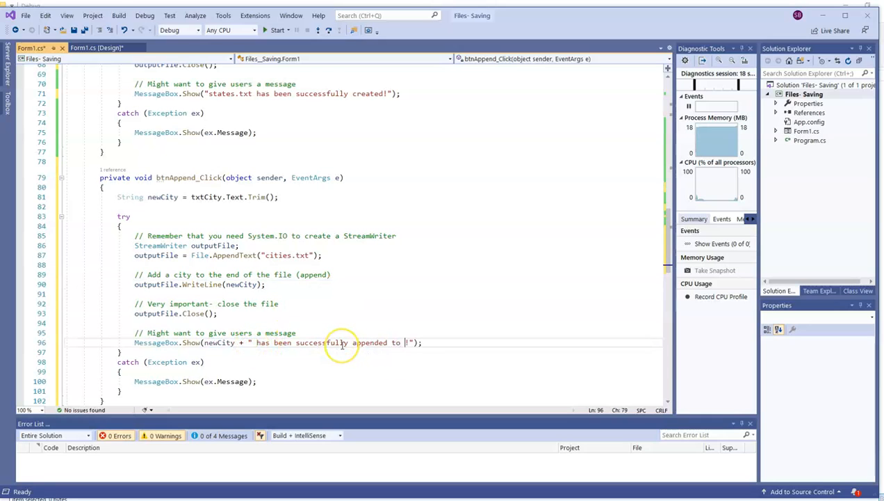
pyautogui.write('cities.txt')
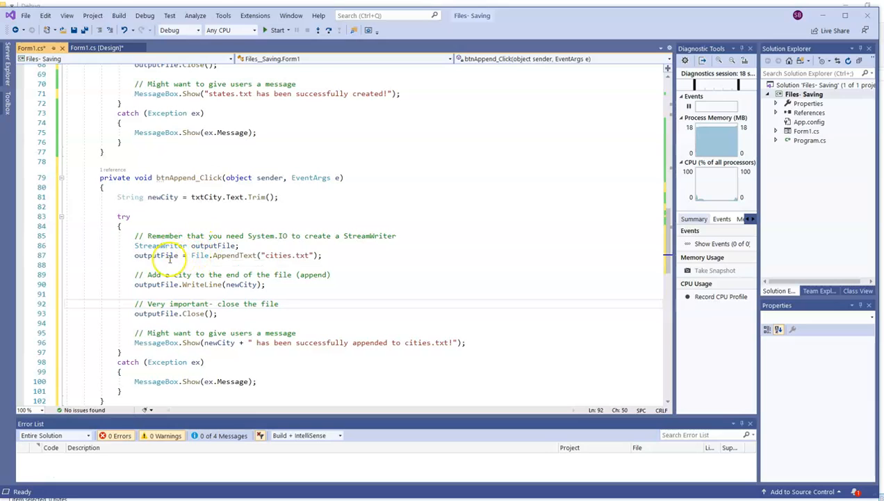
pyautogui.moveTo(389, 257)
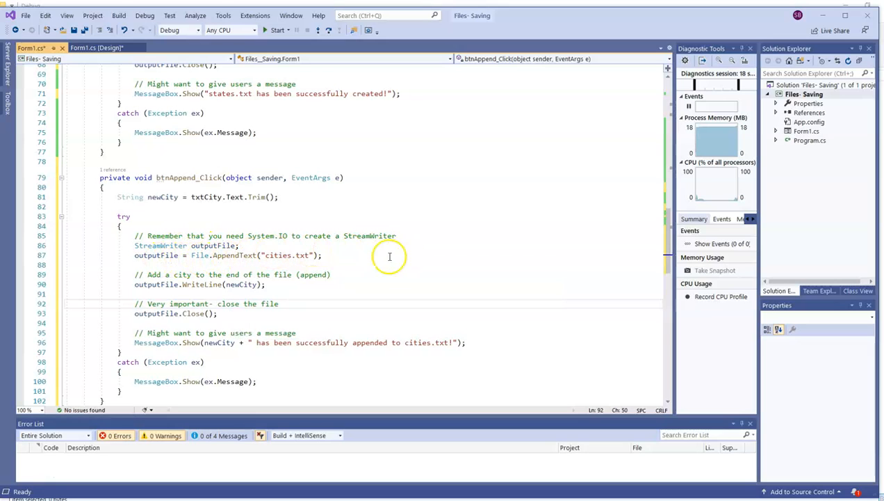
pyautogui.moveTo(243, 284)
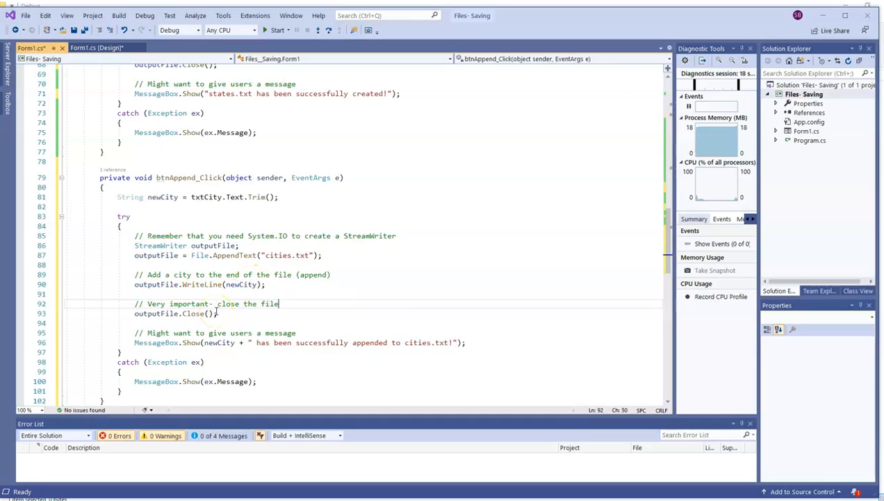
pyautogui.moveTo(272, 30)
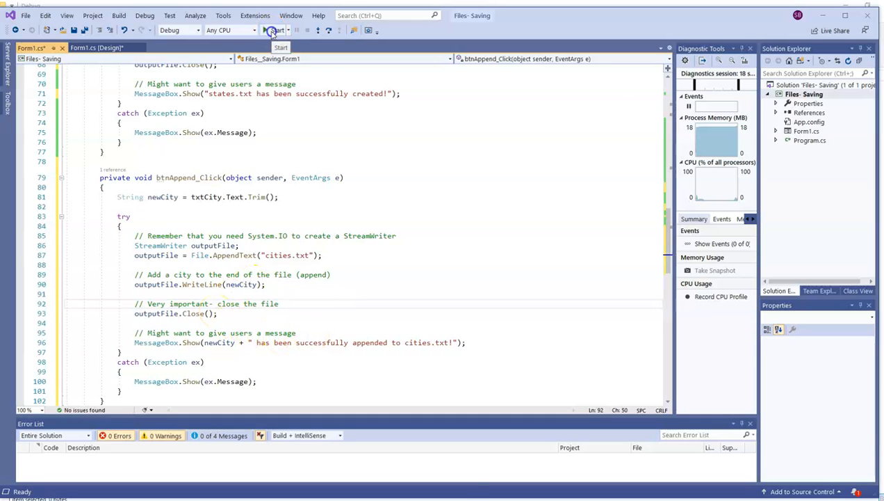
# Run the app, append Louisville to cities.txt, and dismiss the success message
pyautogui.click(274, 30)
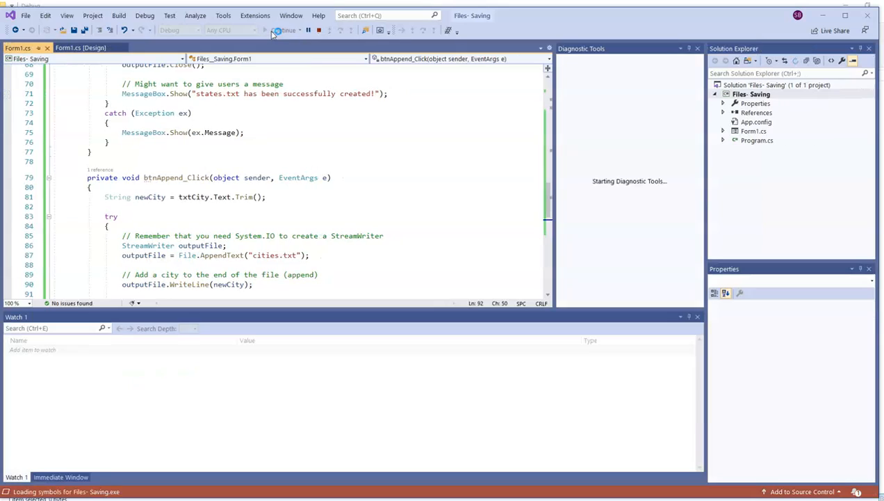
pyautogui.click(285, 30)
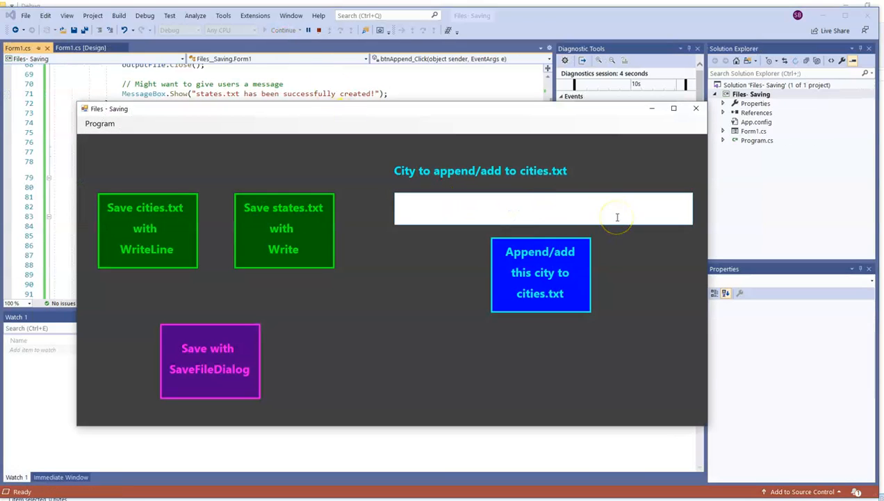
pyautogui.write('Lou')
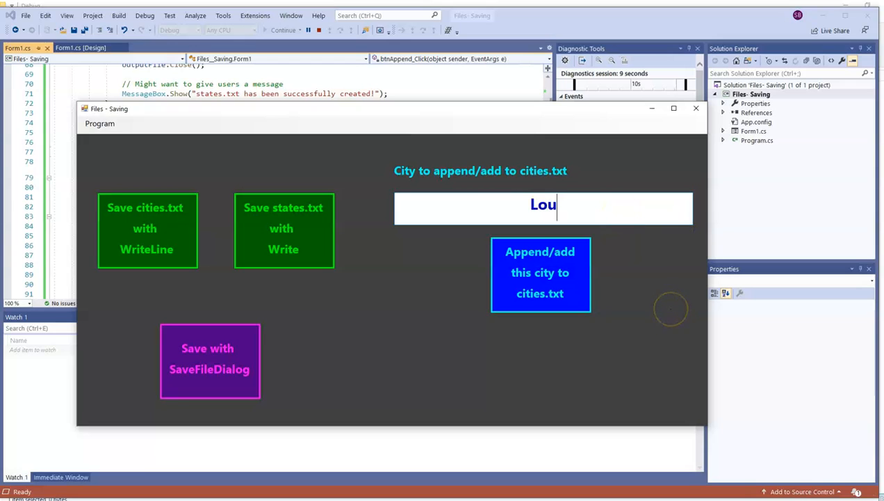
pyautogui.write('isville')
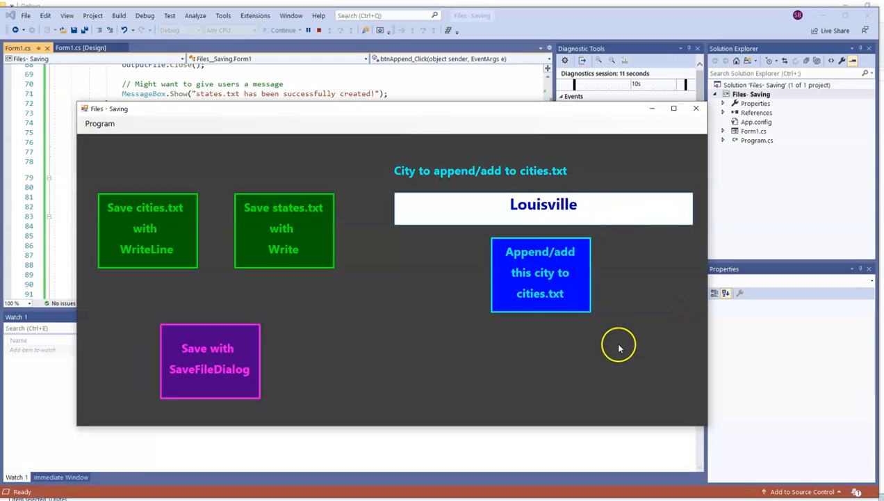
pyautogui.click(540, 272)
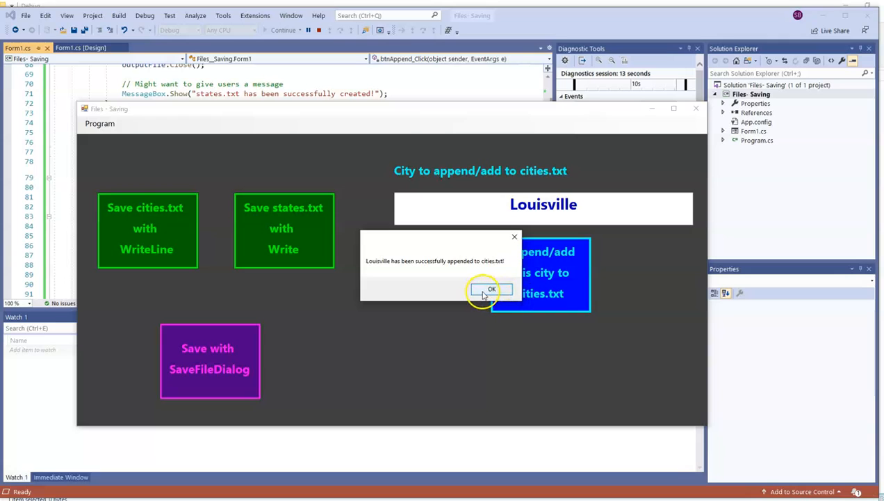
pyautogui.click(492, 289)
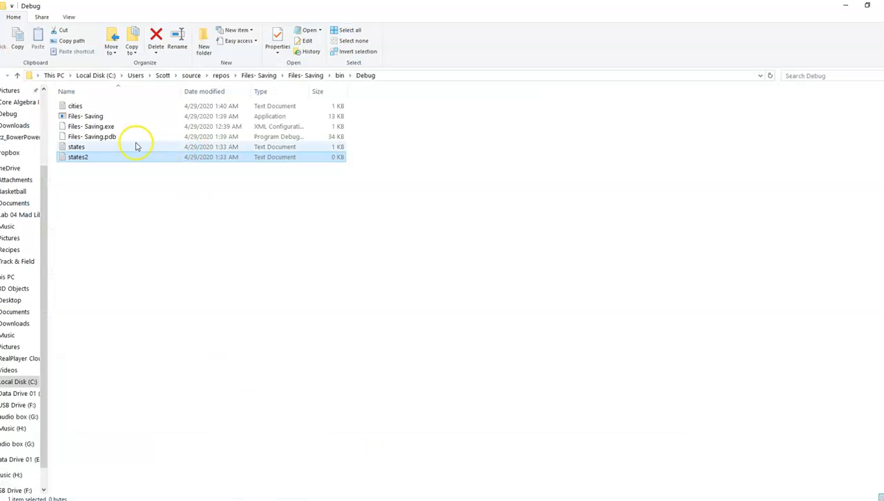
# Open cities.txt in Notepad to see Louisville after Seattle, then close it
pyautogui.doubleClick(75, 105)
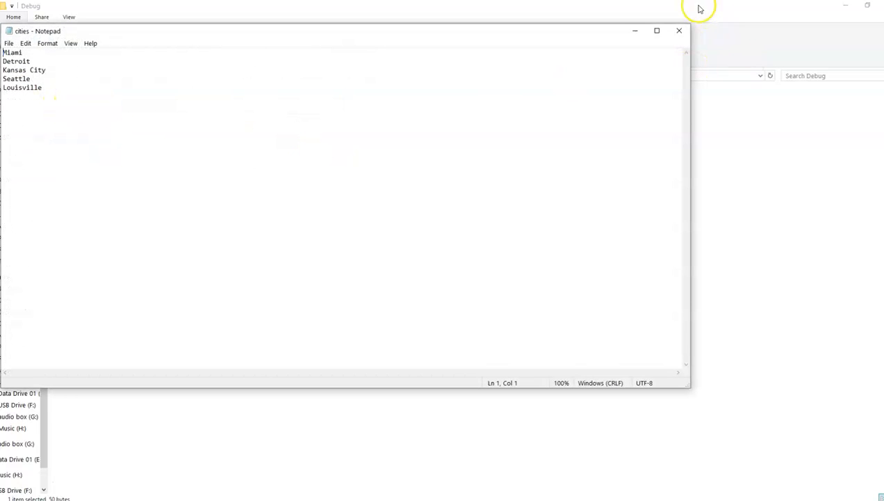
pyautogui.click(679, 30)
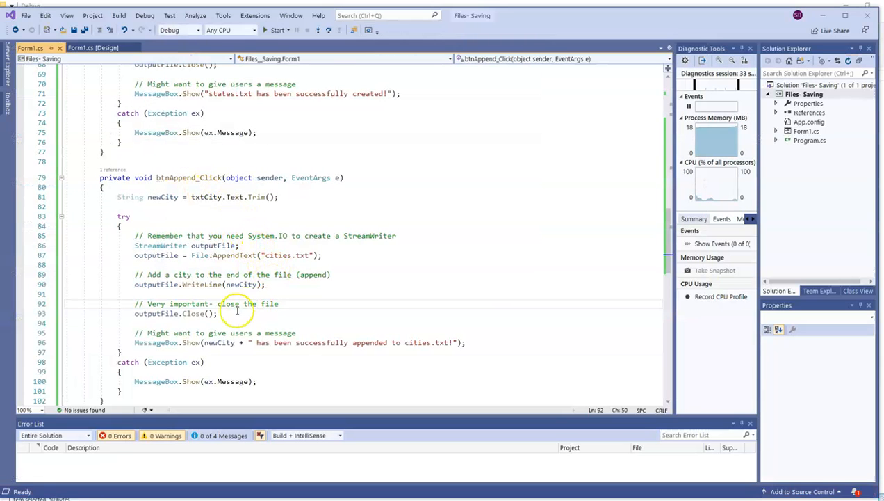
# Add a 'Clear the textbox' comment with txtCity.Clear() and txtCity.Focus() after the message
pyautogui.write('// Clear the')
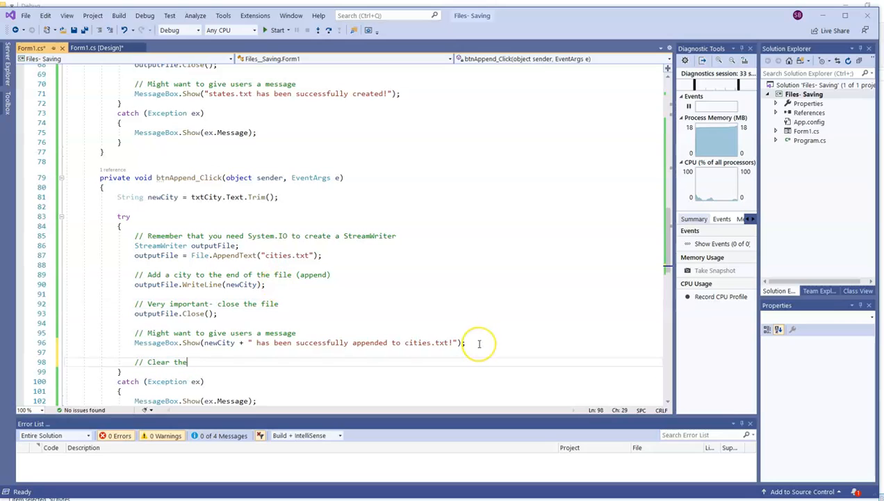
pyautogui.write('textbox')
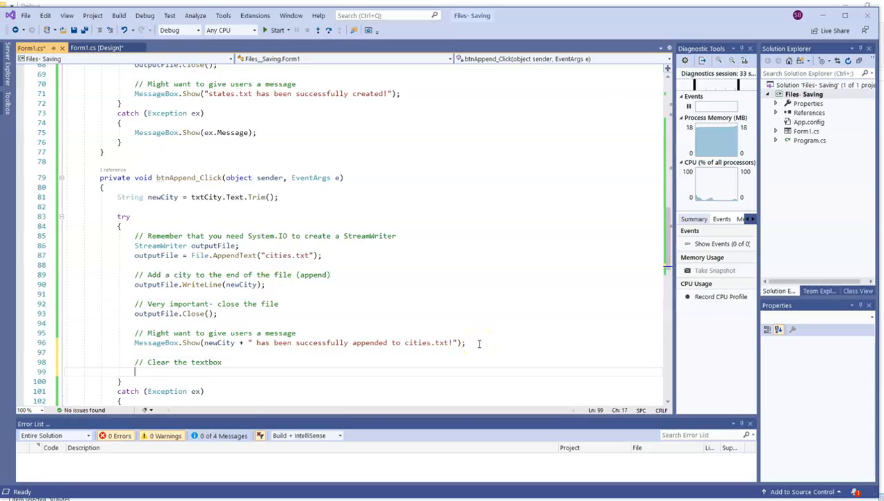
pyautogui.write('txtCity.Clear();')
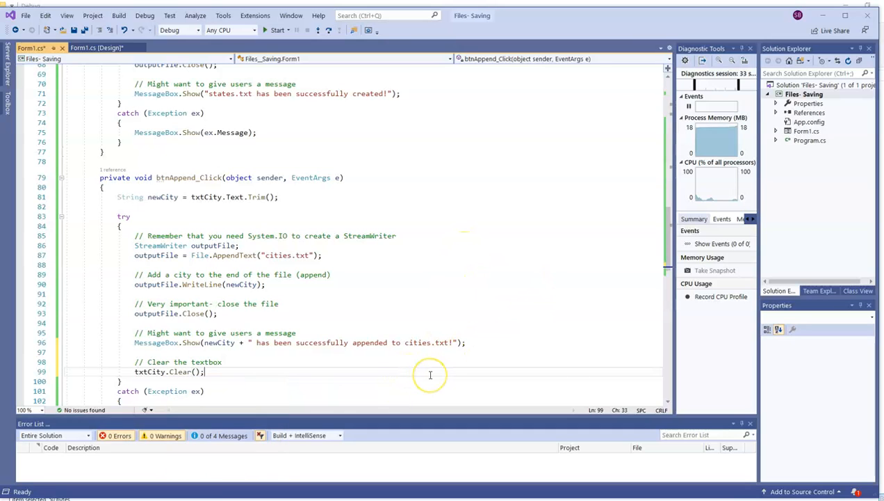
pyautogui.write('txtCity.Focus();')
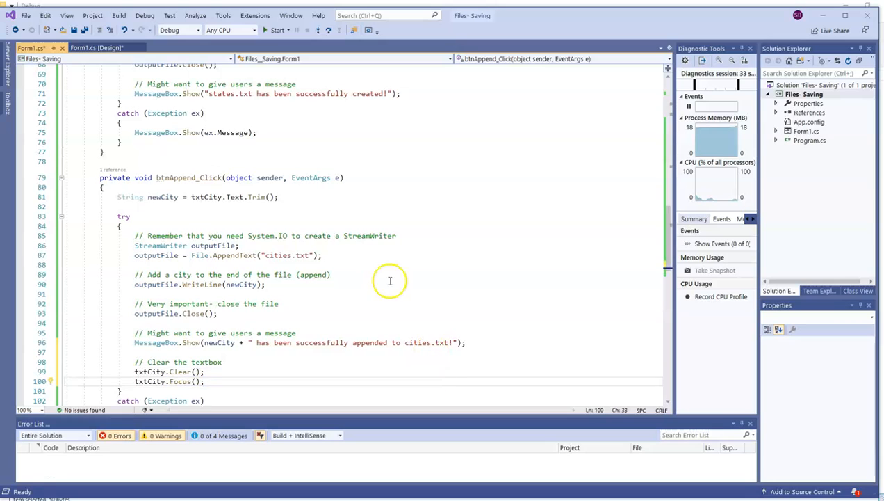
pyautogui.moveTo(283, 107)
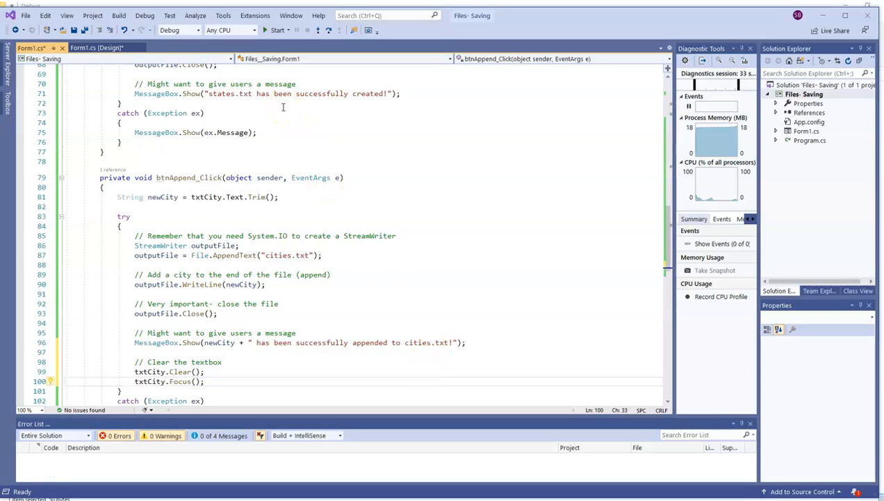
# Run the app and append Phoenix to cities.txt, dismissing the success message
pyautogui.click(276, 30)
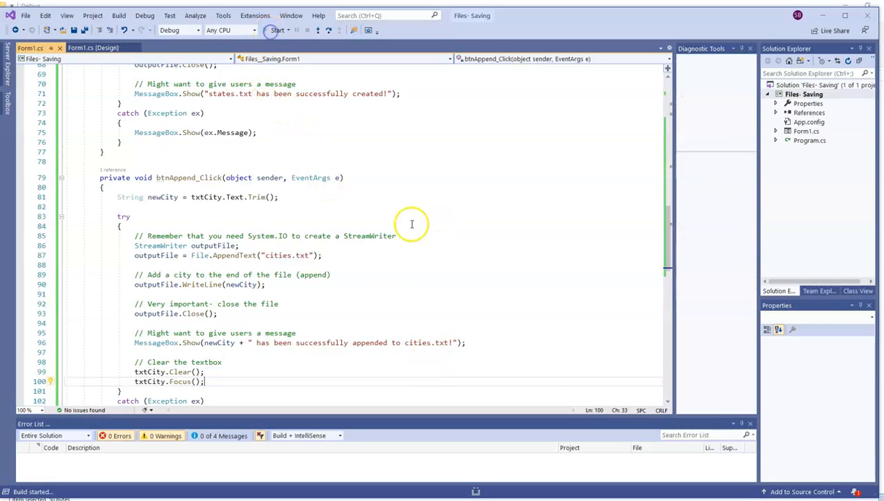
pyautogui.click(277, 30)
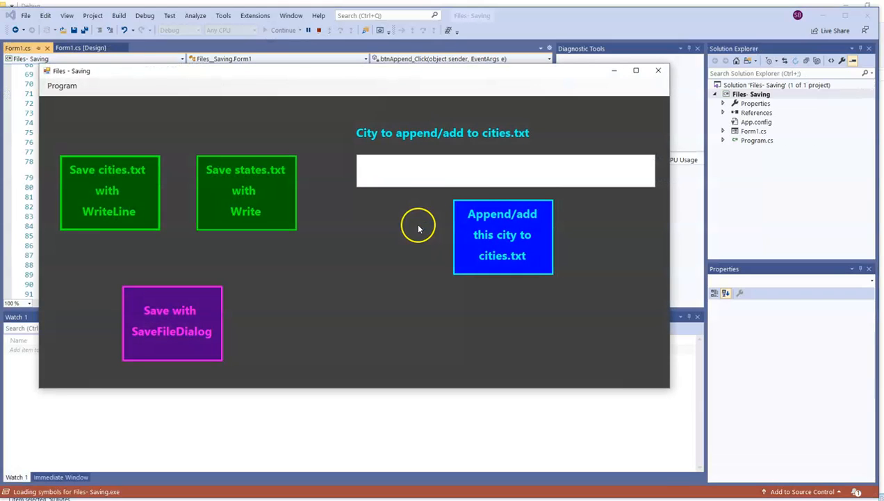
pyautogui.click(505, 171)
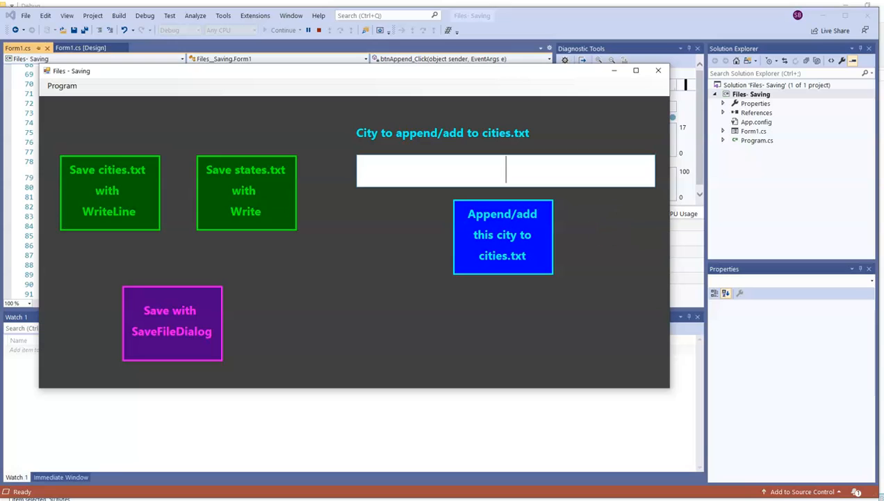
pyautogui.write('Phoenix')
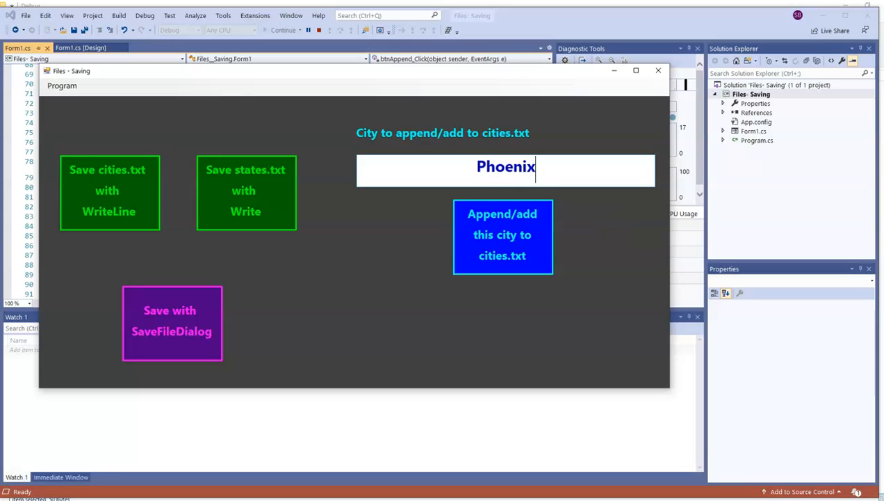
pyautogui.click(502, 237)
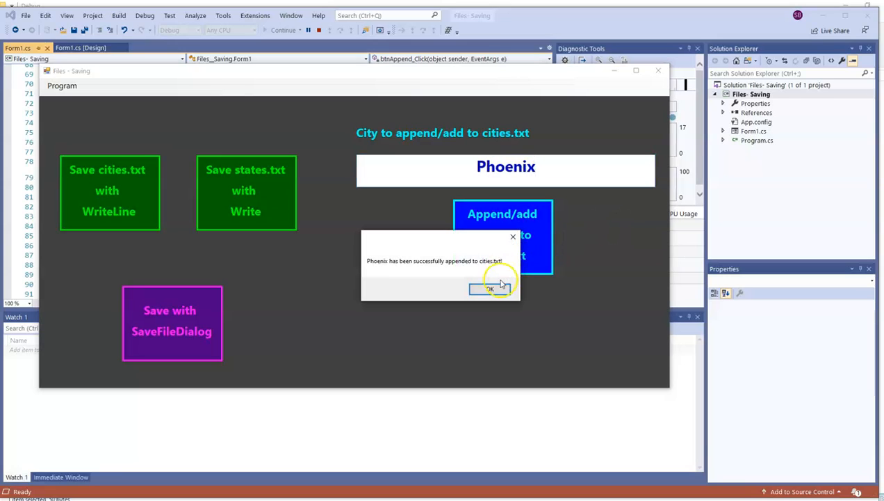
pyautogui.click(490, 288)
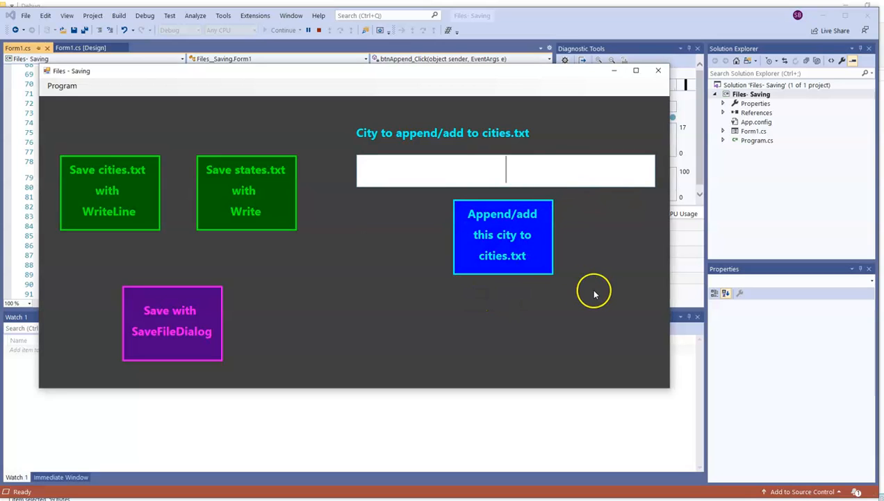
# Append Atlanta and Montreal to cities.txt, dismissing the final success message
pyautogui.write('Atlanta')
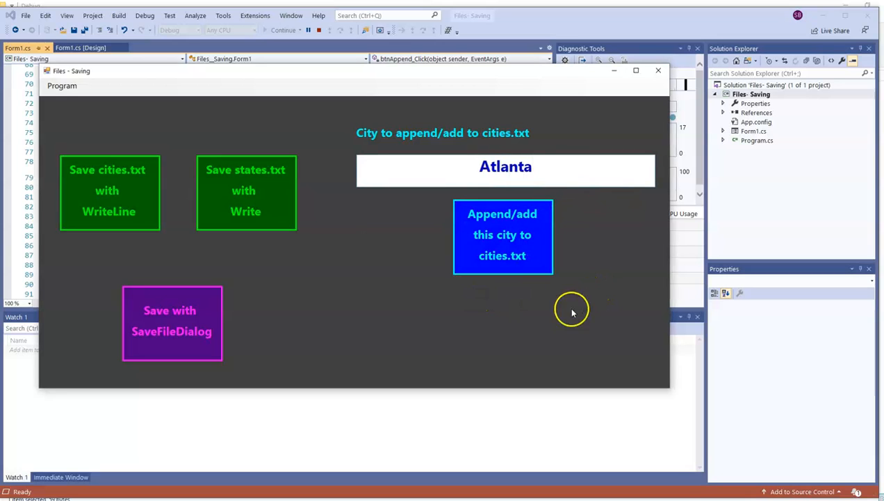
pyautogui.click(502, 237)
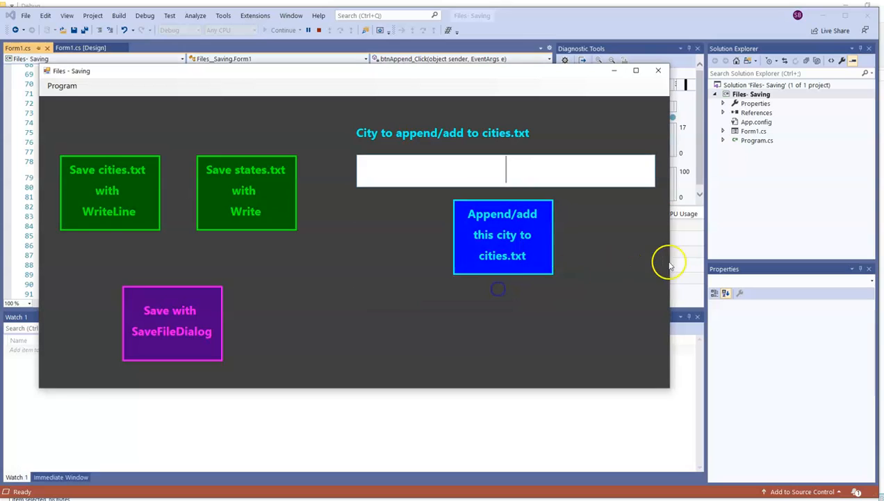
pyautogui.write('Mont')
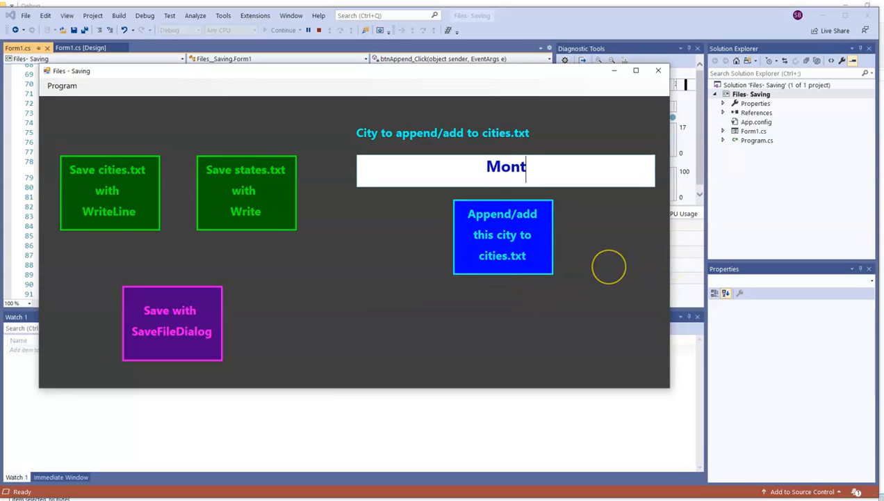
pyautogui.click(502, 237)
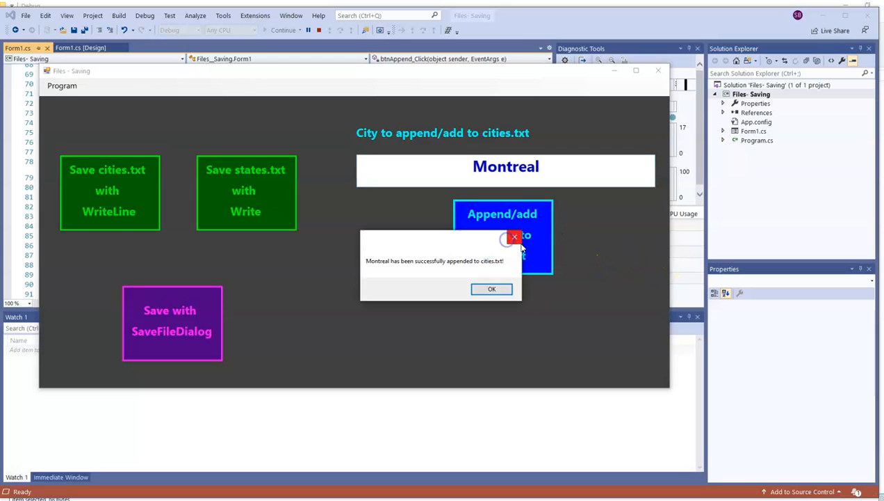
pyautogui.click(492, 288)
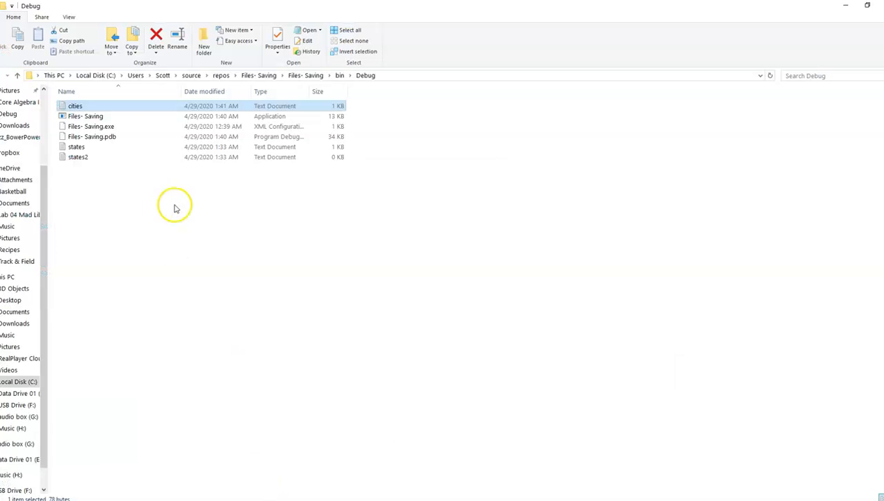
# Open cities.txt in Notepad to check Phoenix, Atlanta and Montreal follow Louisville
pyautogui.doubleClick(76, 105)
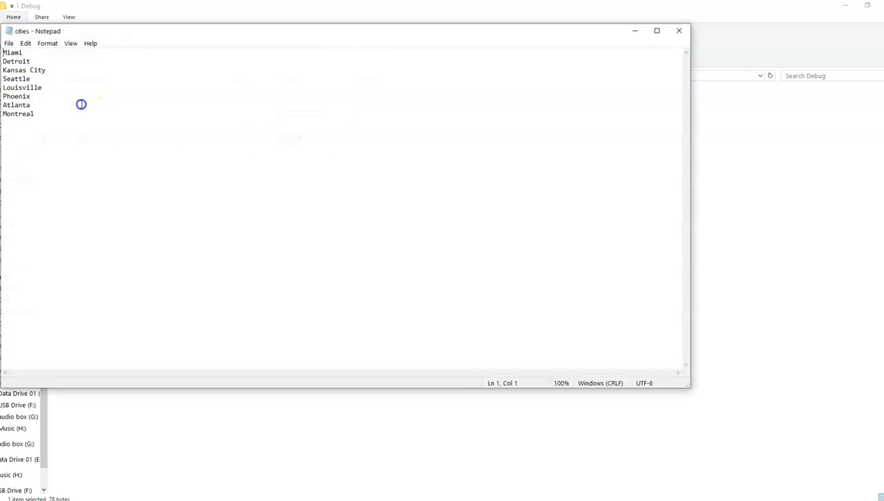
pyautogui.click(62, 85)
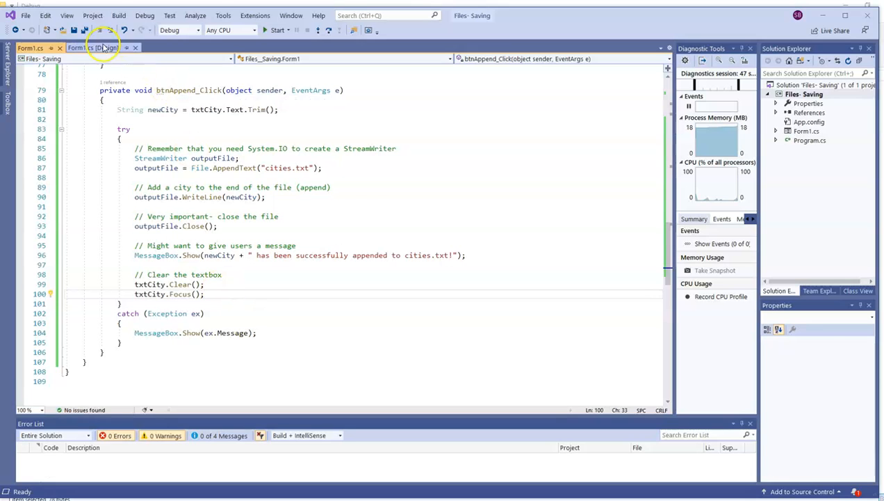
# In the form designer, add the saveFile dialog and create the btnSaveWithDialog_Click handler
pyautogui.click(83, 48)
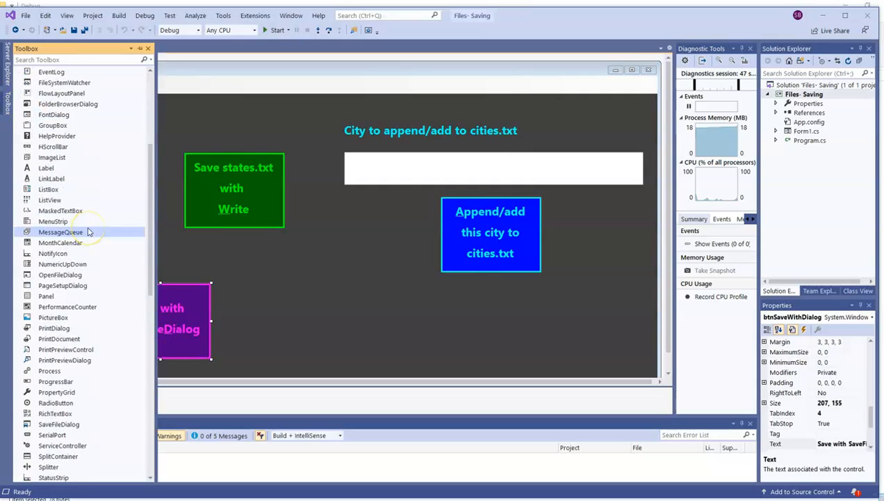
pyautogui.scroll(-3)
pyautogui.write('saveFile')
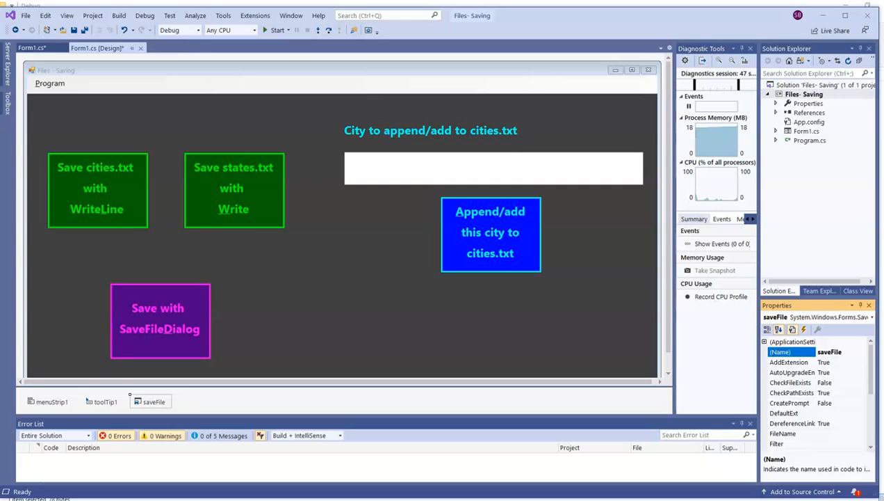
pyautogui.moveTo(361, 332)
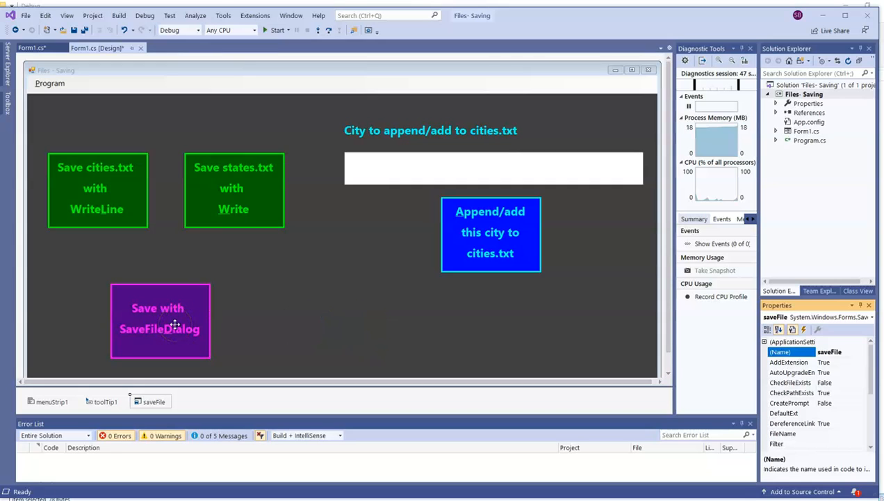
pyautogui.doubleClick(159, 321)
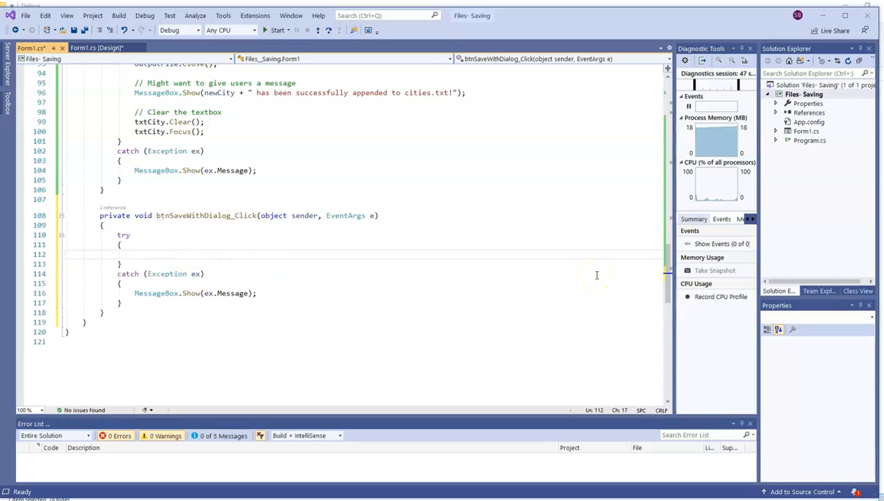
# Write the if (saveFile.ShowDialog() == DialogResult.OK) condition in the handler
pyautogui.write('if')
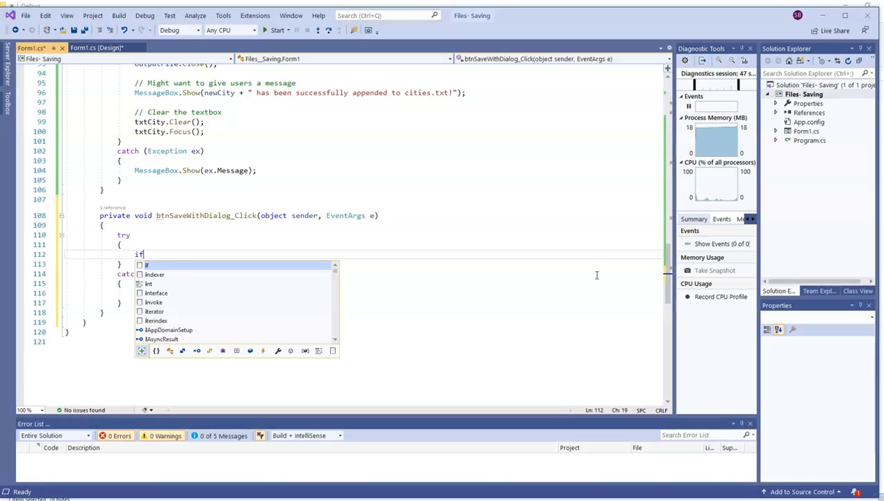
pyautogui.write('()')
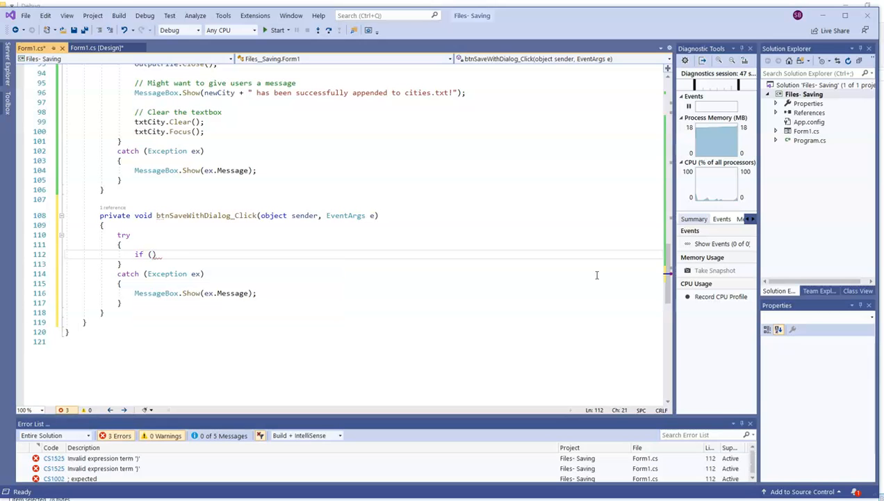
pyautogui.write('saveFile')
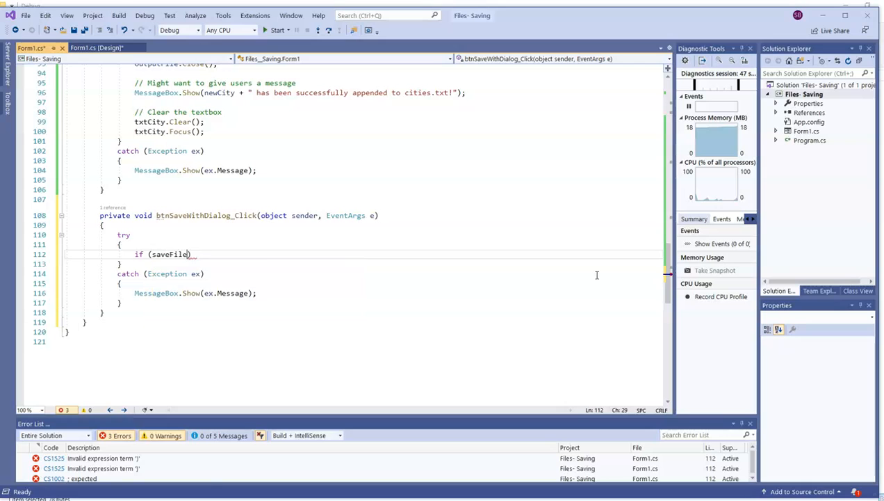
pyautogui.write('.ShowDialog')
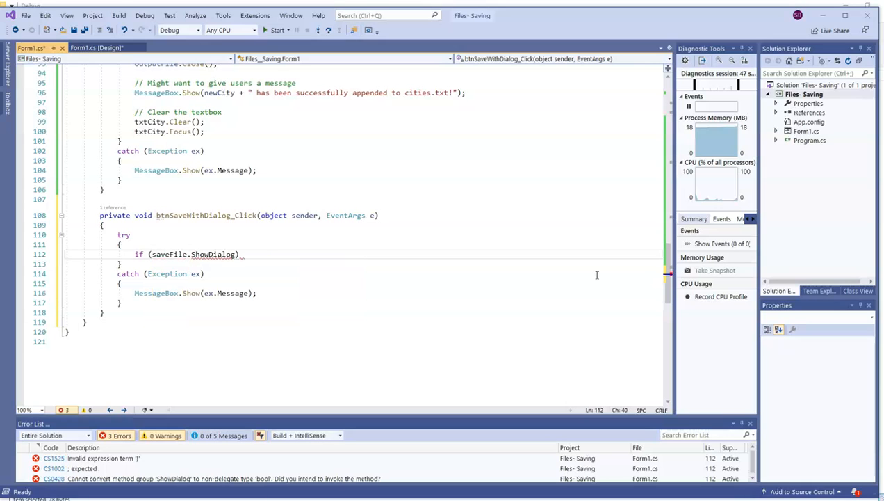
pyautogui.write(')')
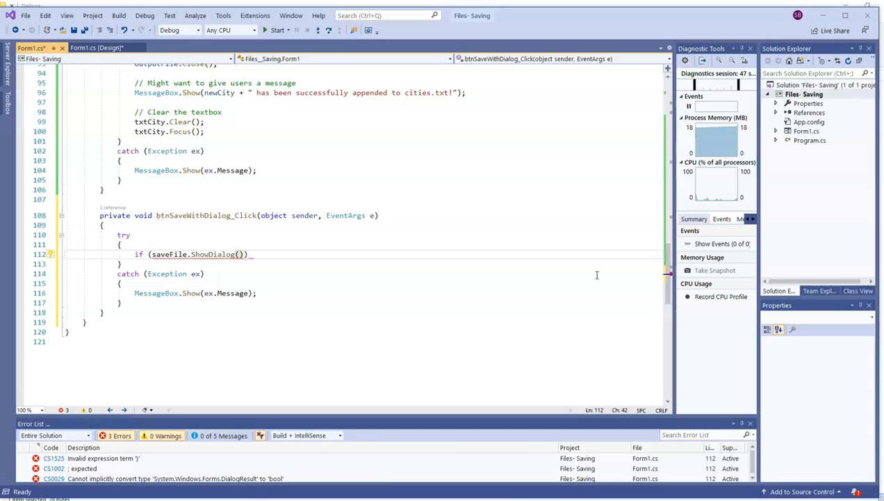
pyautogui.write('==')
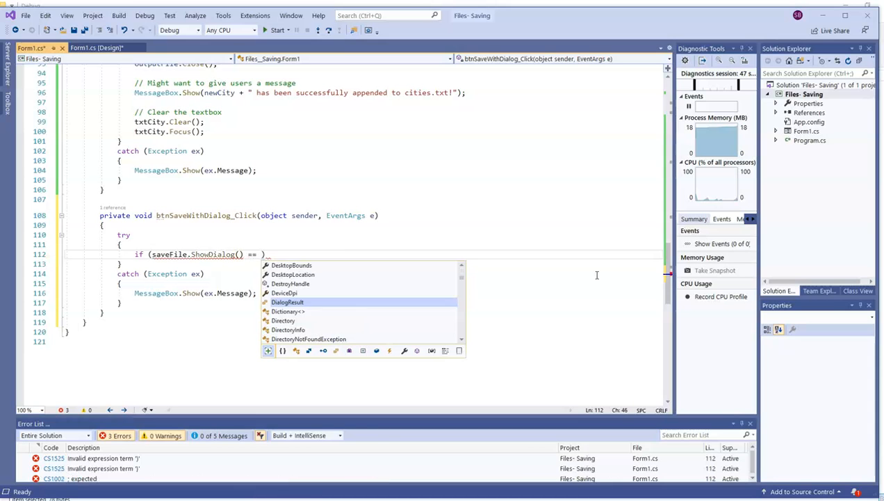
pyautogui.write('DialogResult')
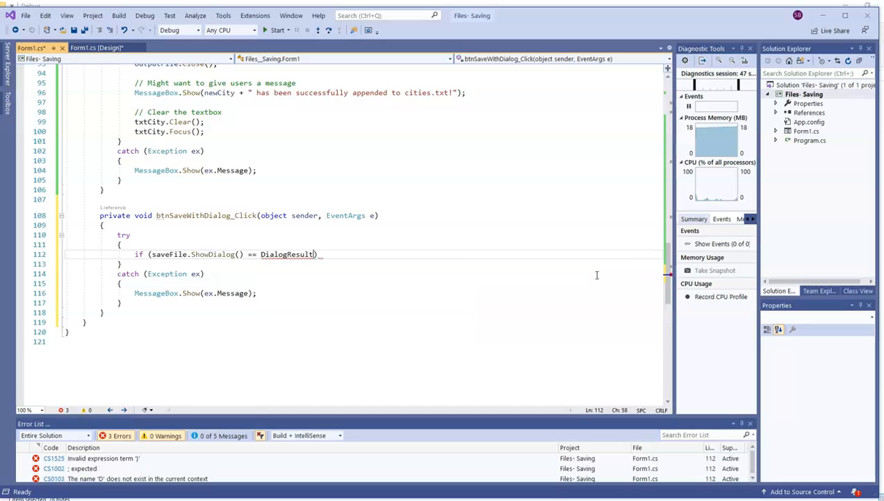
pyautogui.write('.OK')
pyautogui.write('{')
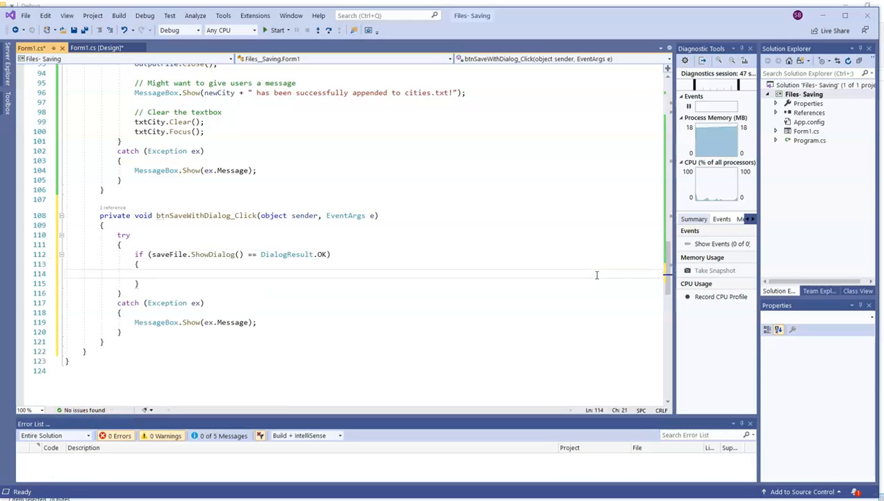
# Show "You clicked SAVE!" in the OK branch and "You clicked CANCEL!" in an else block
pyautogui.click(153, 274)
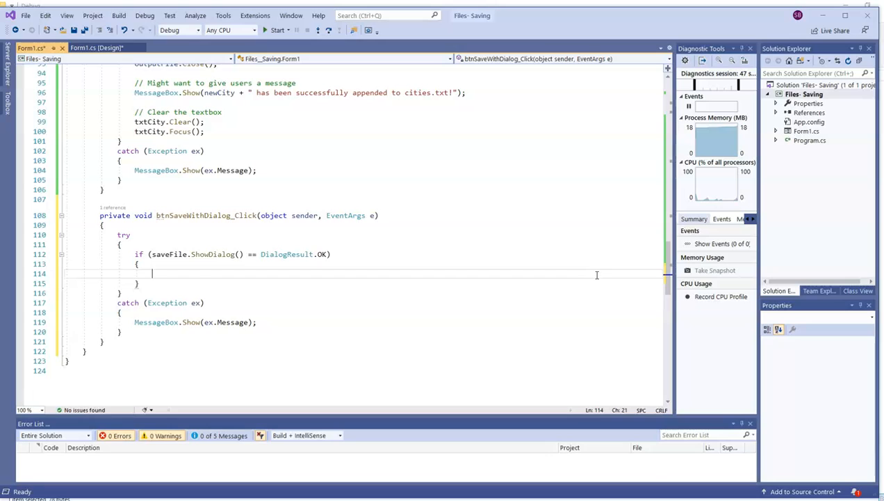
pyautogui.write('MessageBox.Show')
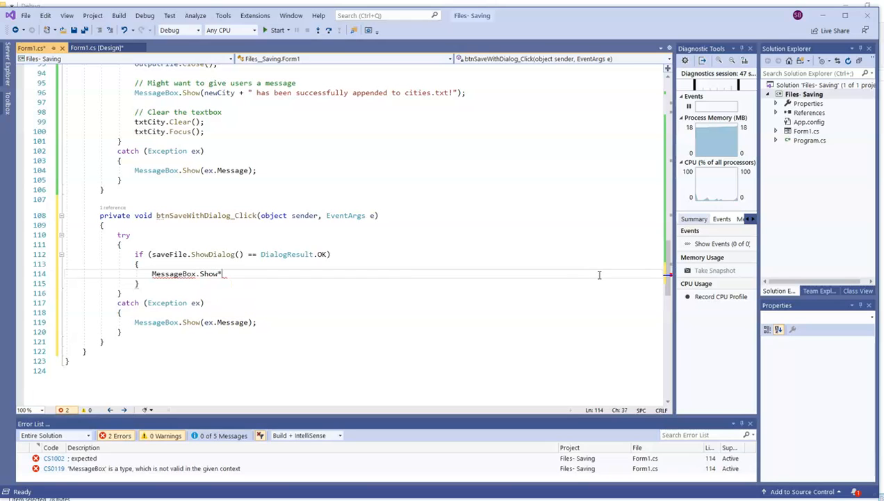
pyautogui.write('"')
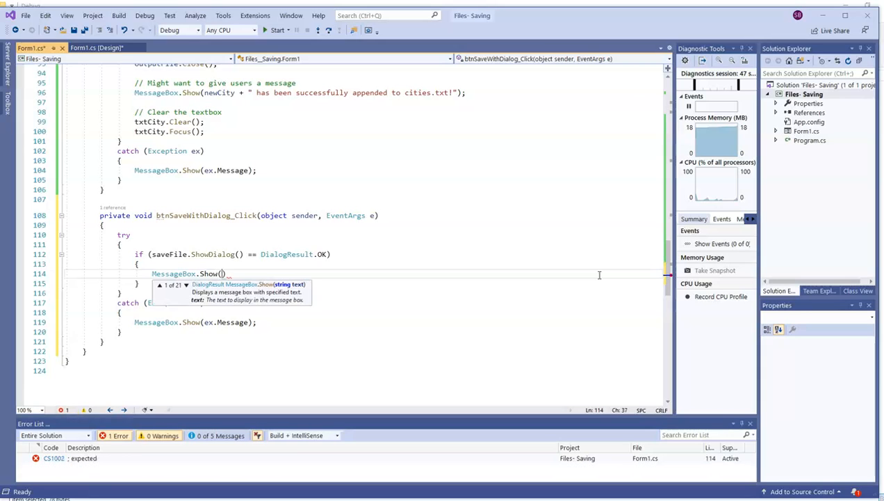
pyautogui.write('""')
pyautogui.write('e')
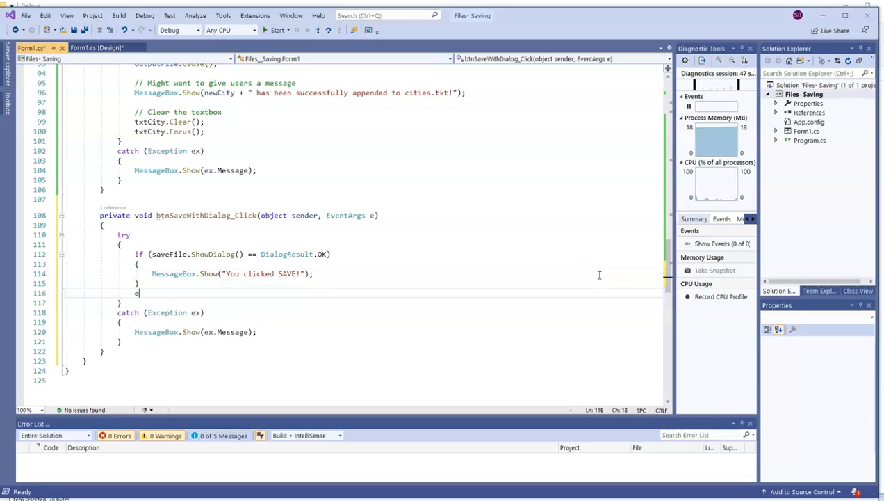
pyautogui.write('lse')
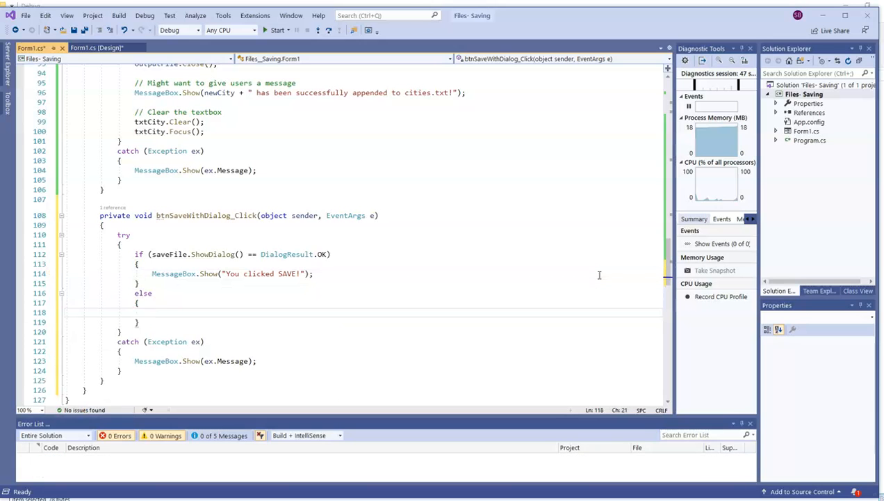
pyautogui.write('MessageBox.Show("You clicked CANCEL!");')
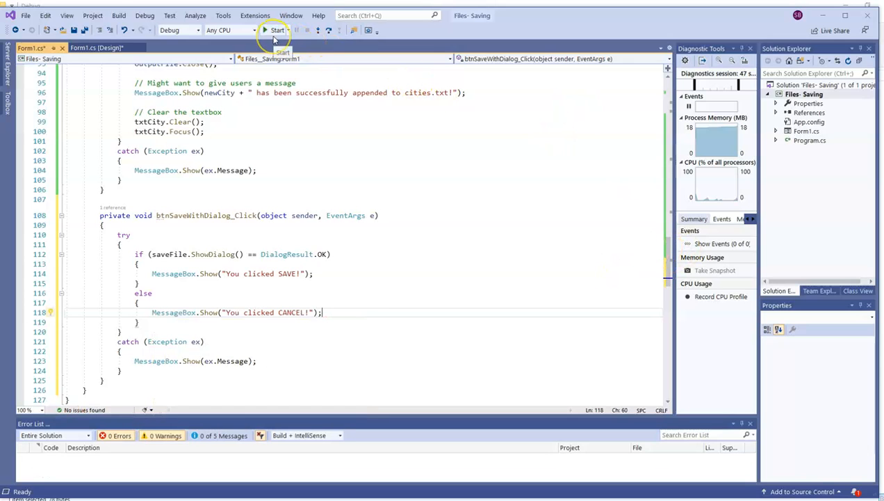
pyautogui.click(276, 29)
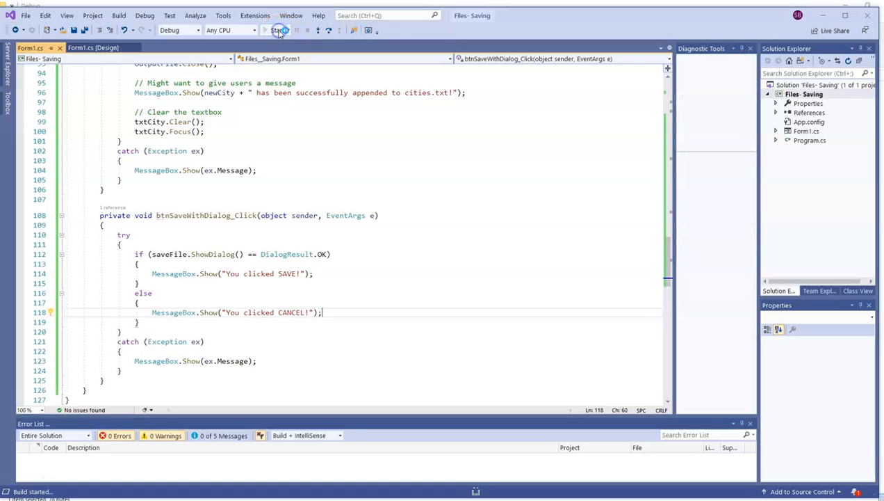
pyautogui.click(271, 30)
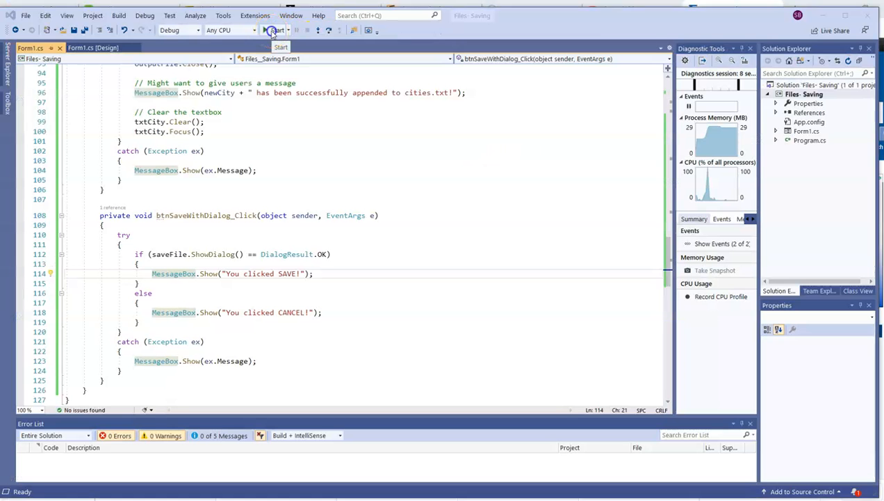
pyautogui.click(276, 30)
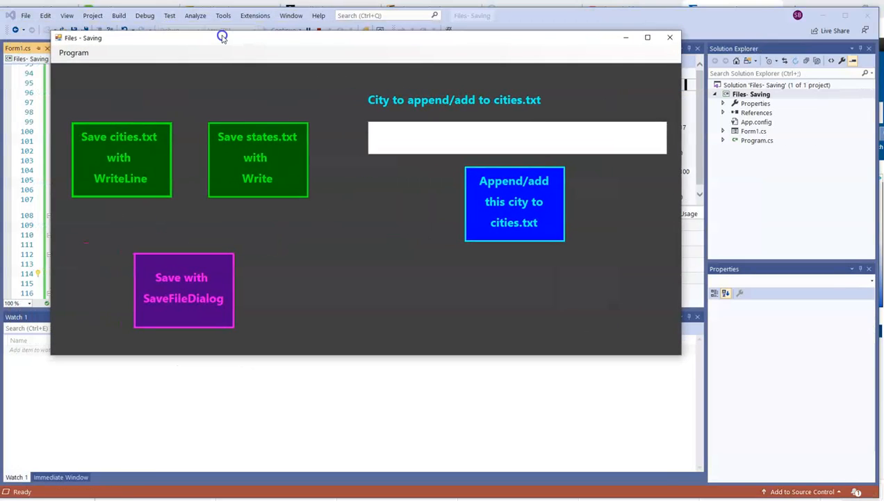
pyautogui.click(183, 290)
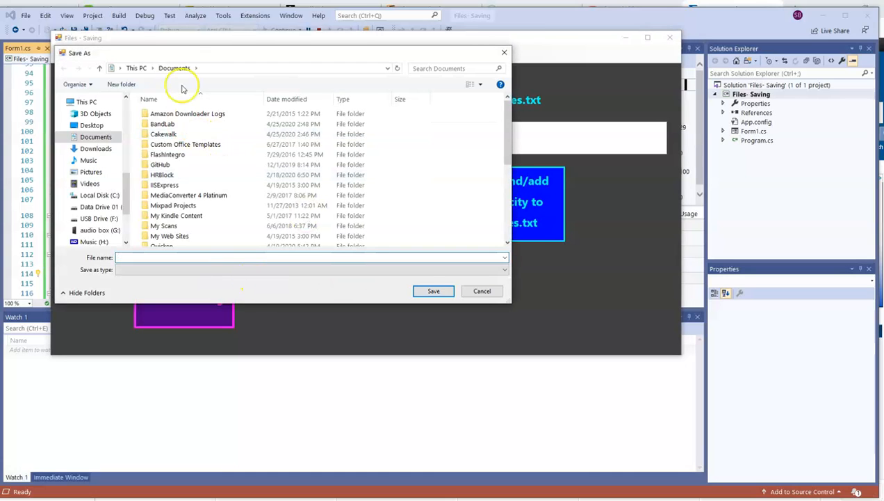
pyautogui.moveTo(287, 267)
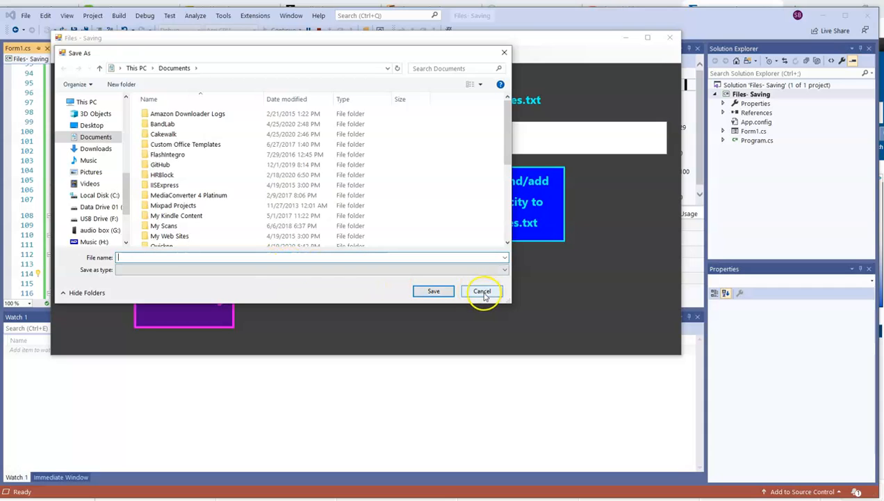
pyautogui.click(482, 290)
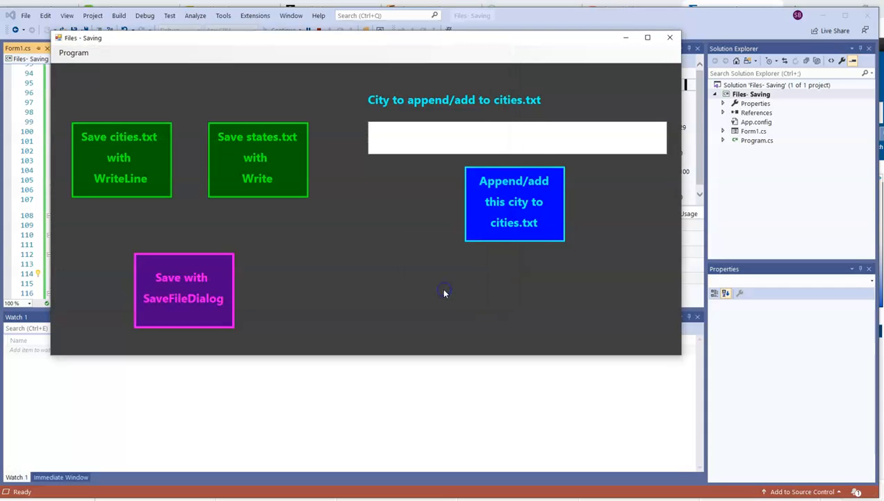
pyautogui.click(183, 290)
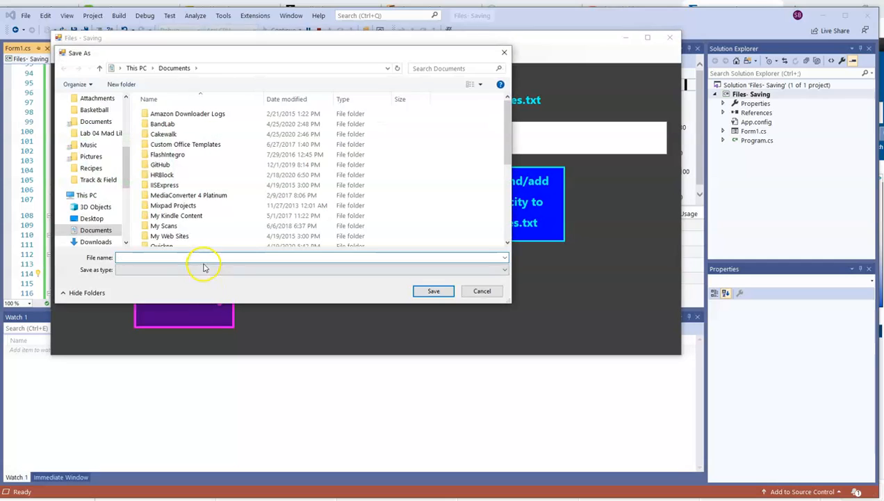
pyautogui.write('tex')
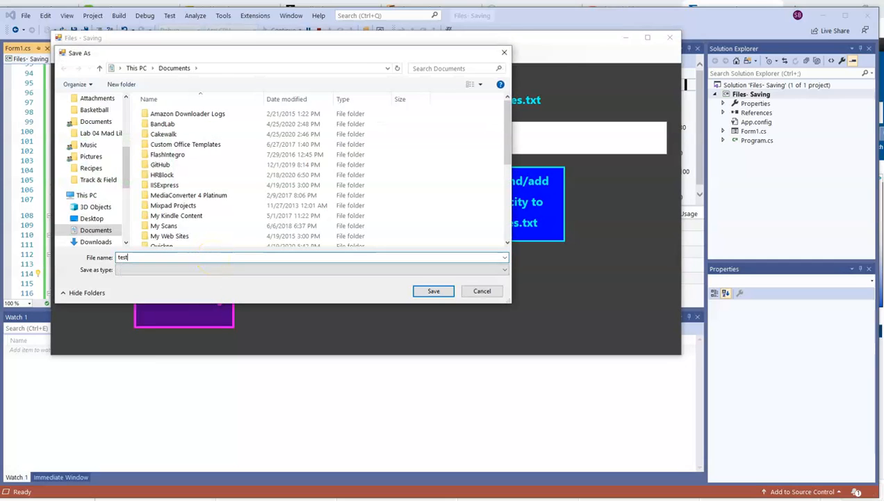
pyautogui.click(433, 291)
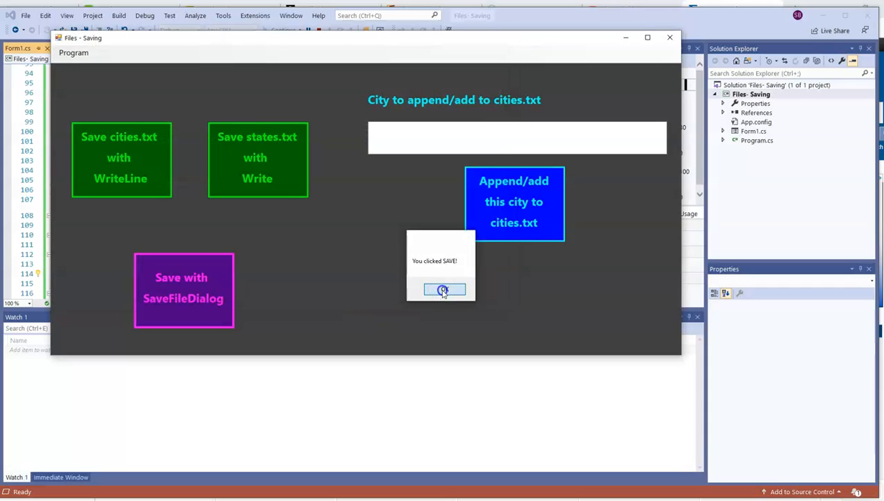
pyautogui.click(444, 288)
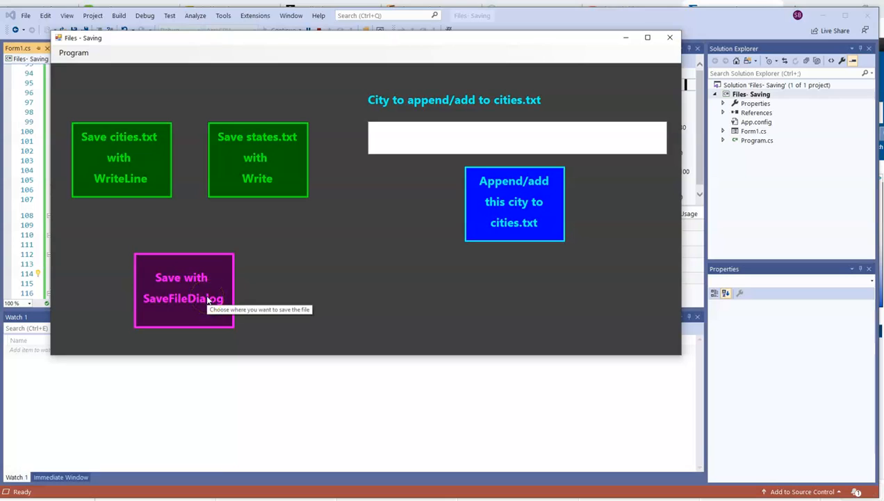
pyautogui.click(183, 287)
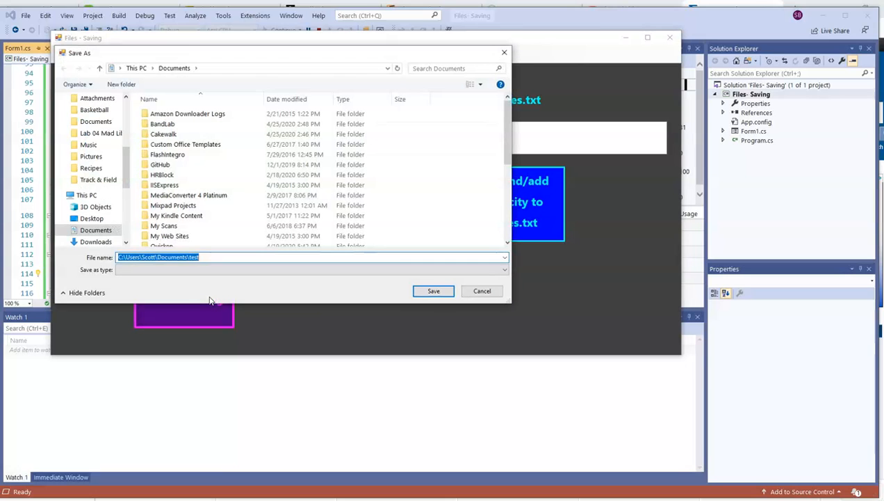
pyautogui.click(433, 291)
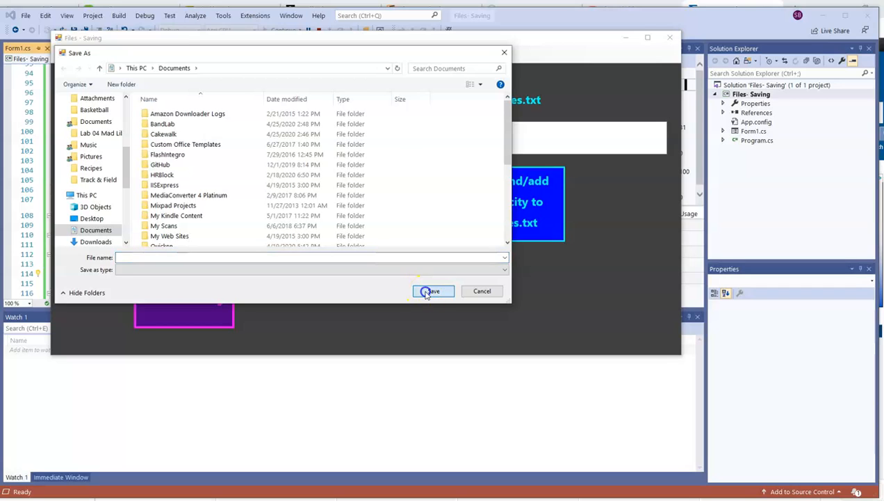
pyautogui.click(311, 257)
pyautogui.write('text')
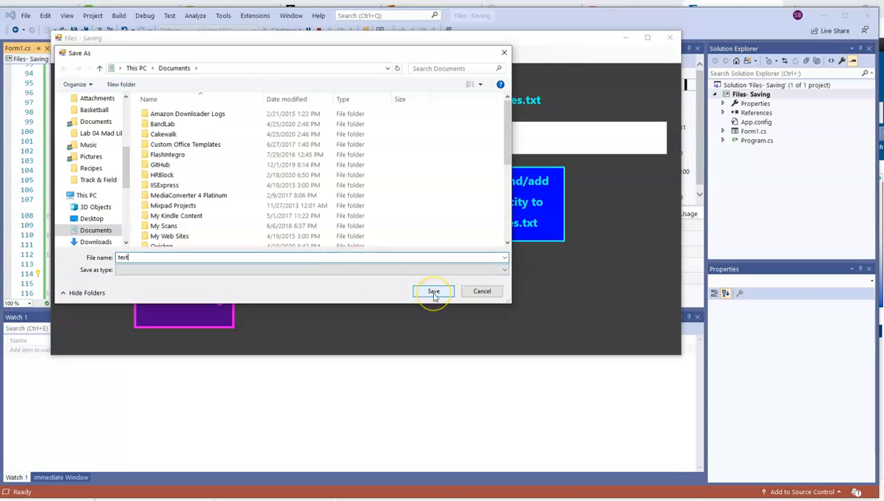
pyautogui.click(433, 290)
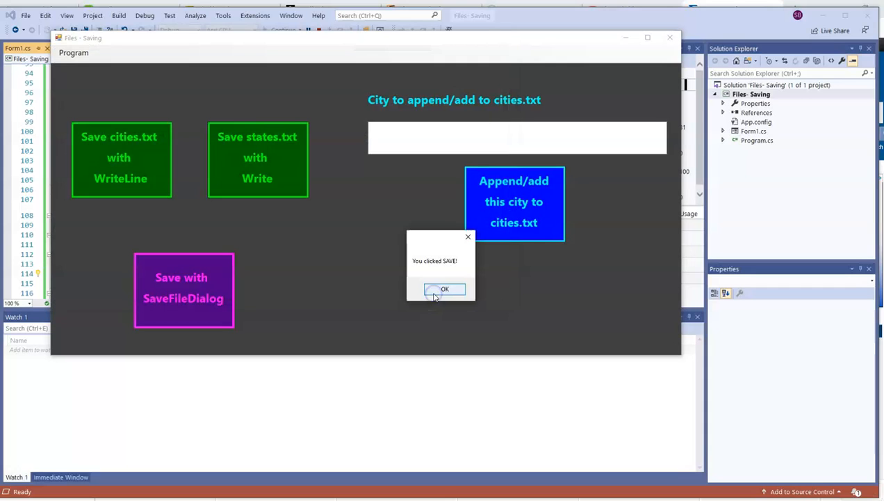
pyautogui.click(444, 289)
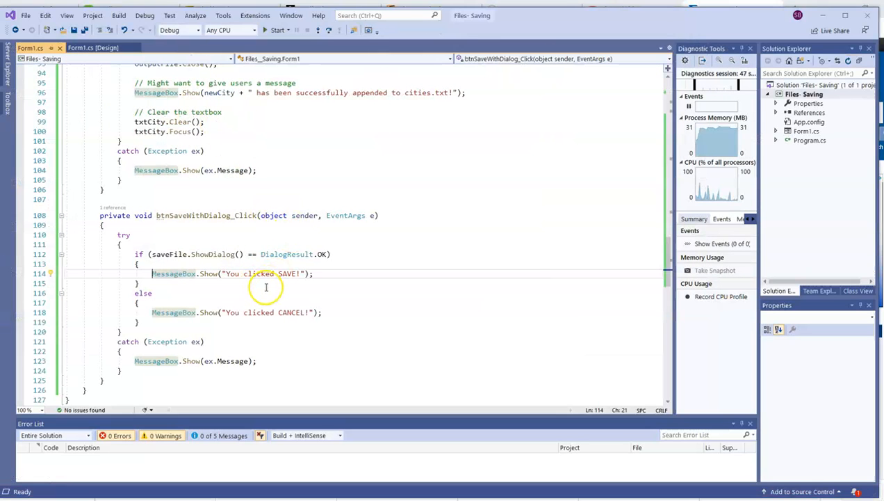
# Declare a double[] testScores array initialized with braces
pyautogui.write('double[]')
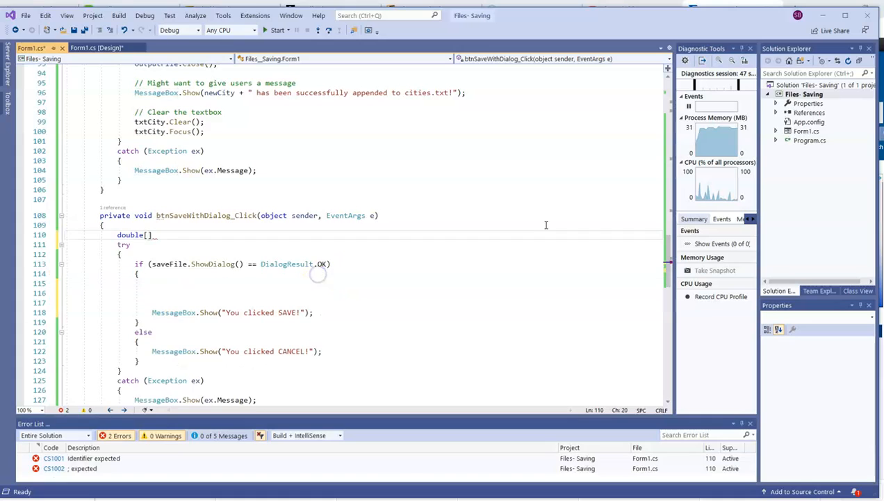
pyautogui.write('testSc')
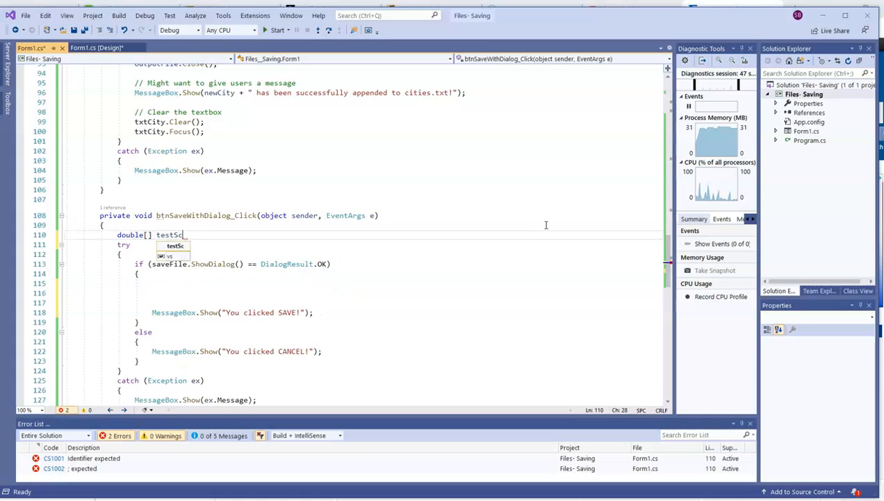
pyautogui.write('ores')
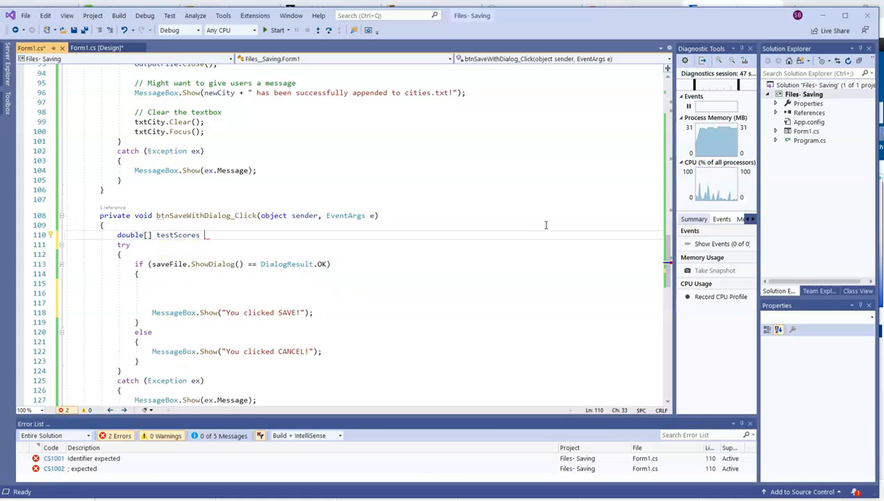
pyautogui.write('= {}')
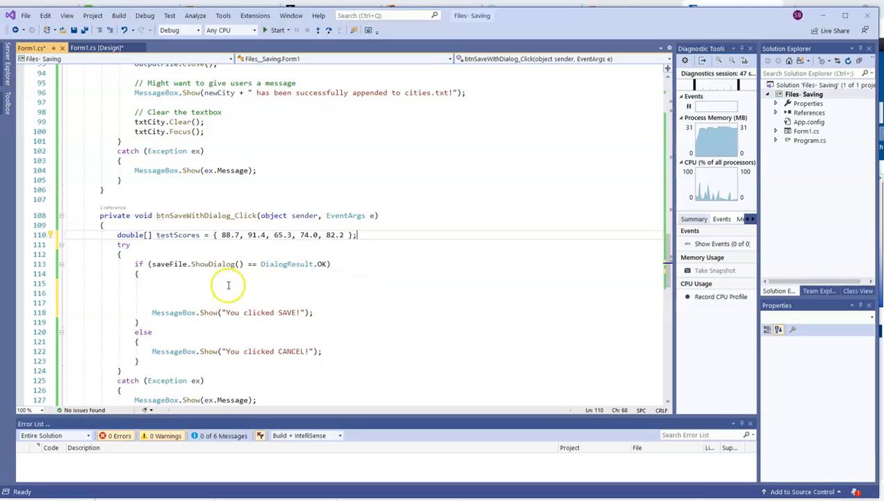
# Declare StreamWriter outputFile and assign it File.CreateText(saveFile.FileName) in the OK branch
pyautogui.click(152, 283)
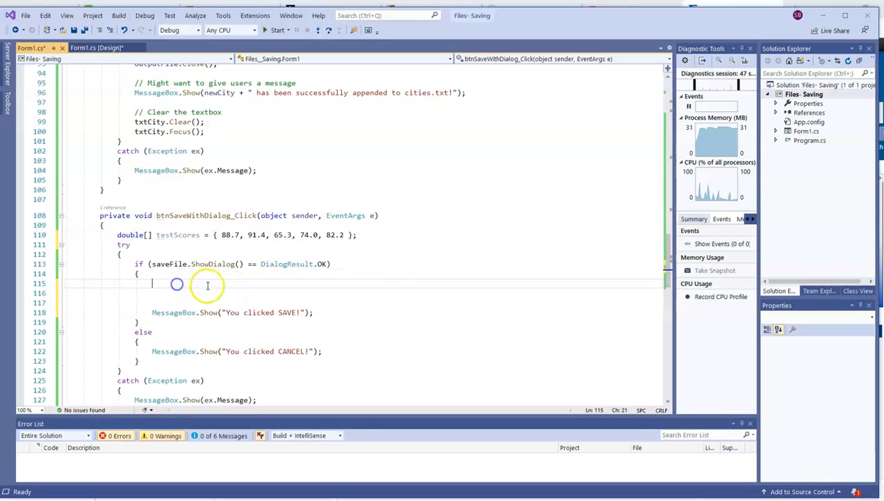
pyautogui.write('StreamWriter outputFile;')
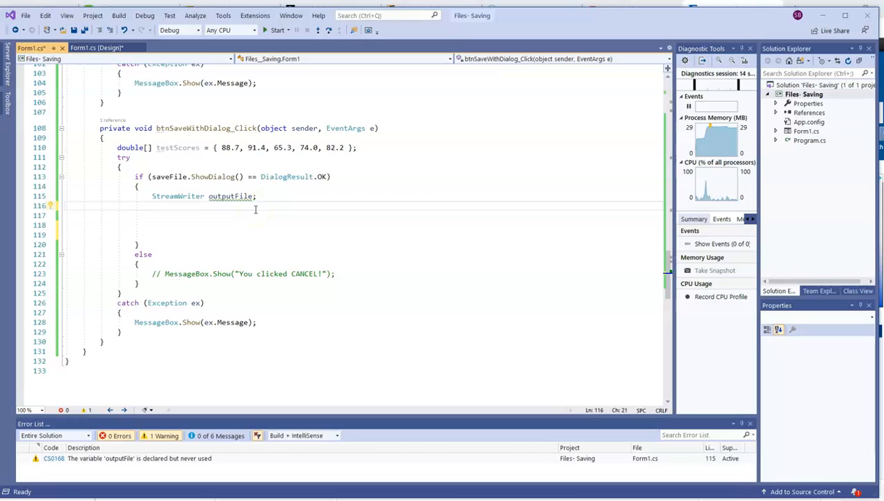
pyautogui.write('out')
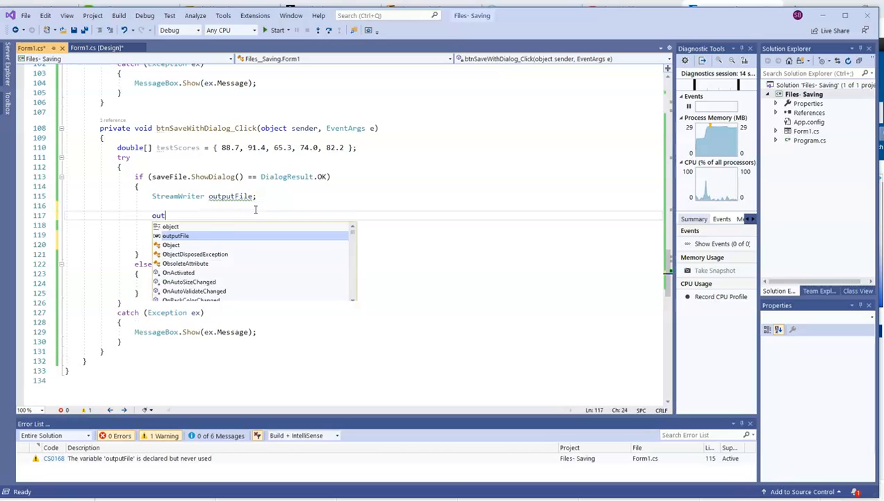
pyautogui.write('putFile')
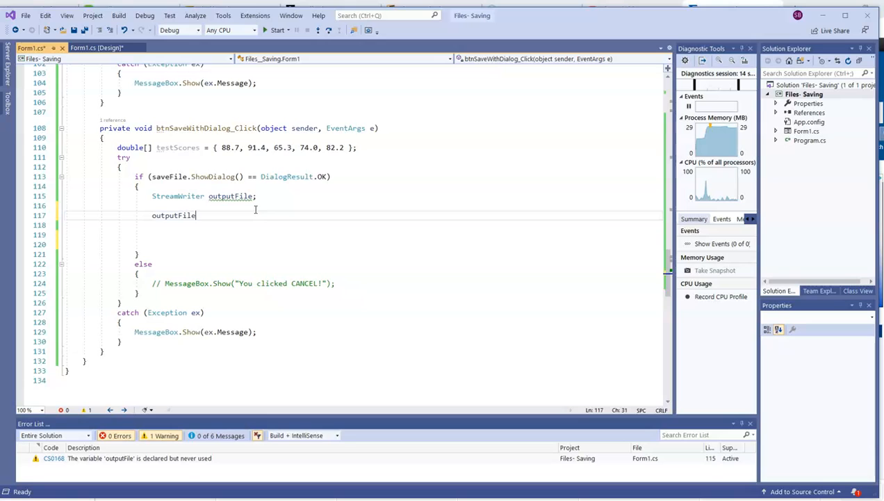
pyautogui.write('= Fil')
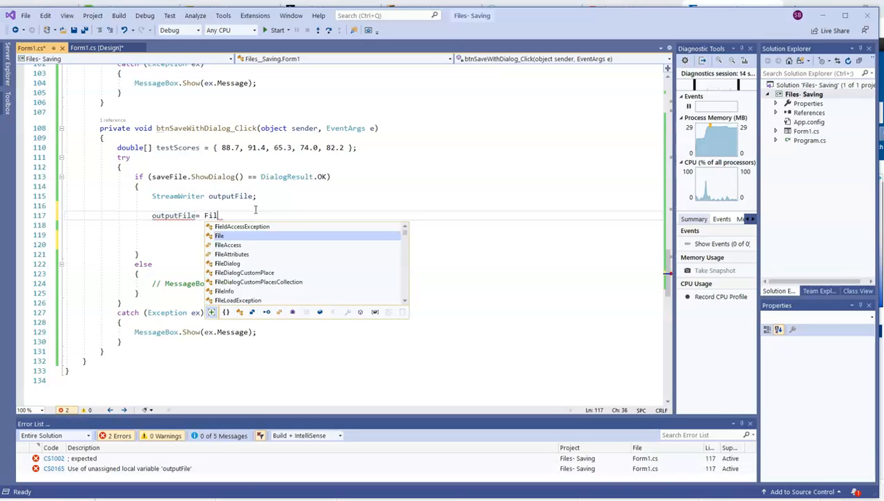
pyautogui.write('e.CreateText')
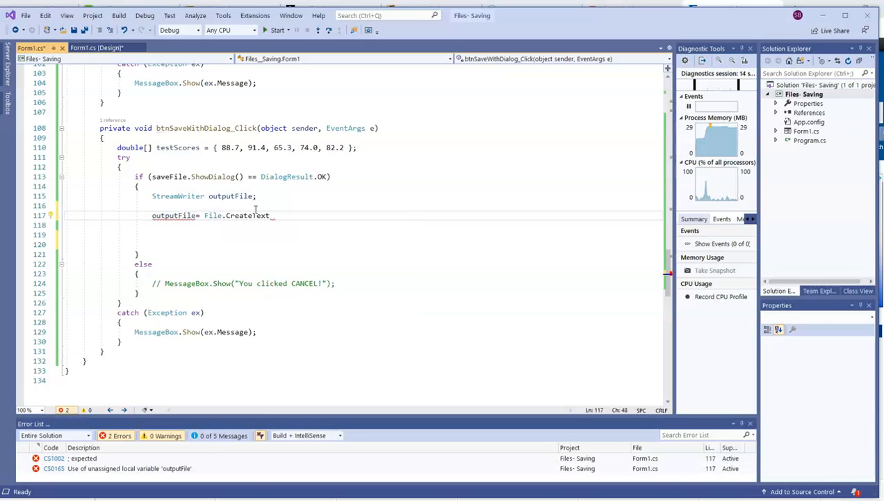
pyautogui.write('(')
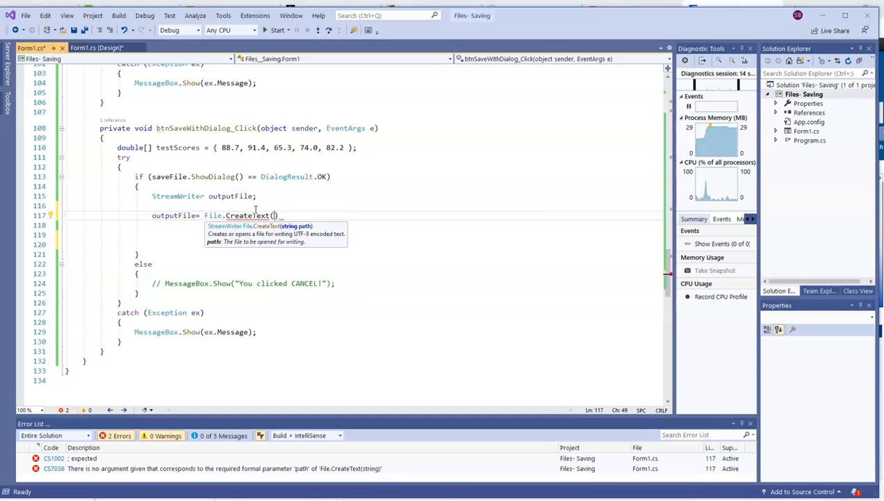
pyautogui.write('saveFile.f')
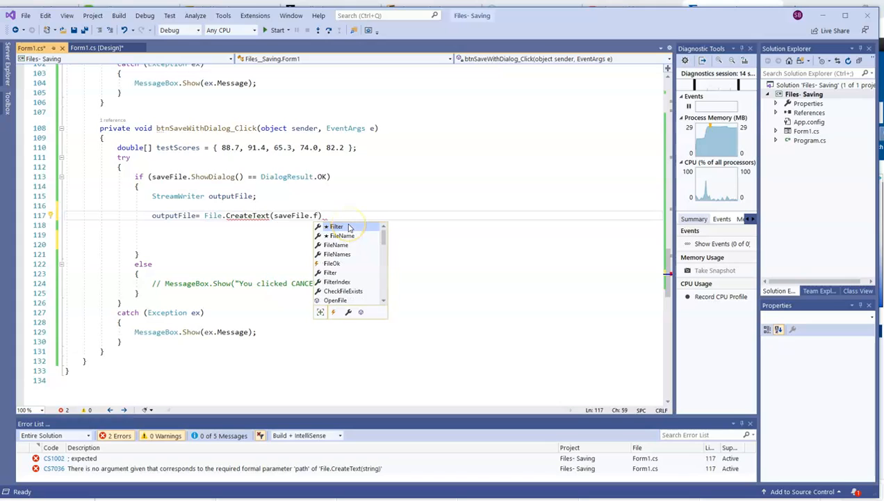
pyautogui.write('ileName')
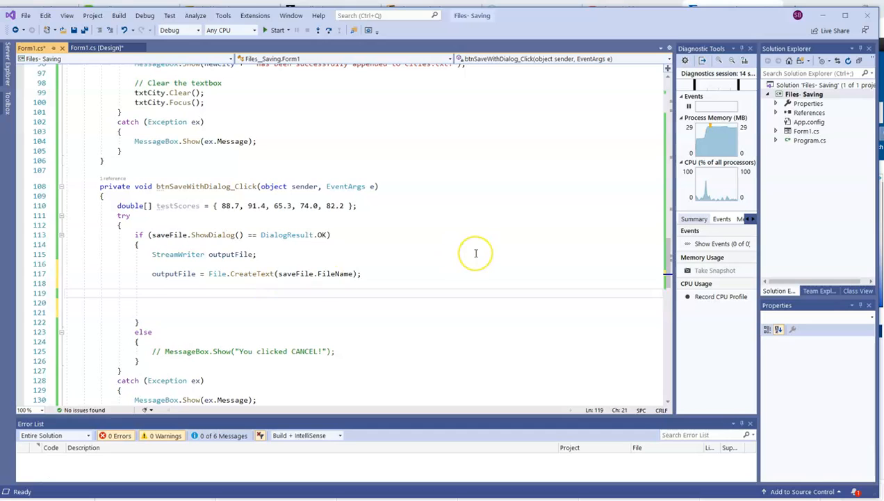
# Add a foreach over testScores calling outputFile.WriteLine(score)
pyautogui.write('foreach(')
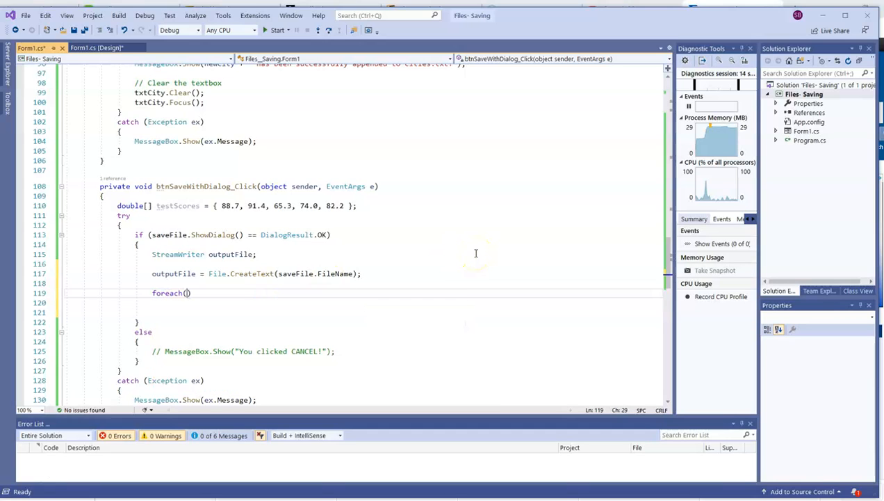
pyautogui.write('double score in tex')
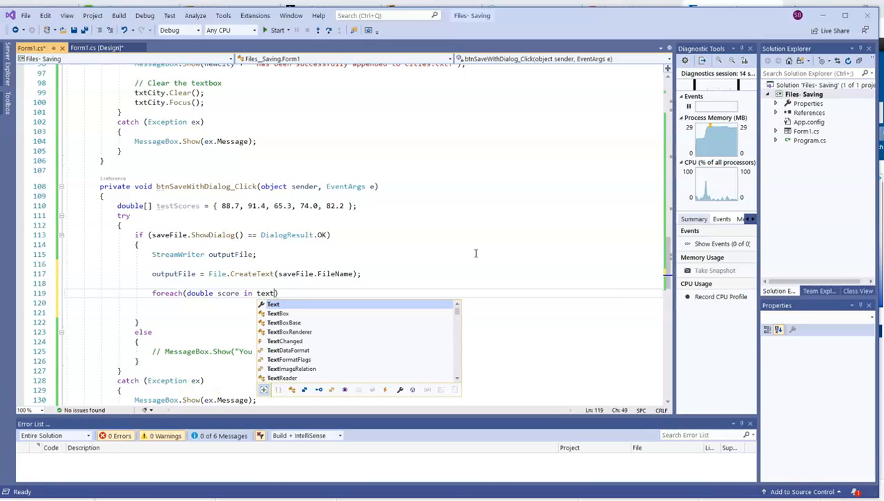
pyautogui.write('testScores')
pyautogui.click(407, 303)
pyautogui.write('{')
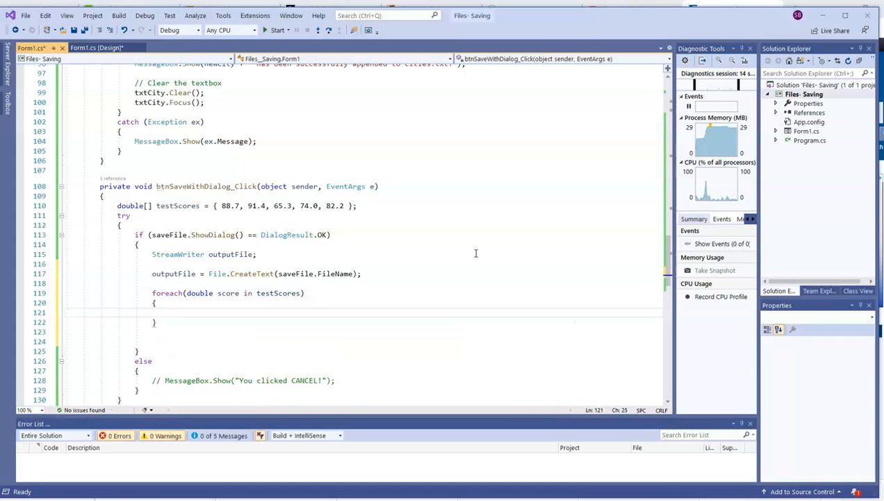
pyautogui.write('out')
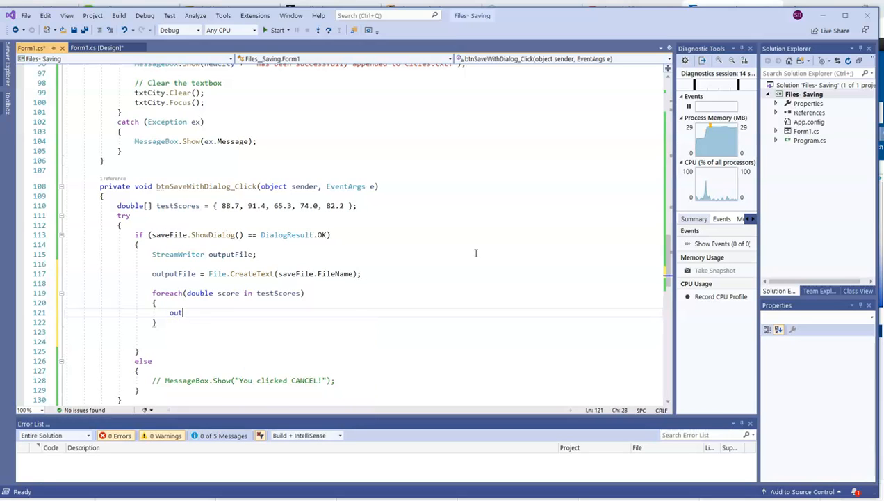
pyautogui.write('putFile.WriteLine')
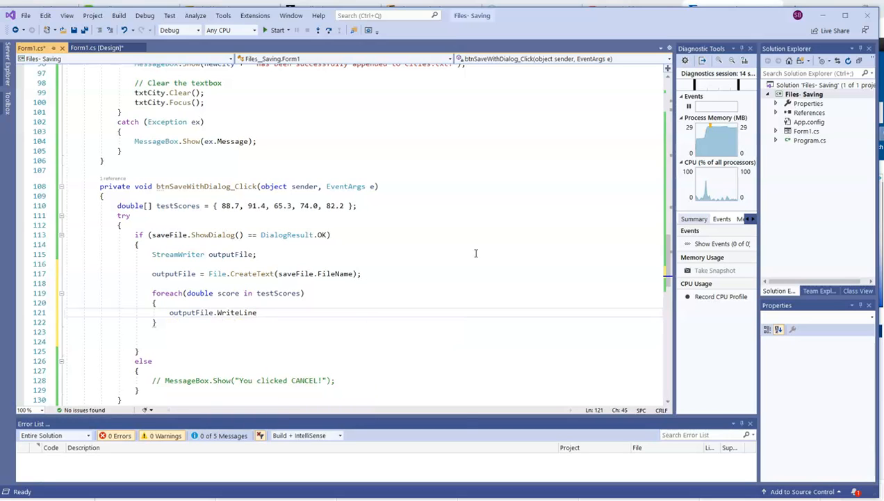
pyautogui.write('(score);')
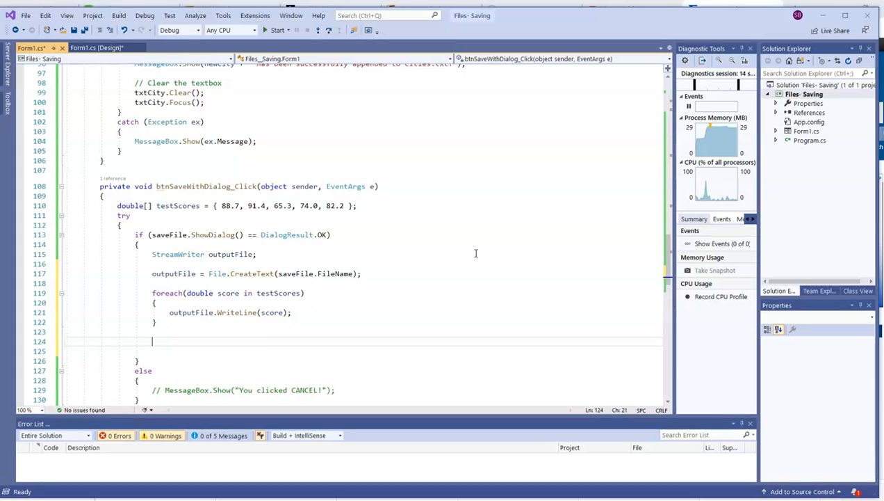
# Add outputFile.Close(); and a "// Gets file name from dialog box" comment
pyautogui.write('outputFile')
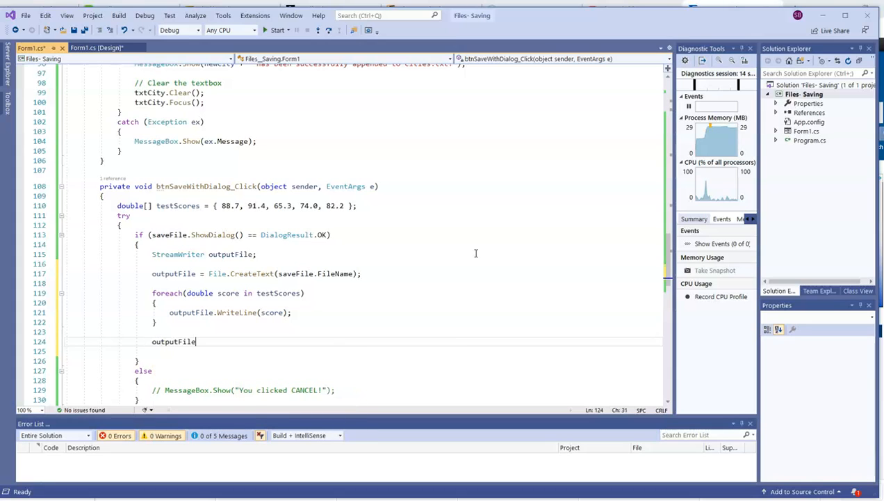
pyautogui.write('.c')
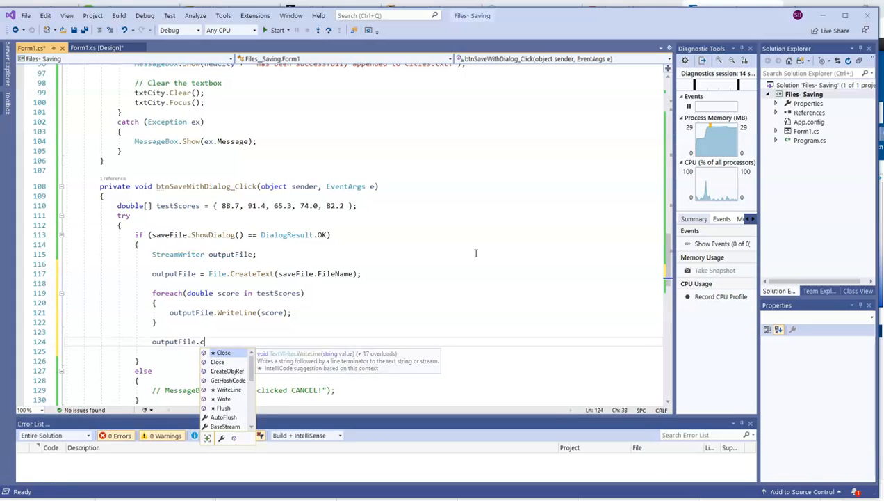
pyautogui.write('lose();')
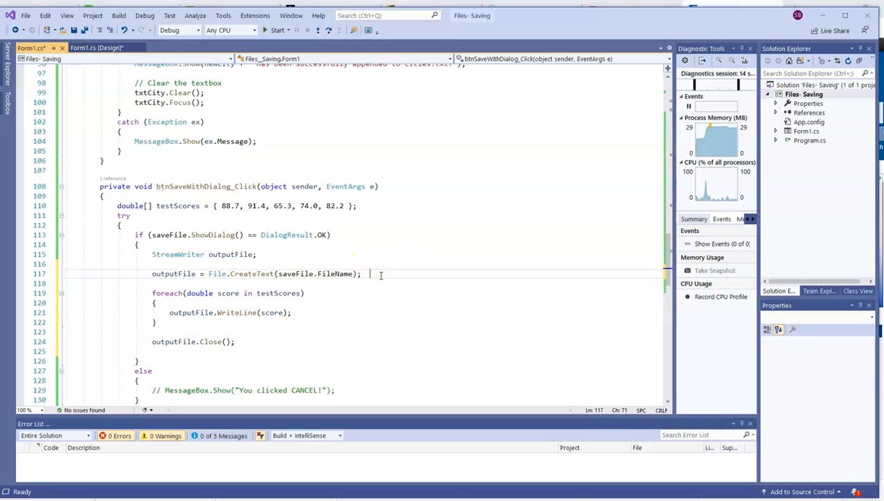
pyautogui.write('// Gets fi')
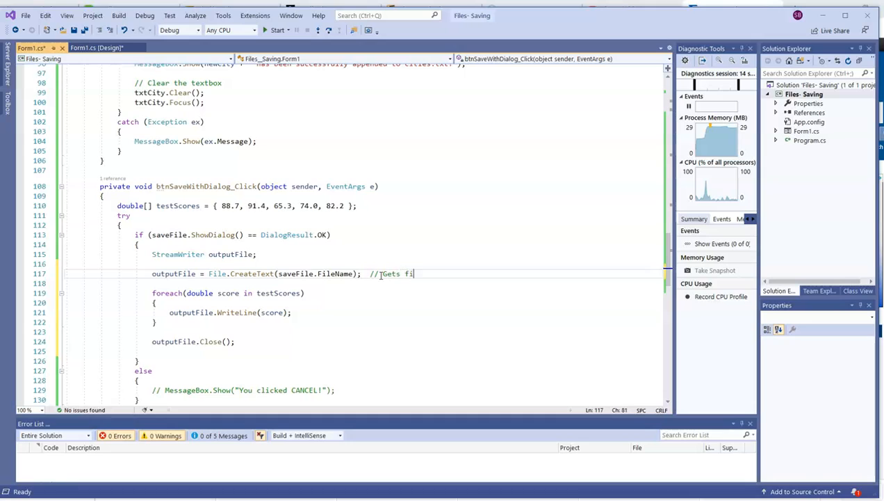
pyautogui.write('le name from dialog box')
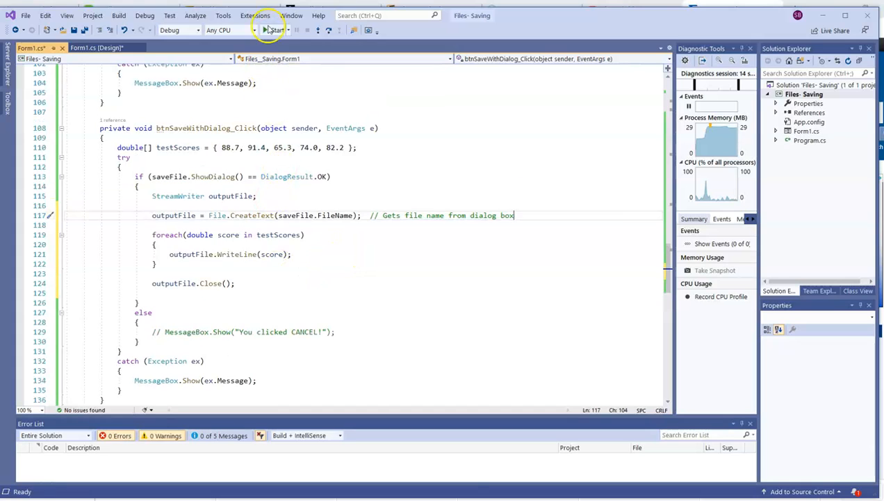
# Run the app and save the scores as numbers.txt through the Save As dialog
pyautogui.click(276, 30)
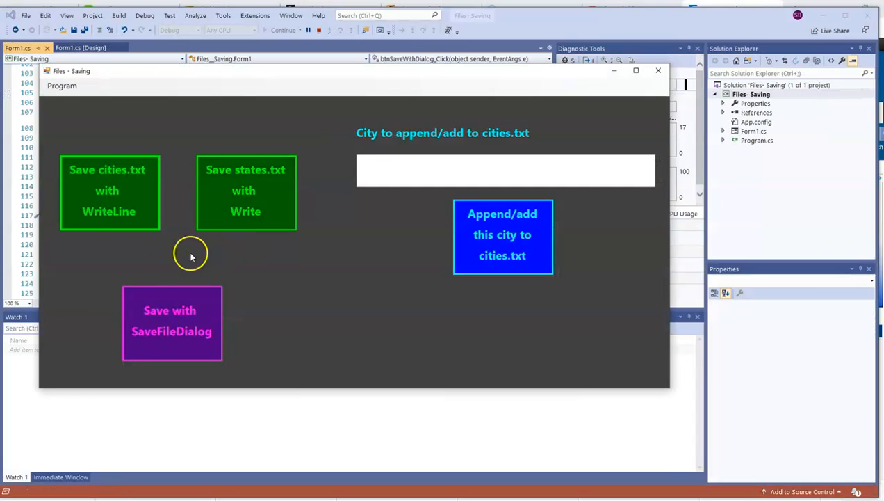
pyautogui.click(172, 320)
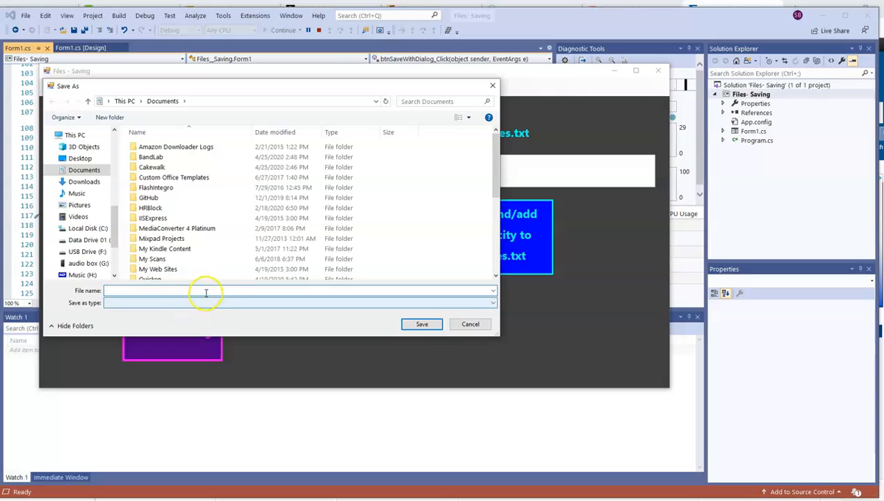
pyautogui.click(209, 290)
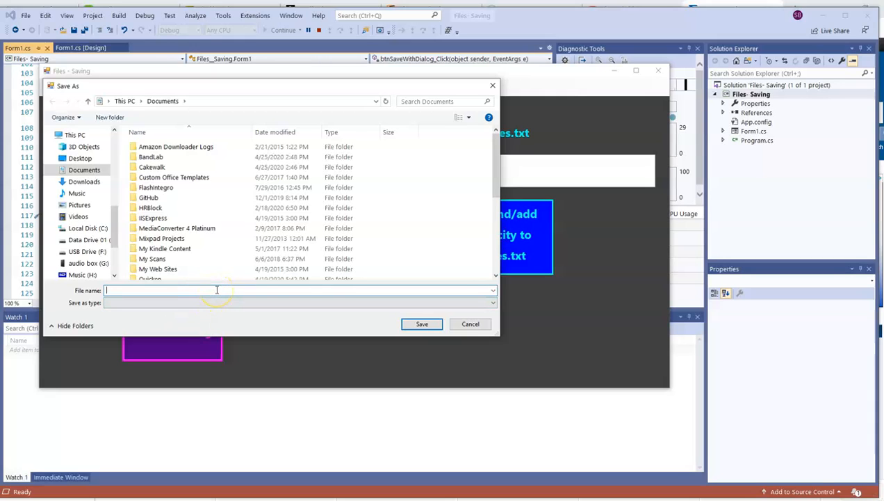
pyautogui.write('numbers')
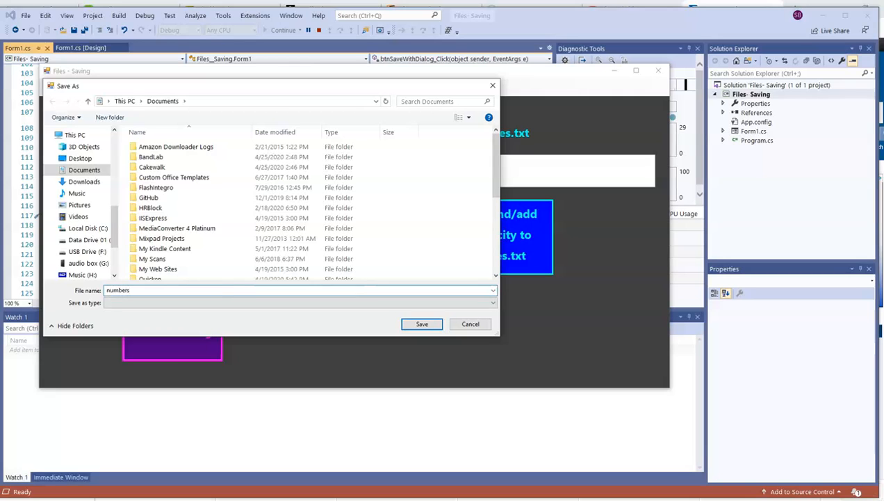
pyautogui.write('.txt')
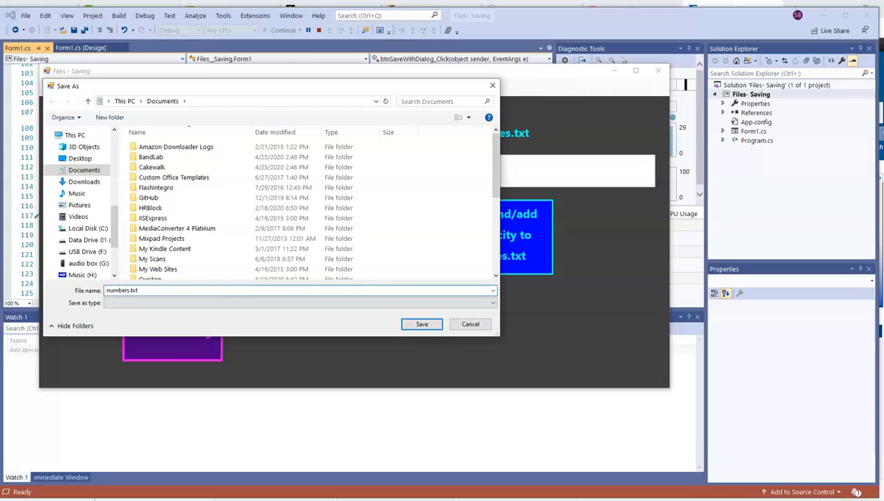
pyautogui.click(422, 323)
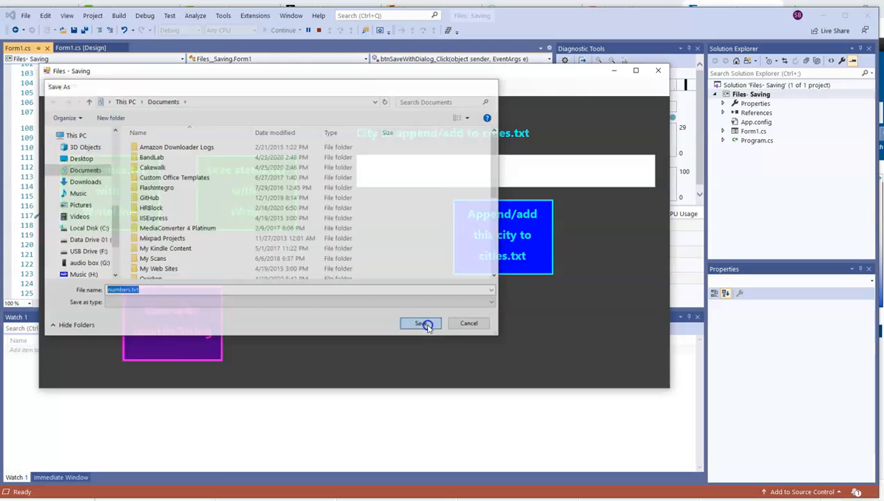
pyautogui.click(421, 323)
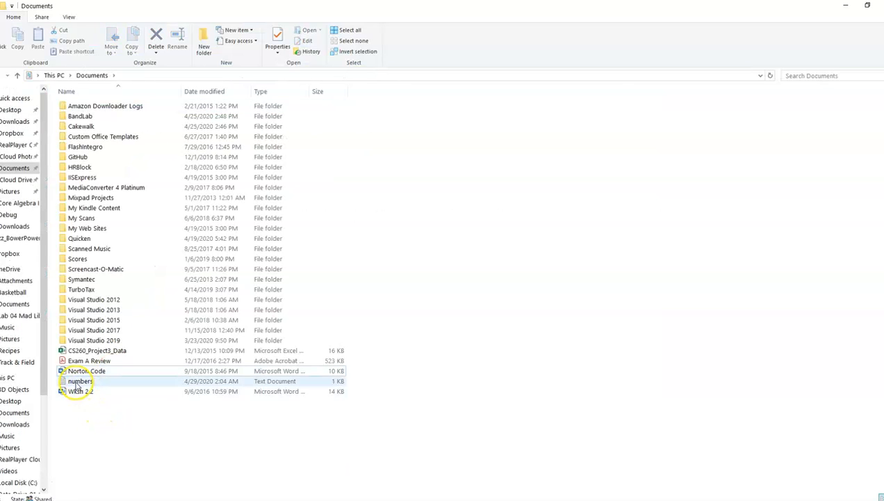
# Open numbers.txt from Documents to view scores 88.7, 91.4, 65.3, 74 and 82.2
pyautogui.click(80, 380)
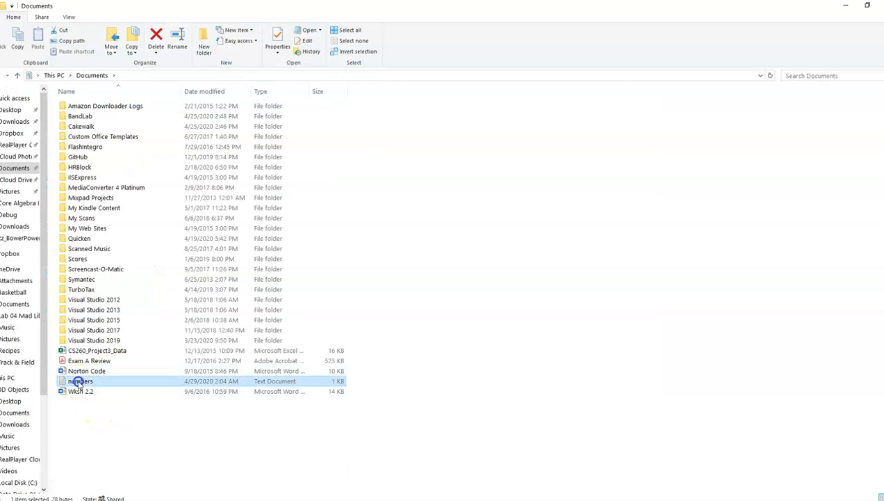
pyautogui.doubleClick(79, 380)
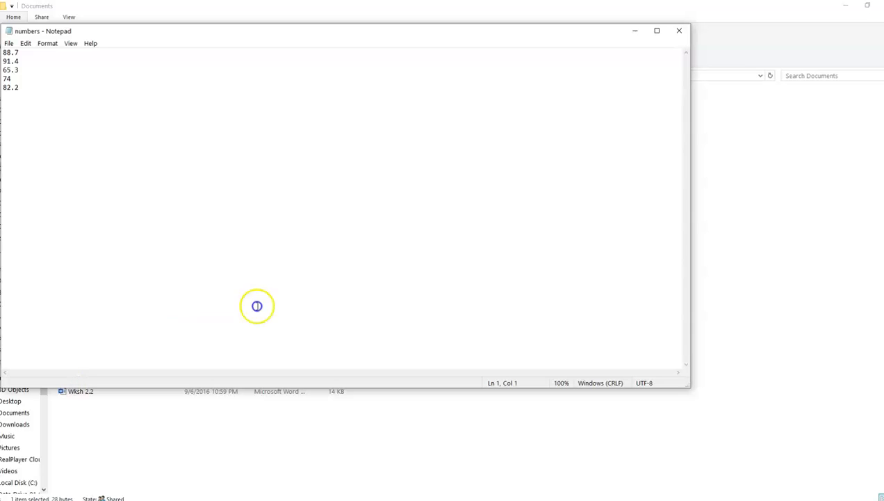
pyautogui.moveTo(560, 180)
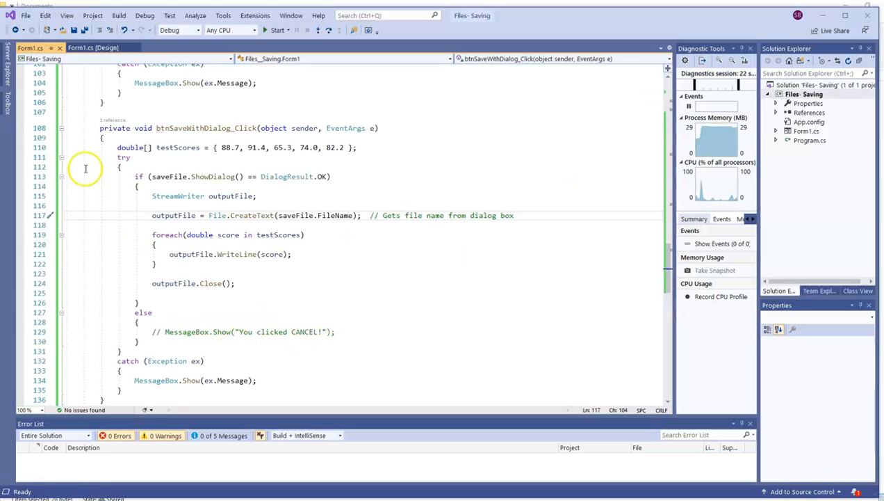
pyautogui.moveTo(92, 47)
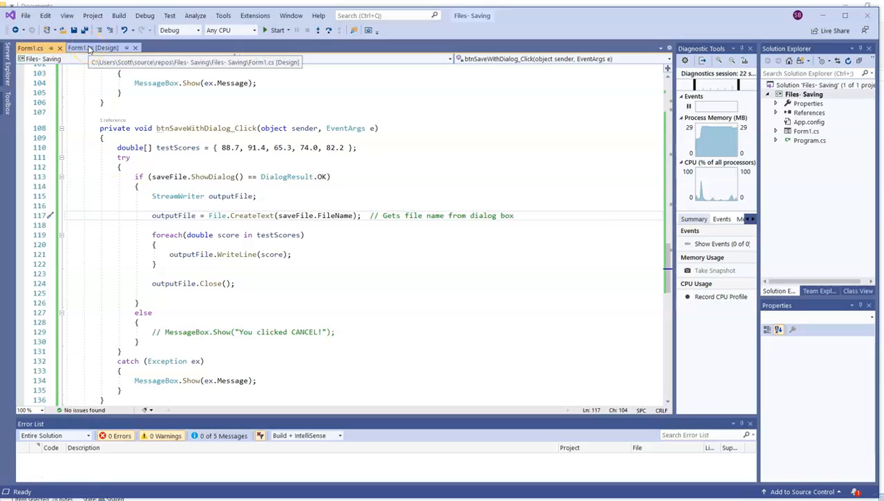